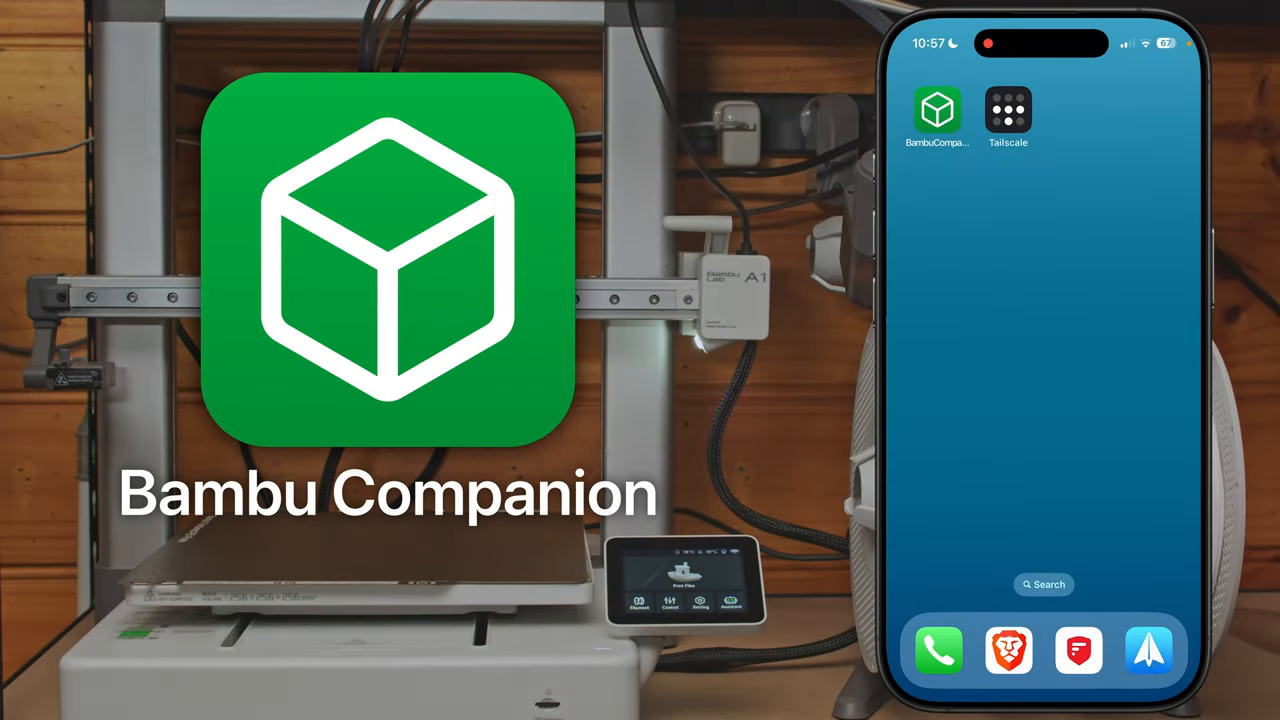
Launch Bambu Companion and begin Add Printer, showing the no-cloud, same Wi‑Fi, LAN Only requirements.
click(937, 108)
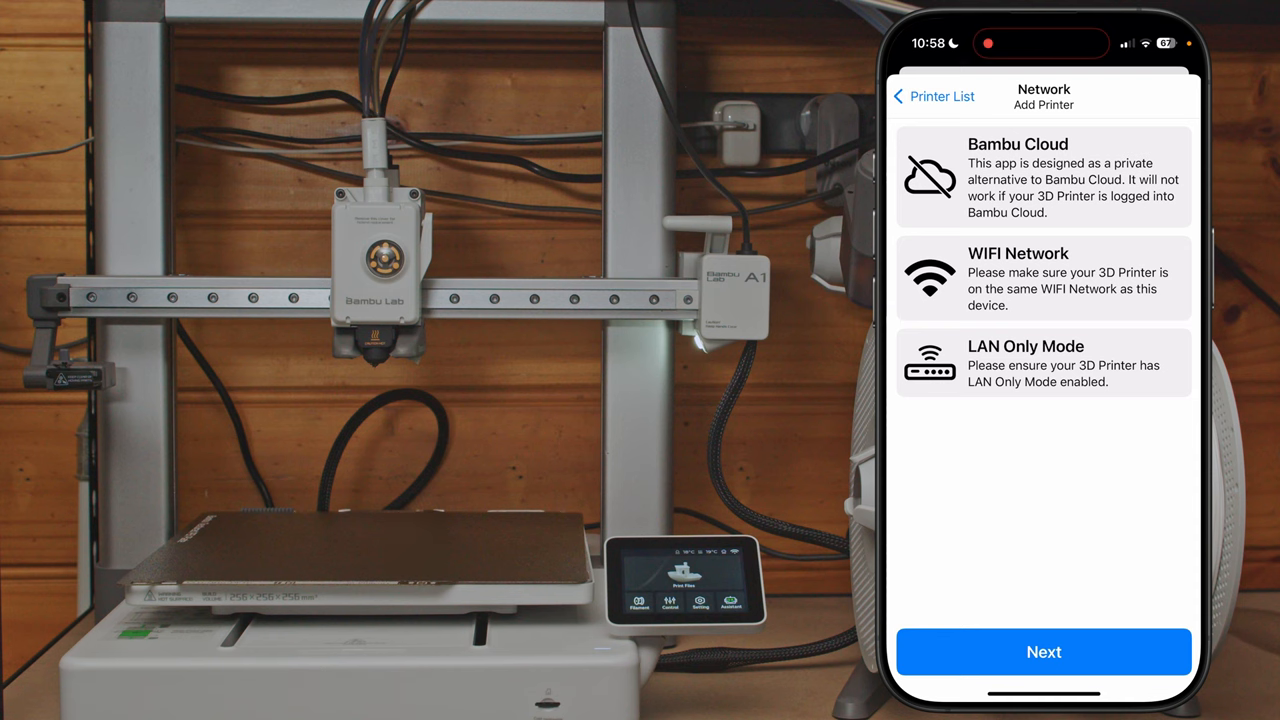
click(1151, 360)
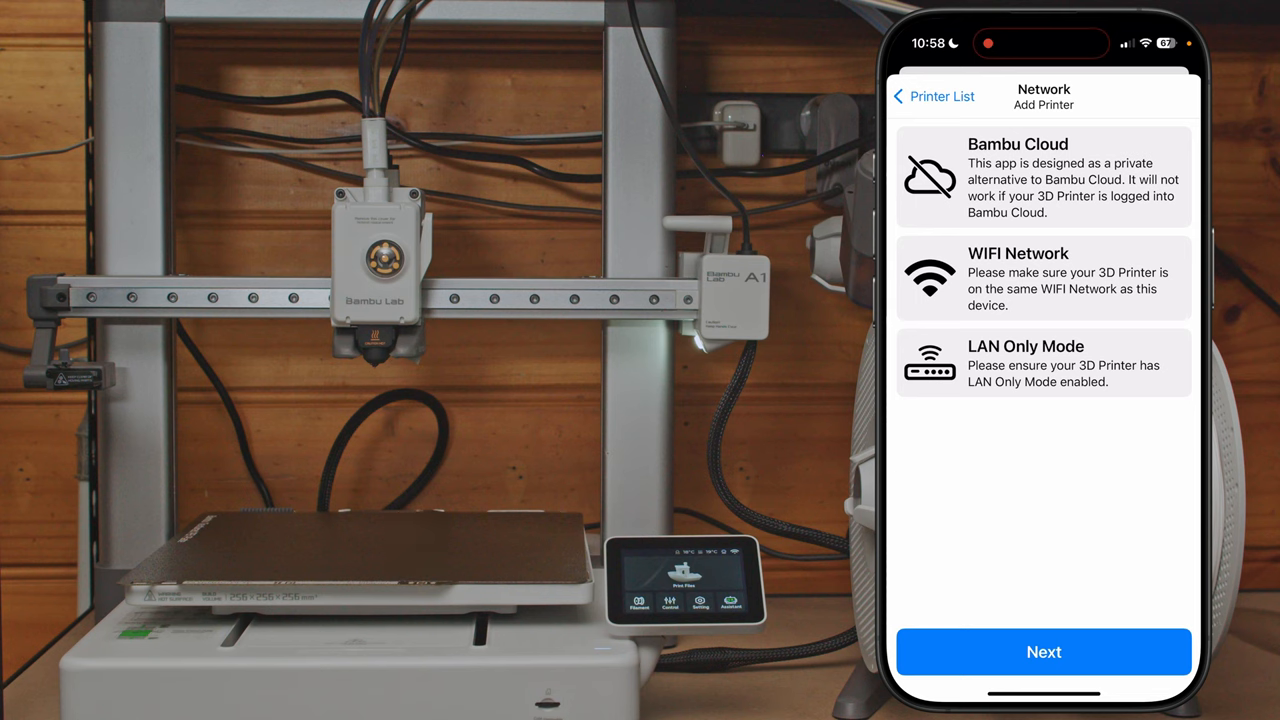
Advance to the Model step, try A1 Mini, then set Bambu Lab A1 with AMS on.
click(1043, 651)
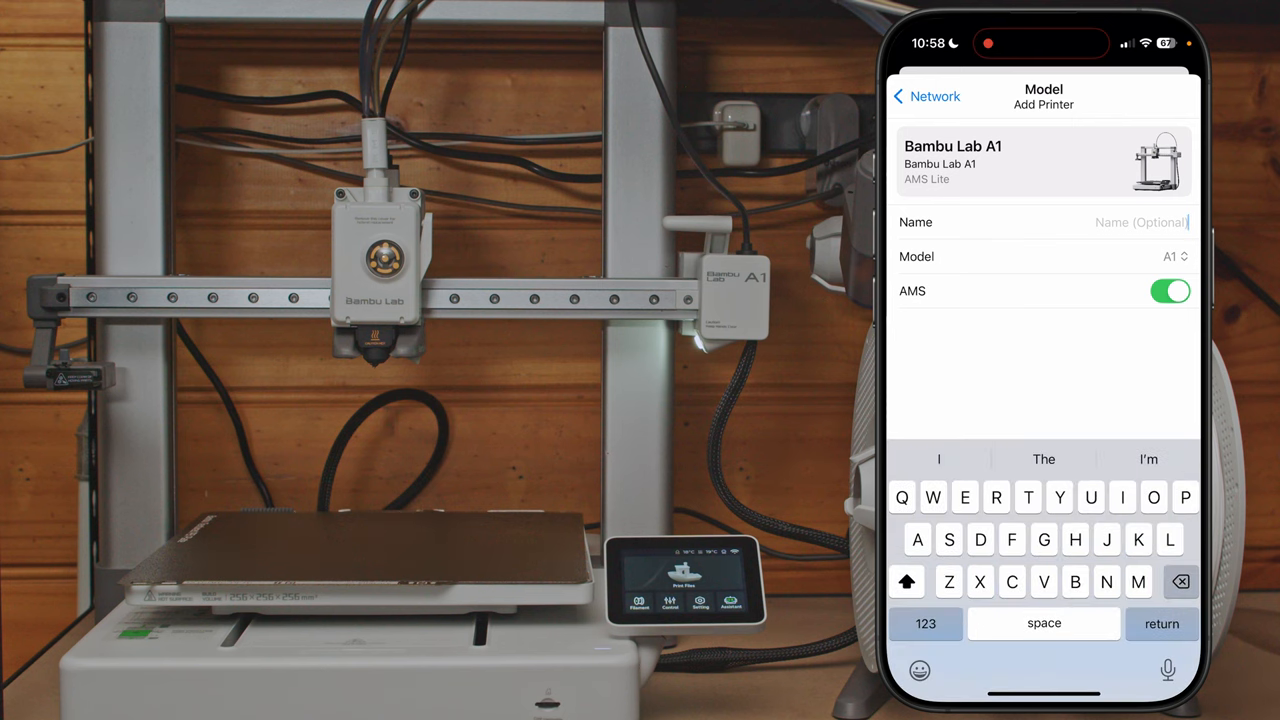
text(Cool)
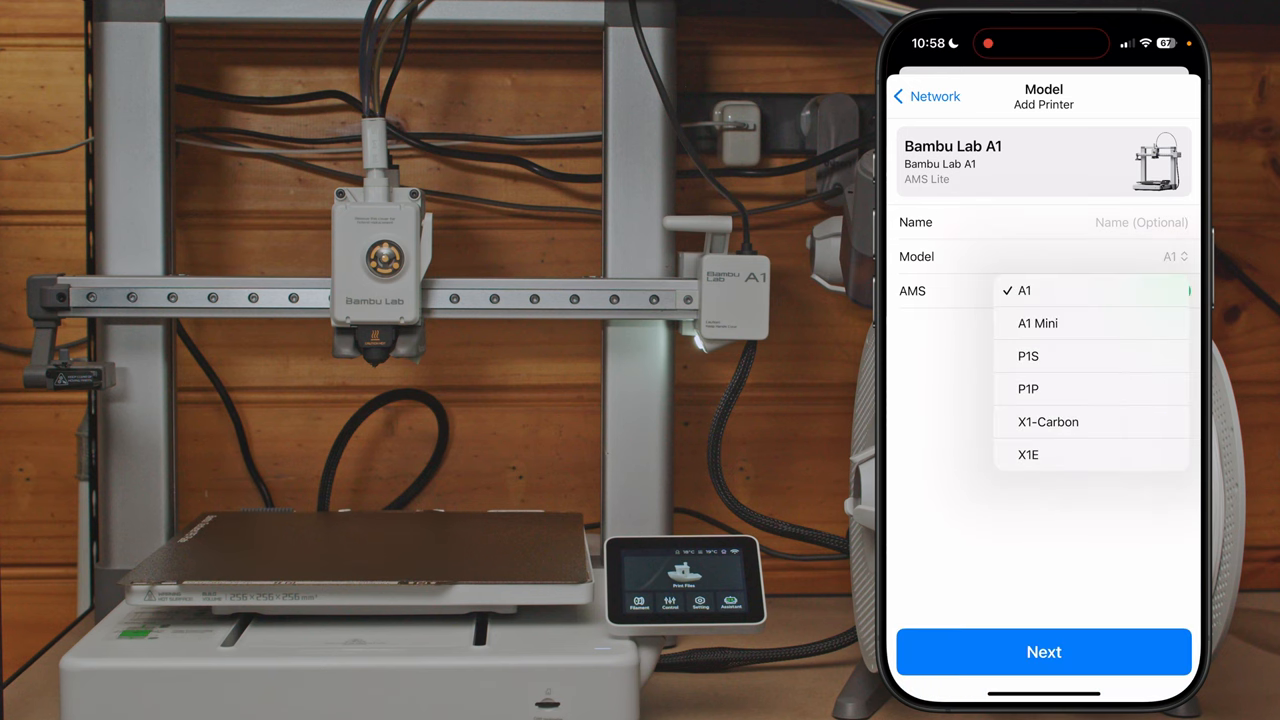
click(1037, 323)
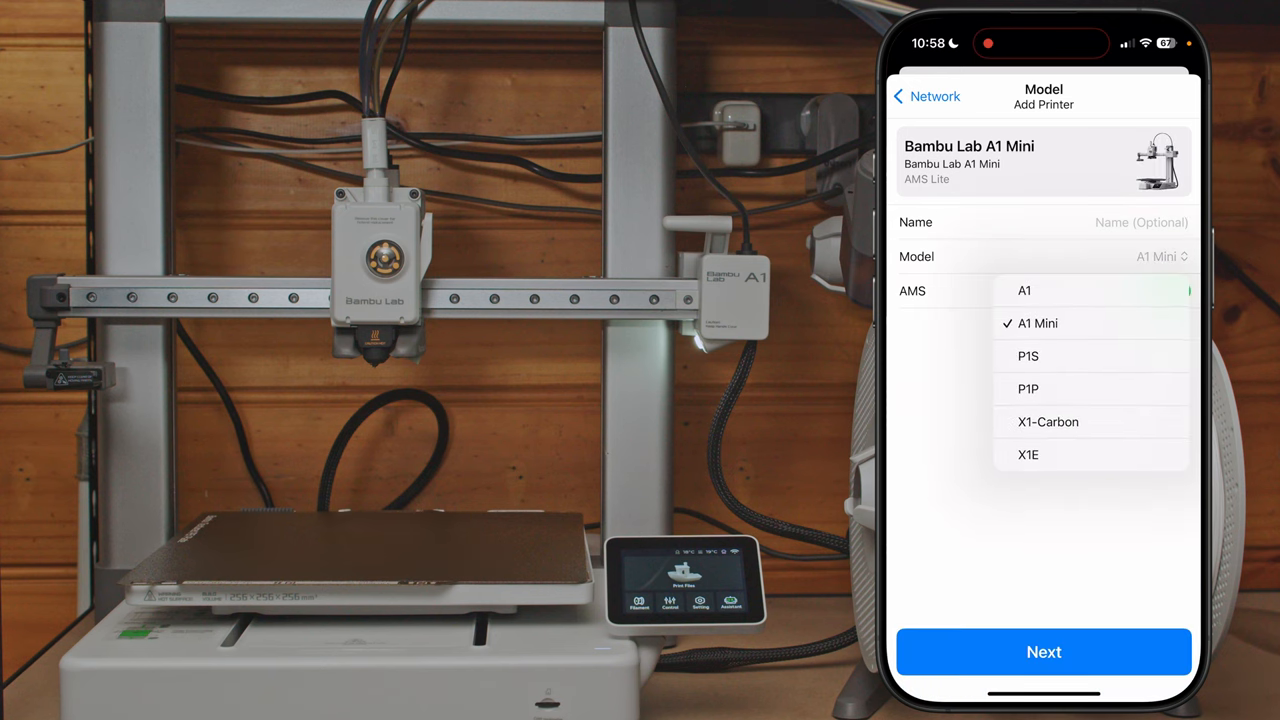
click(1028, 388)
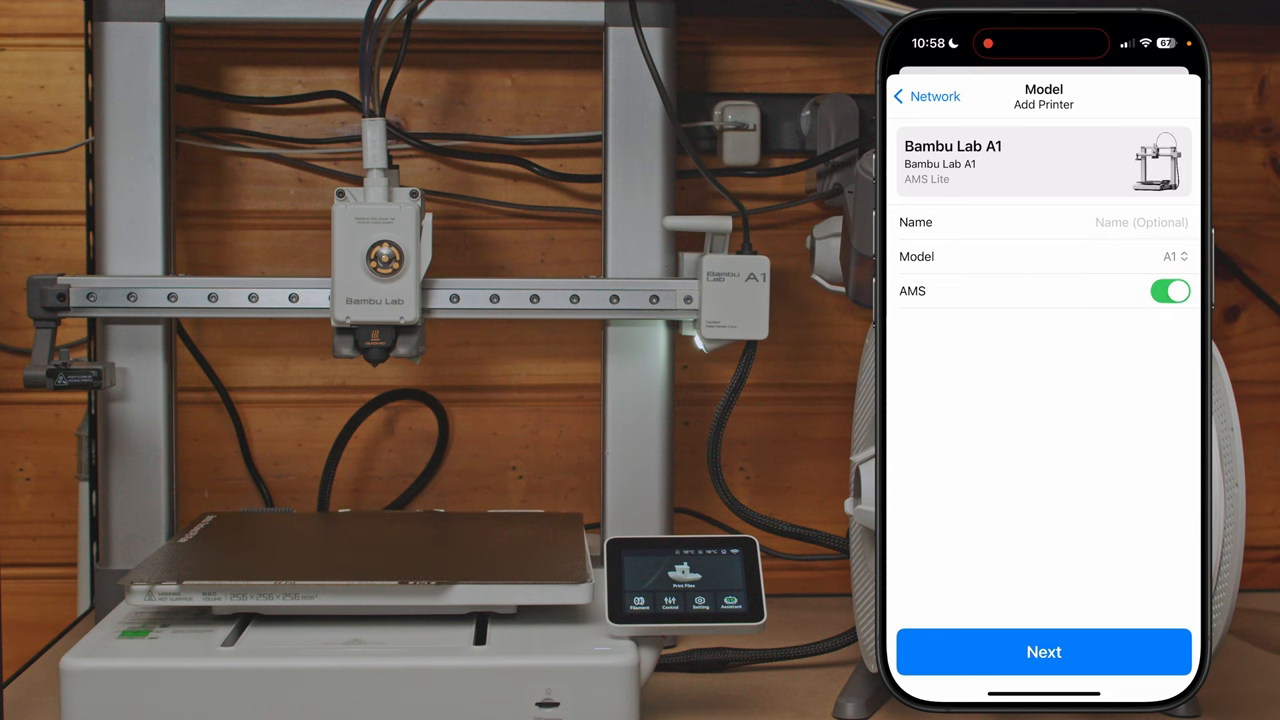
Enter IP 192.168.0.140, the access code and the pasted serial number, then add the A1.
click(1043, 651)
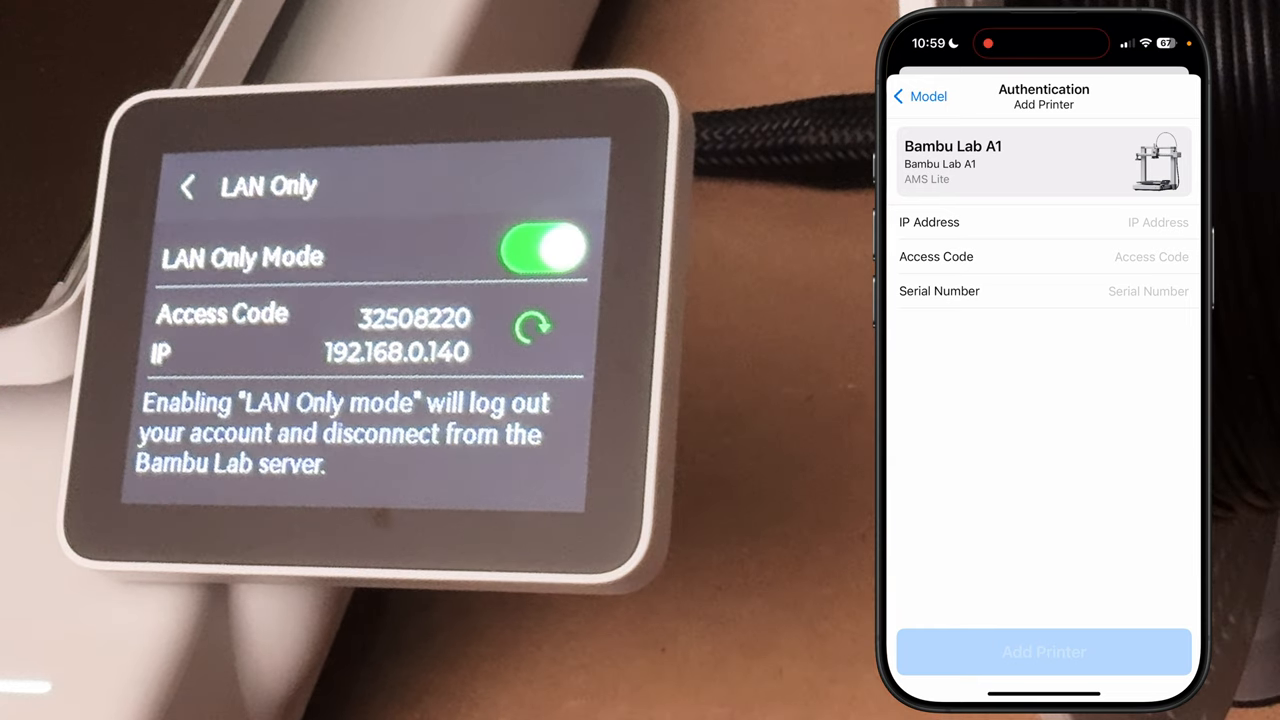
click(1043, 222)
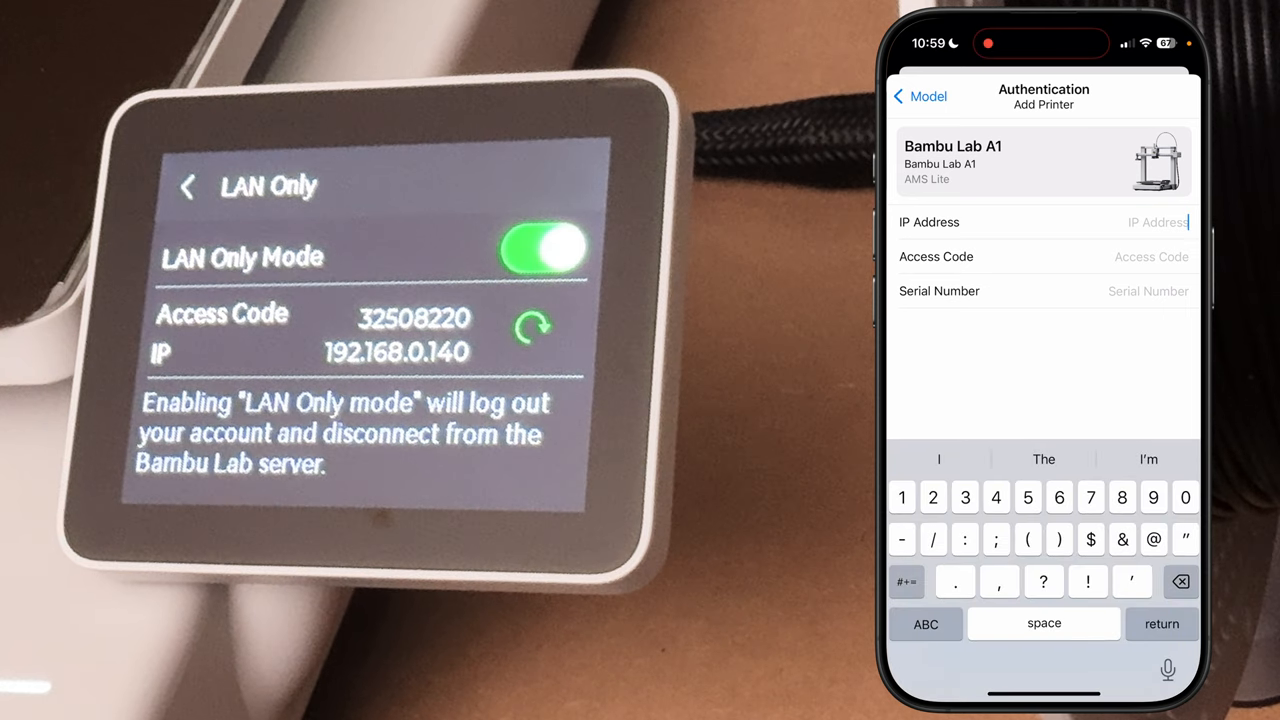
text(192.168.0)
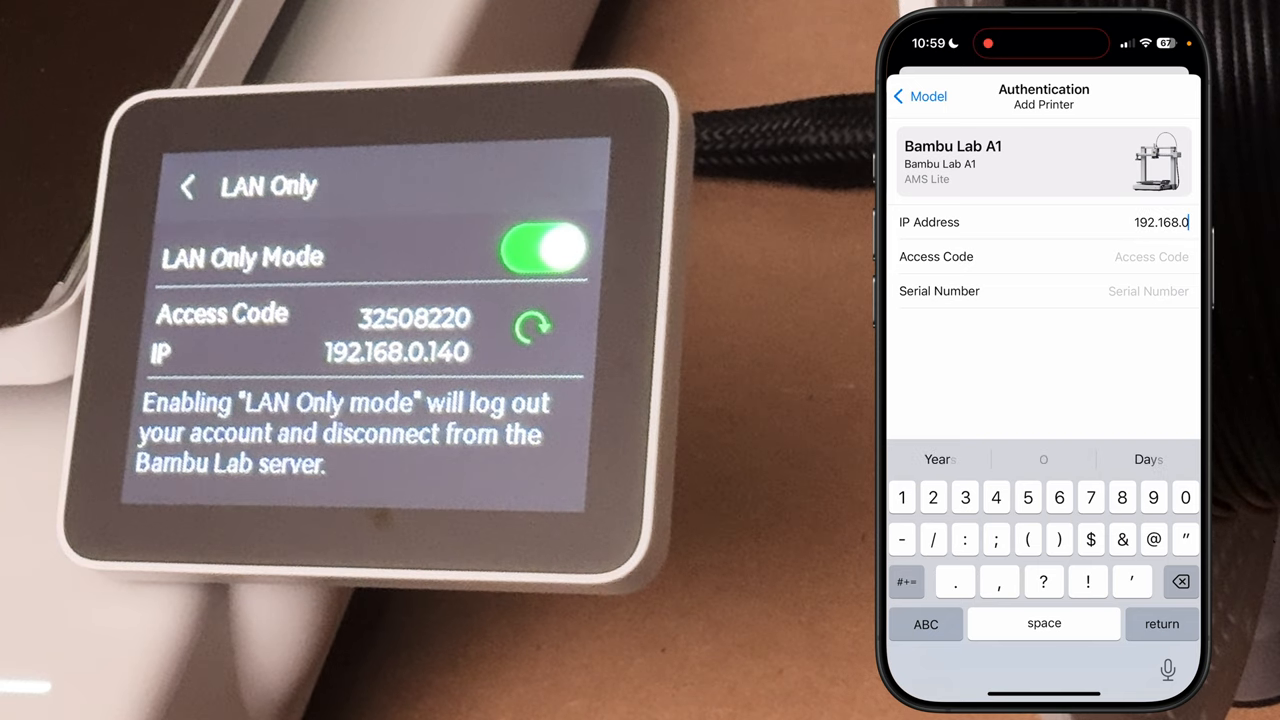
click(1150, 256)
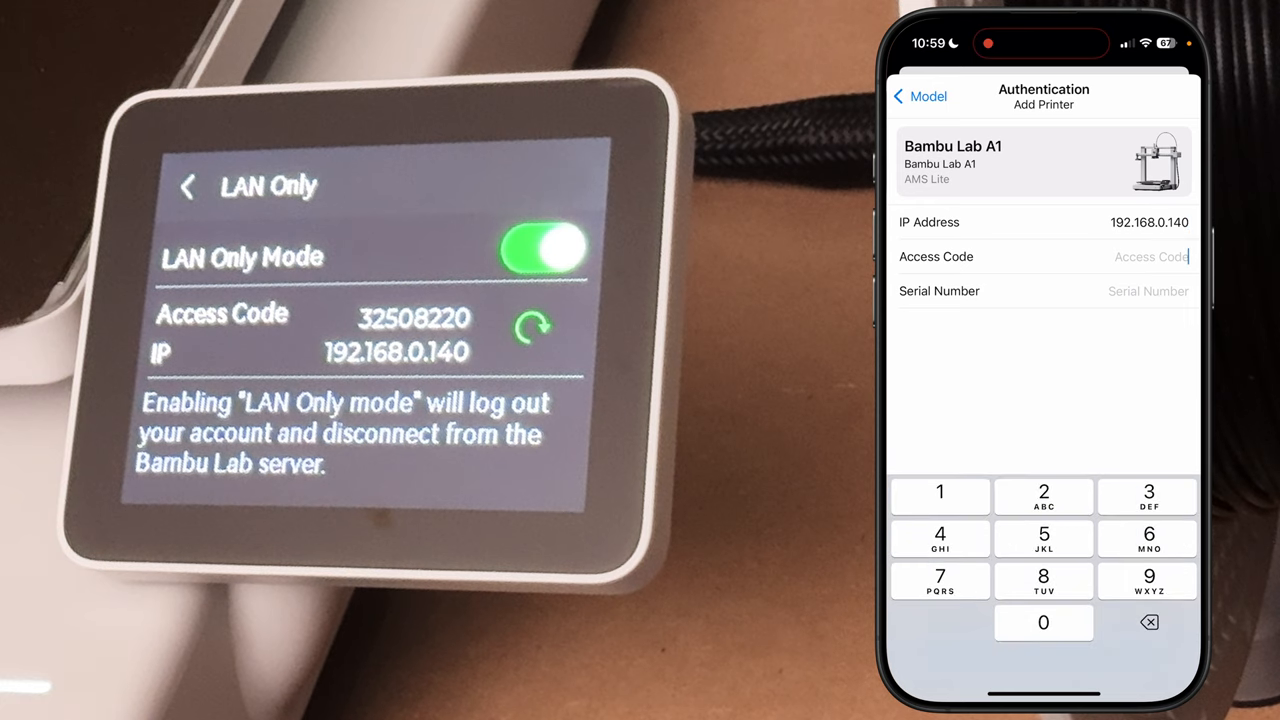
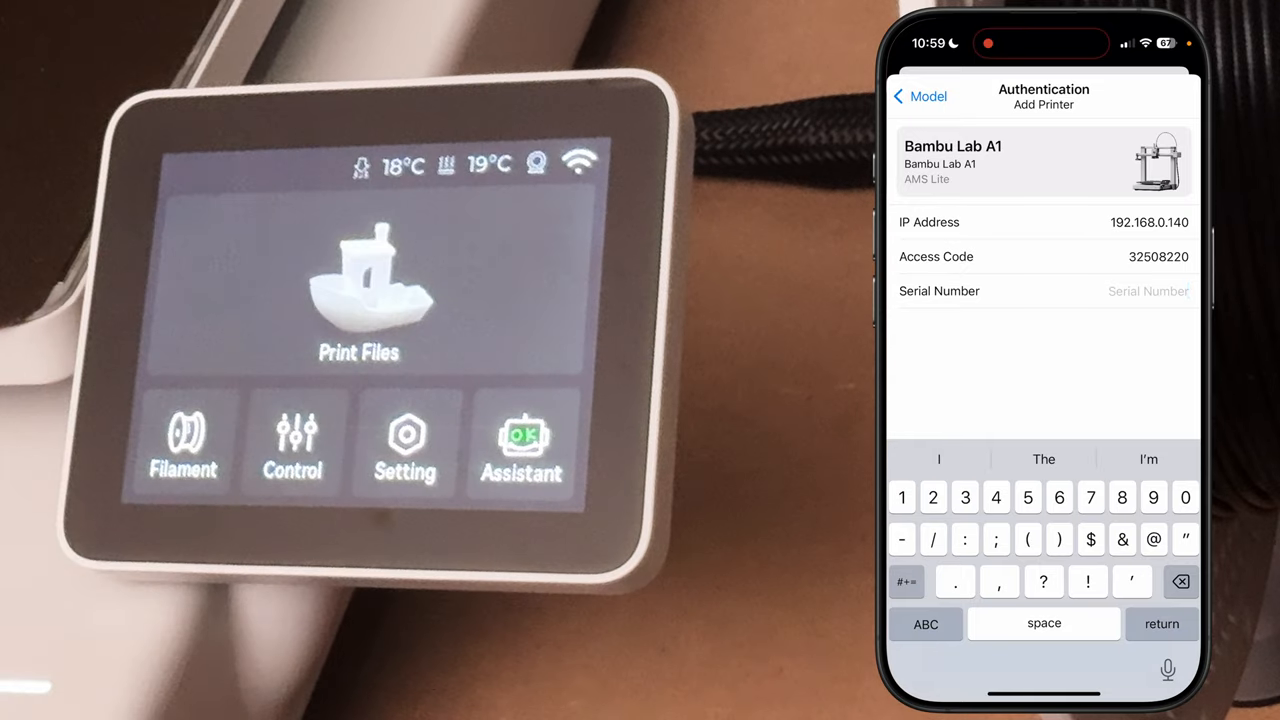
click(405, 445)
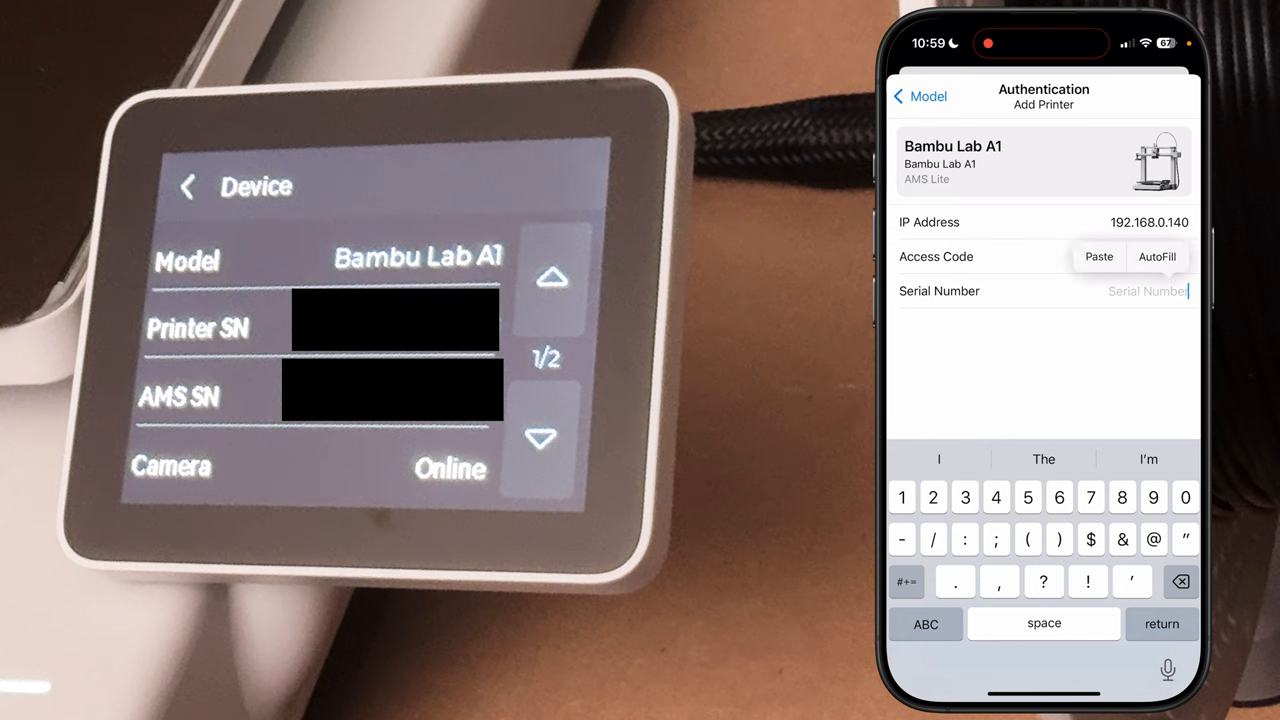
click(1098, 256)
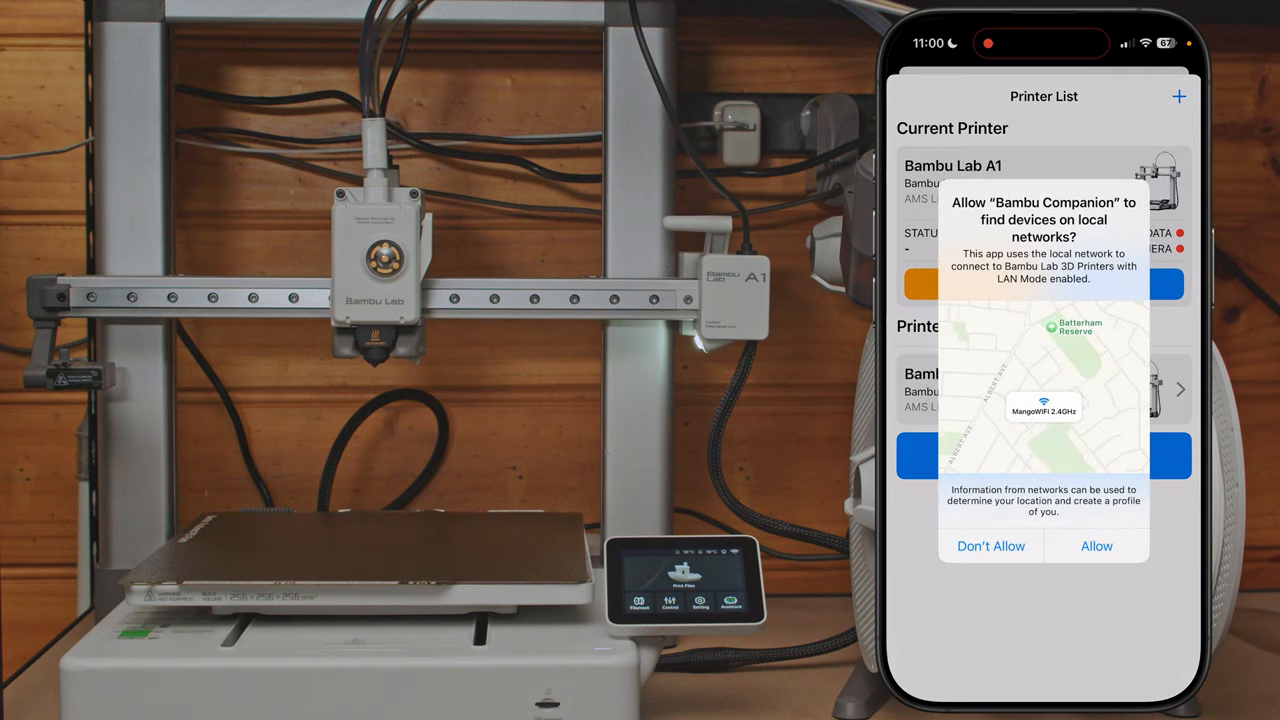
Allow local network access, open the A1, scroll its status, and switch to Control.
click(1096, 545)
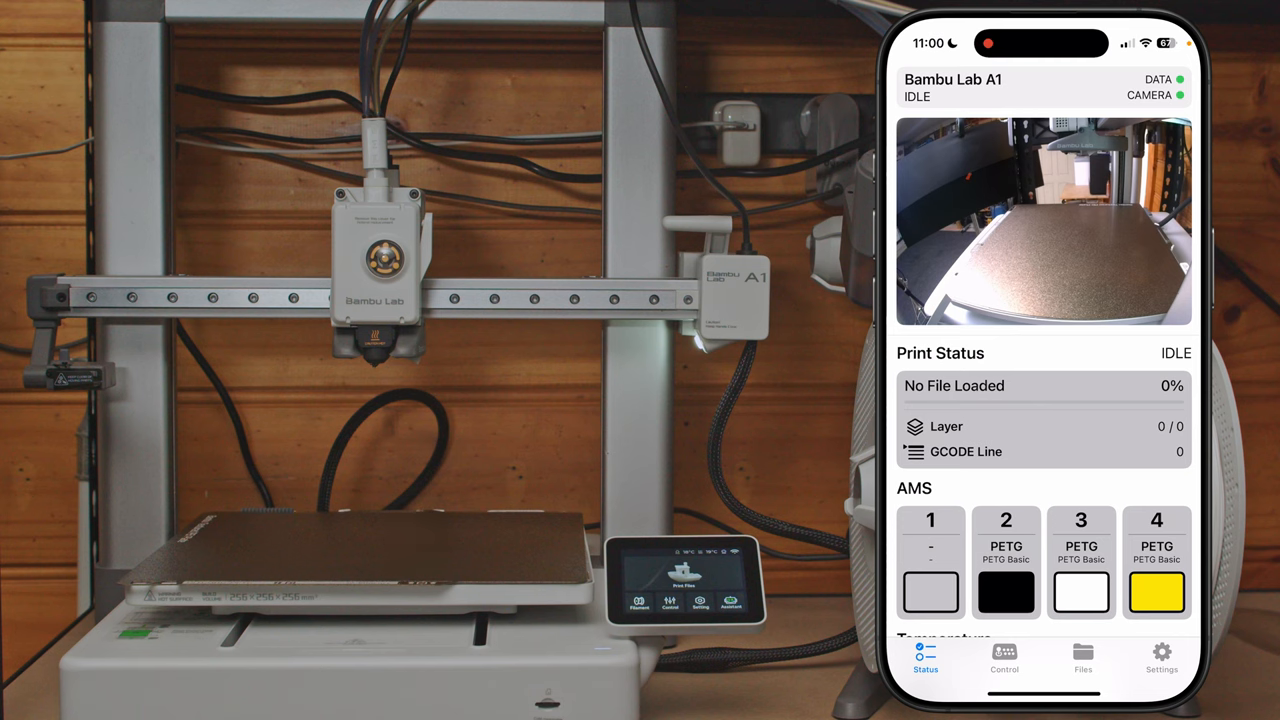
click(1156, 519)
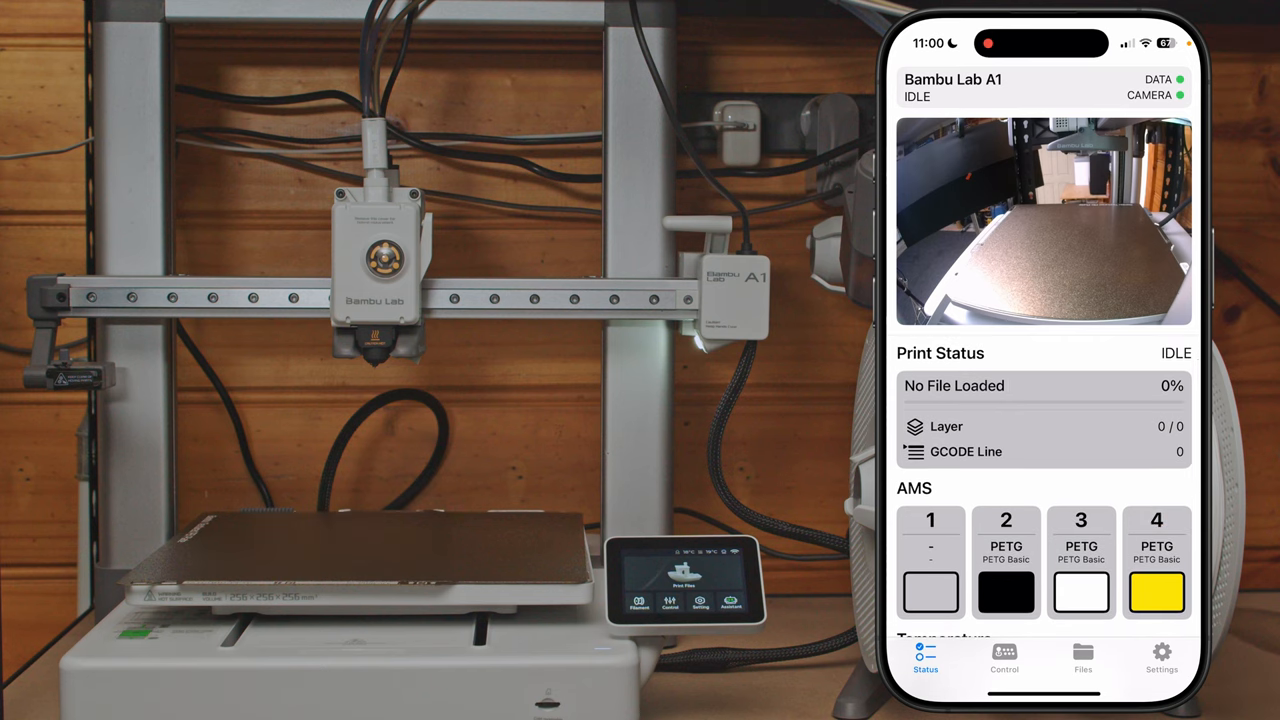
scroll(down, 3)
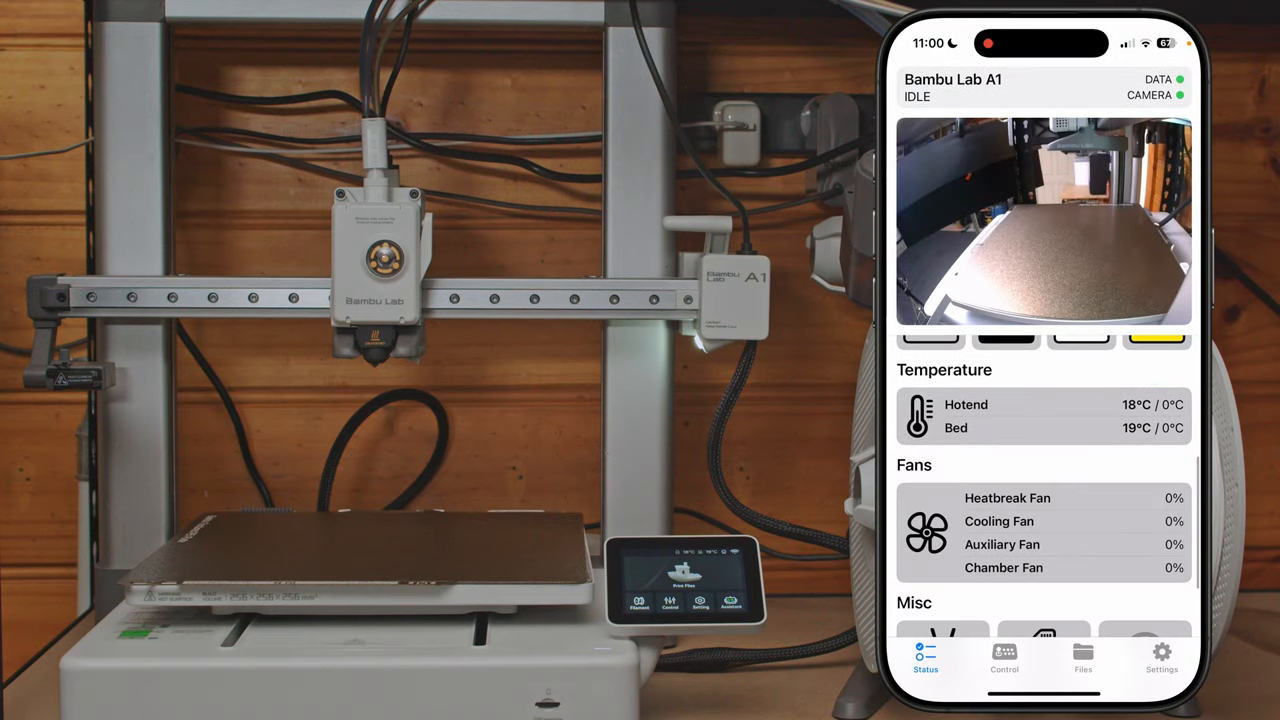
scroll(down, 3)
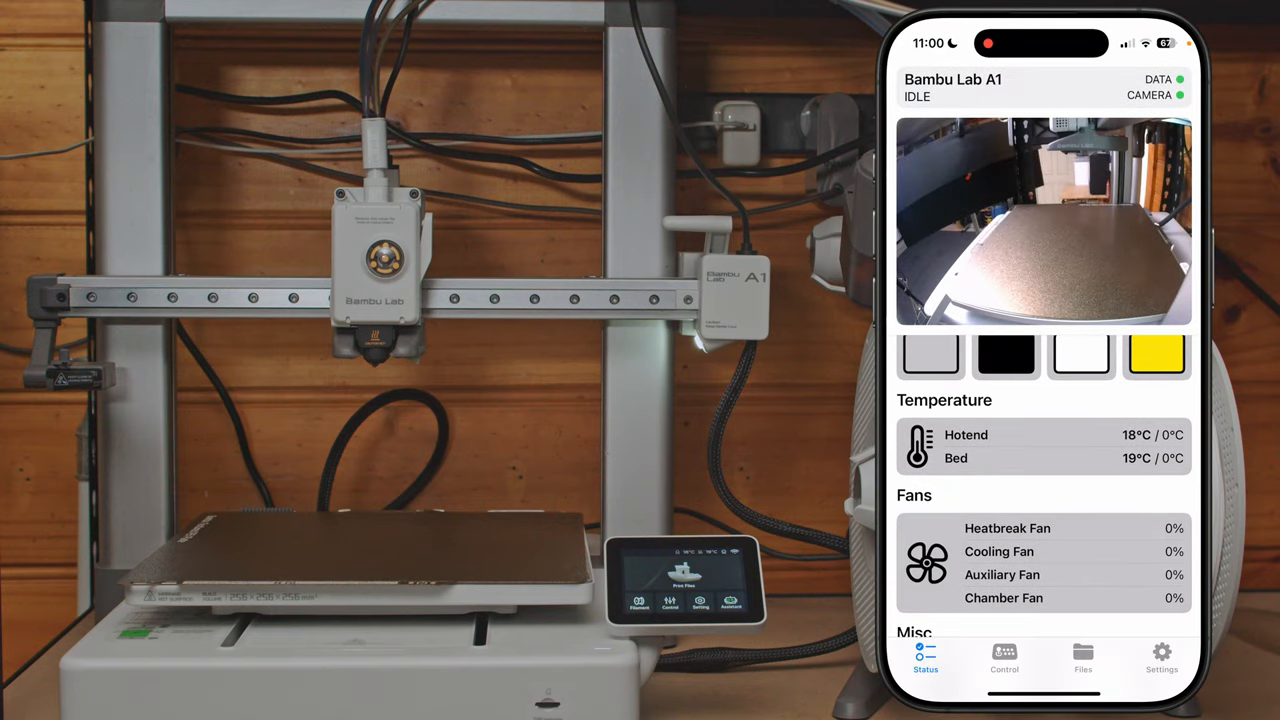
click(1004, 658)
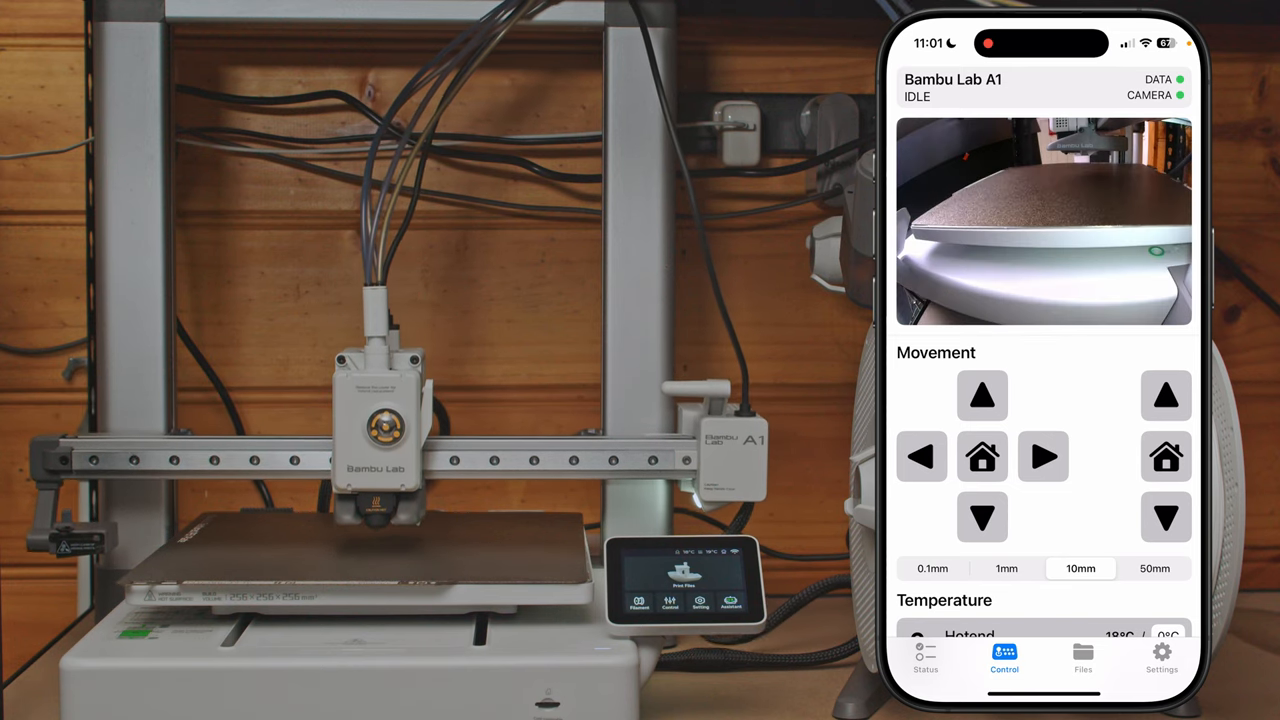
Raise the print head on the Z axis by 10 mm, then by 50 mm.
click(932, 568)
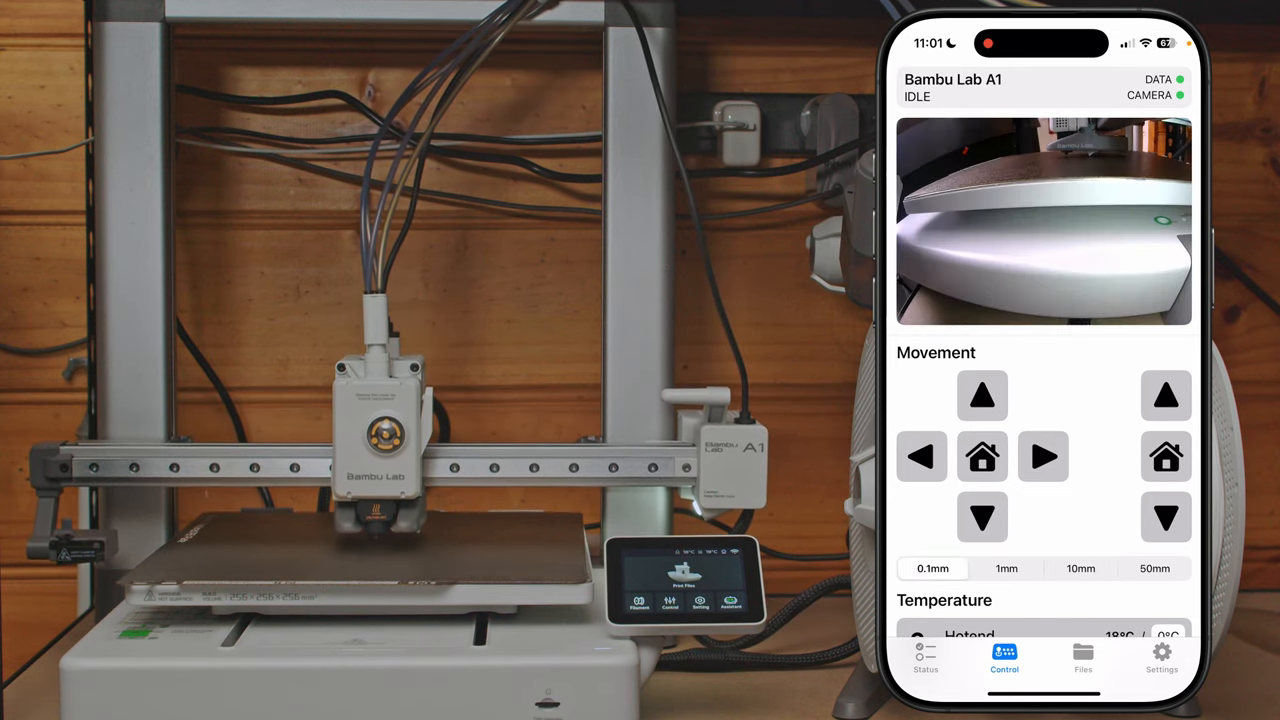
click(1154, 568)
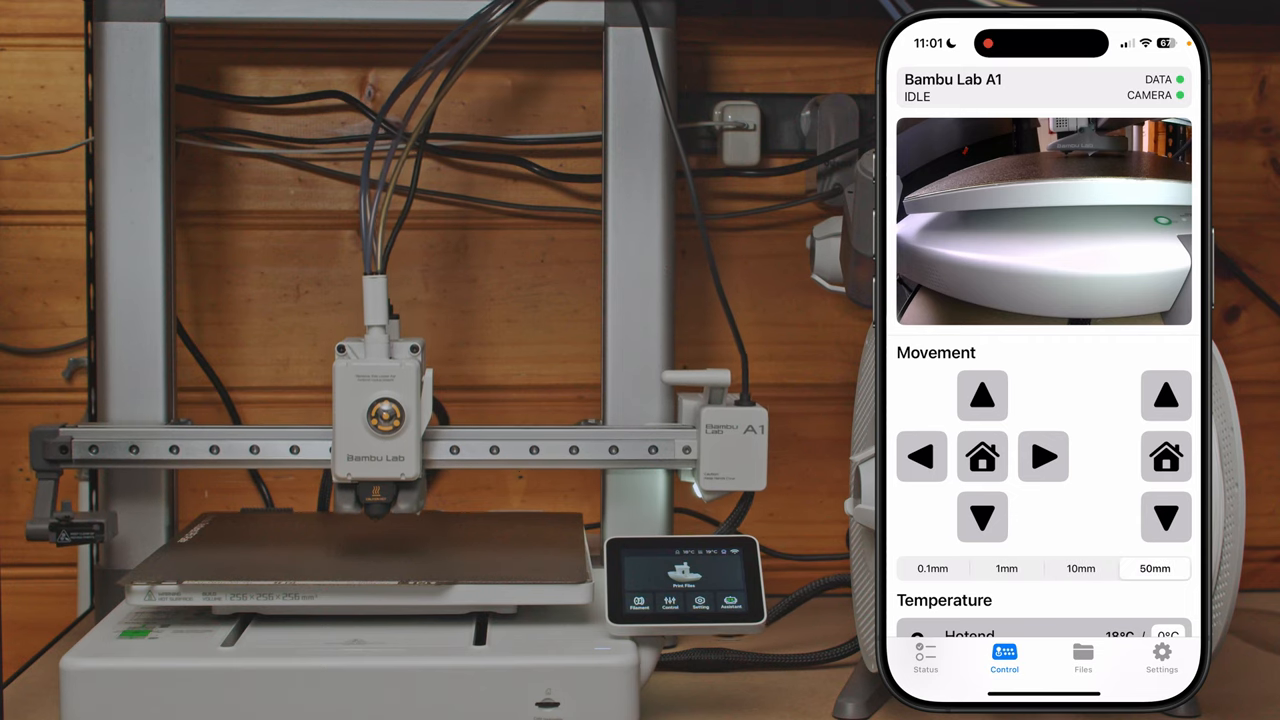
click(1080, 568)
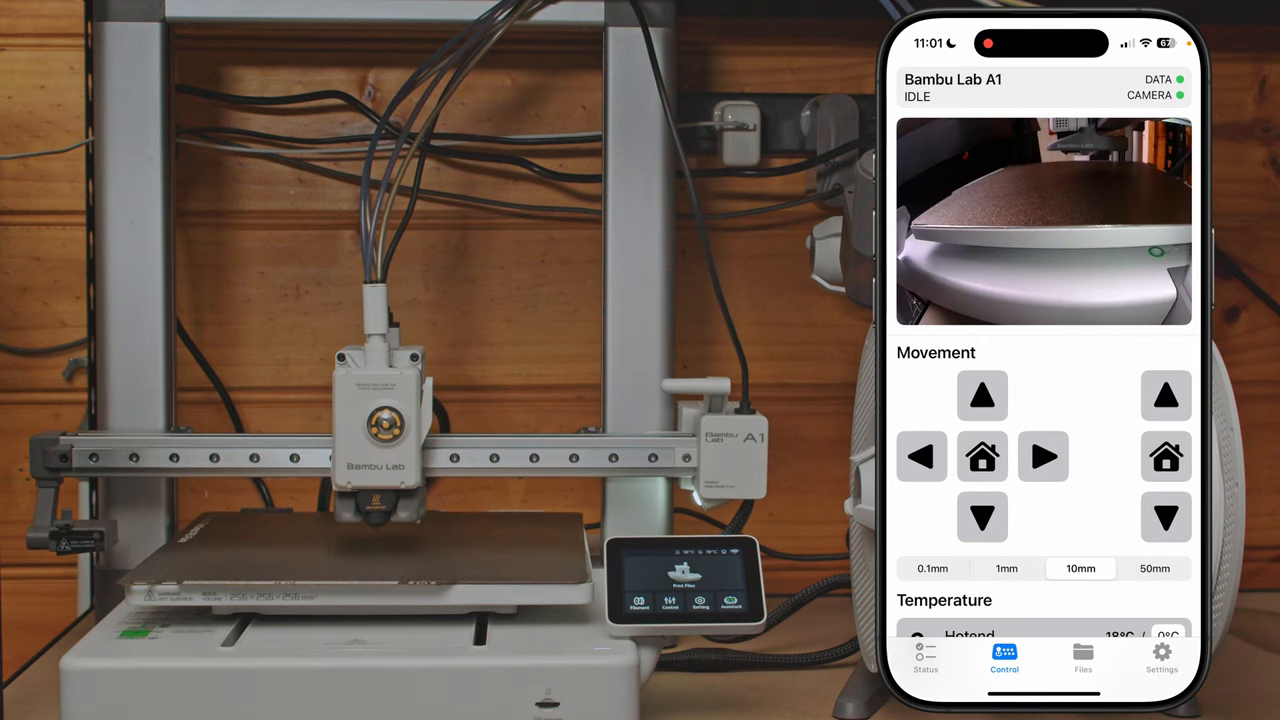
click(1166, 395)
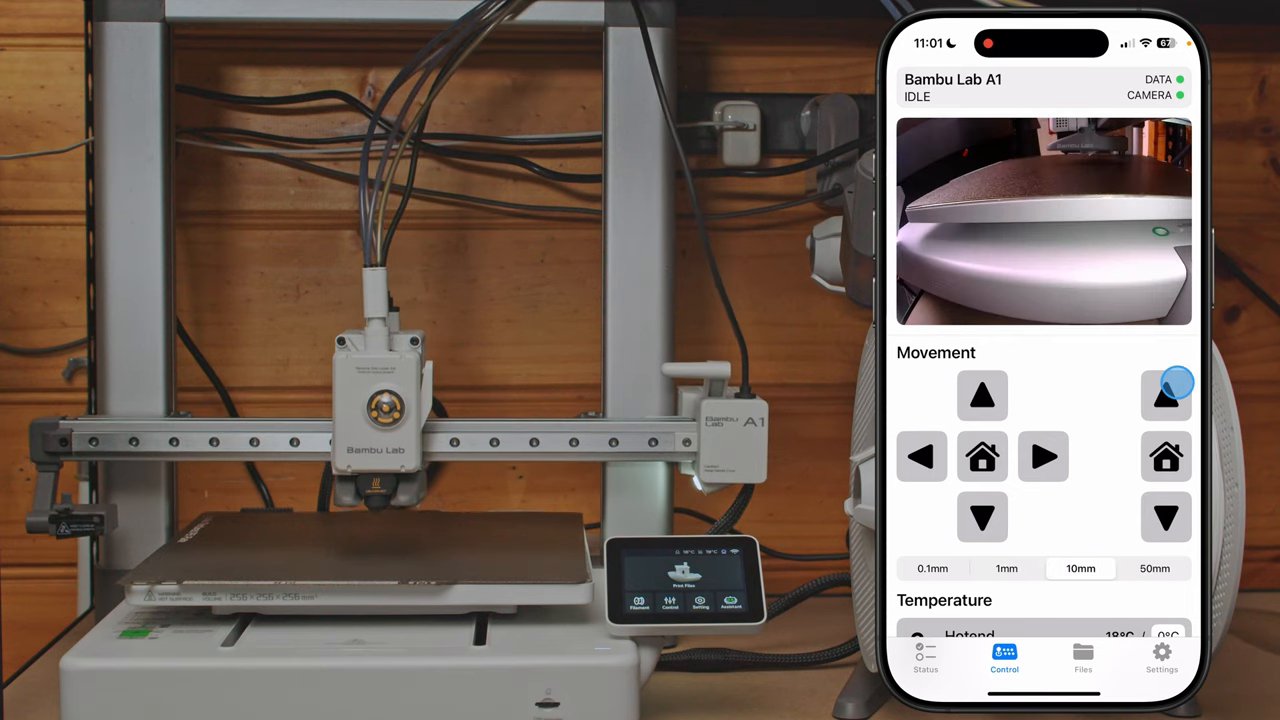
click(1155, 568)
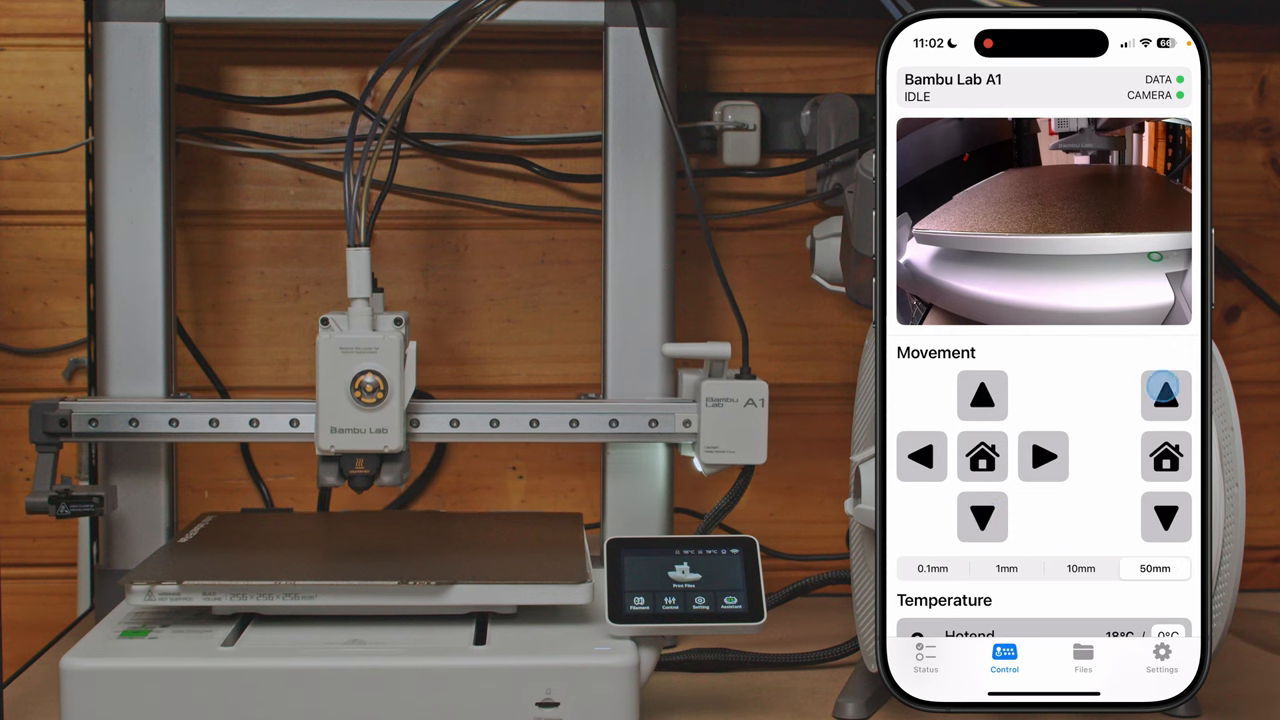
click(1043, 457)
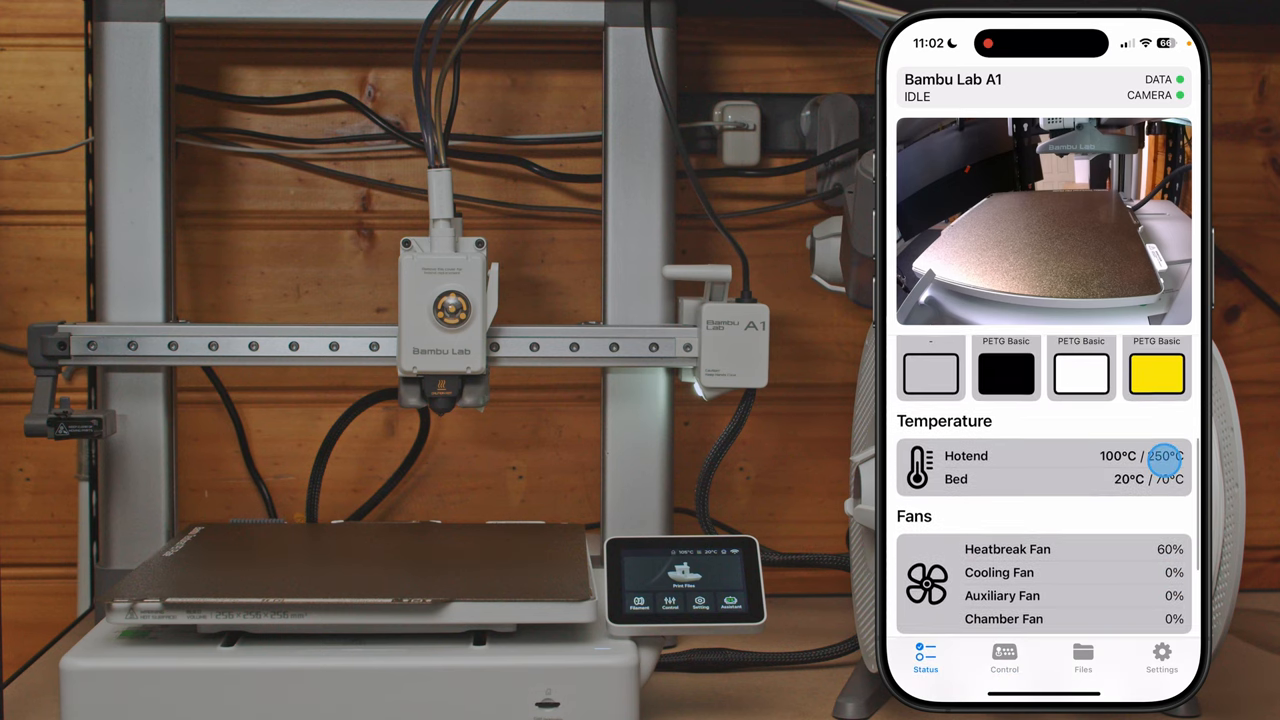
Show the Control tab with no file loaded and Standard speed at 100%.
click(1004, 660)
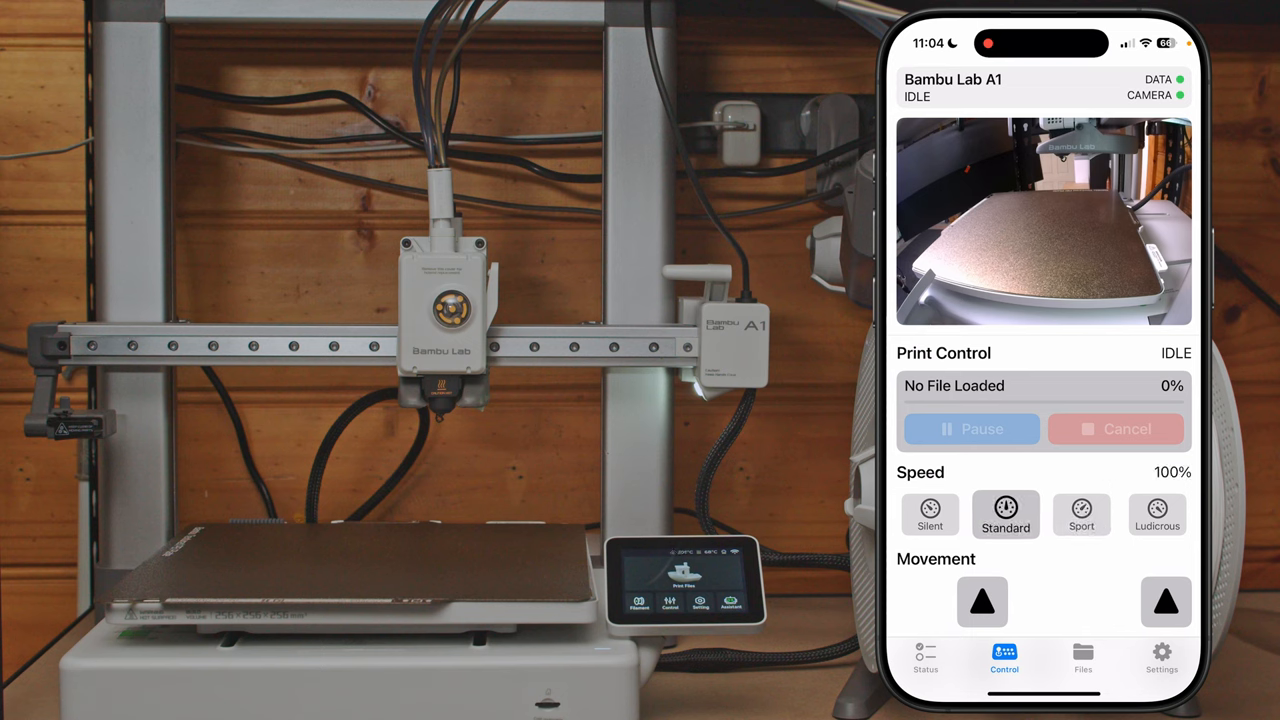
Browse Files to timelapse > thumbnail and download video_2024-09-24_07-49-14.JPG.
click(1083, 658)
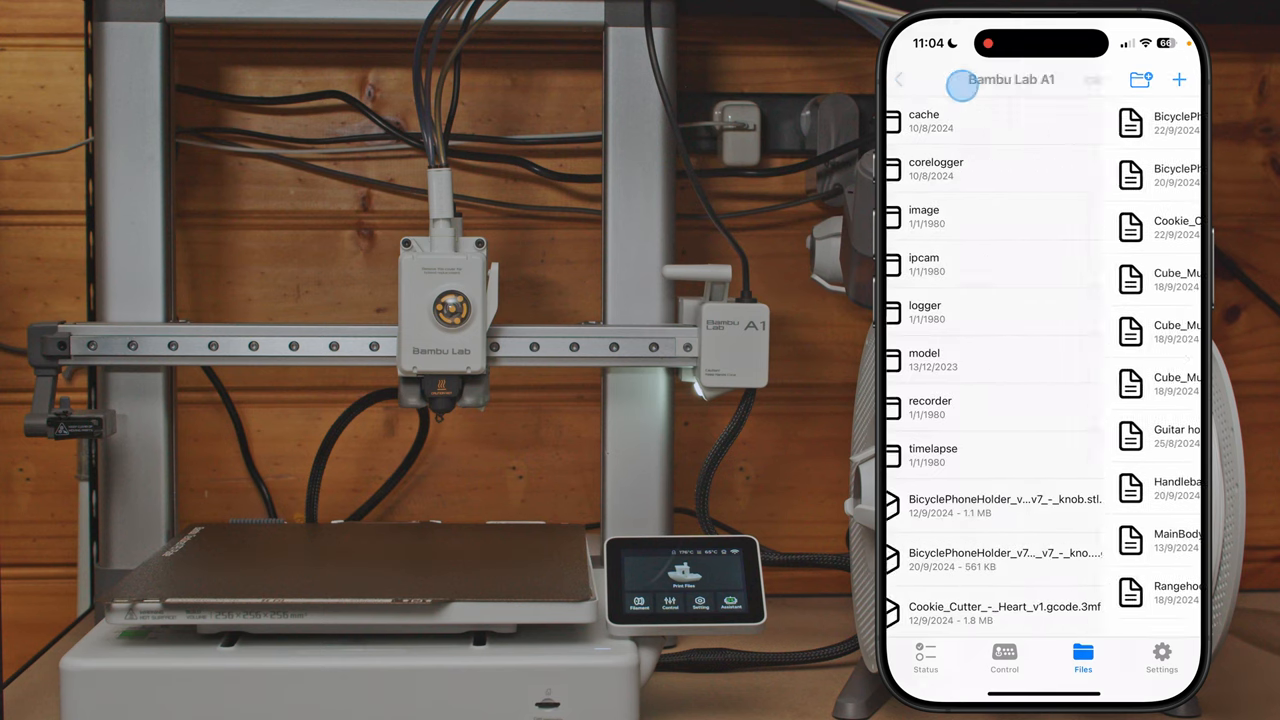
scroll(down, 3)
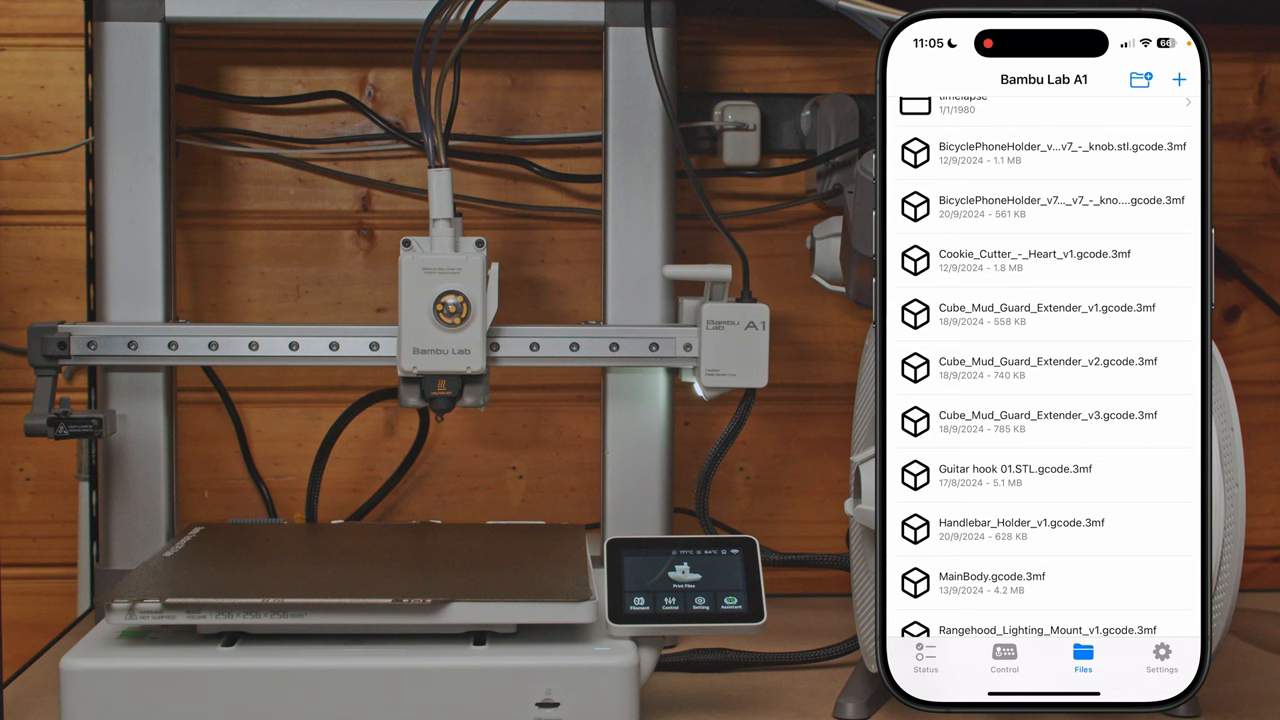
click(963, 103)
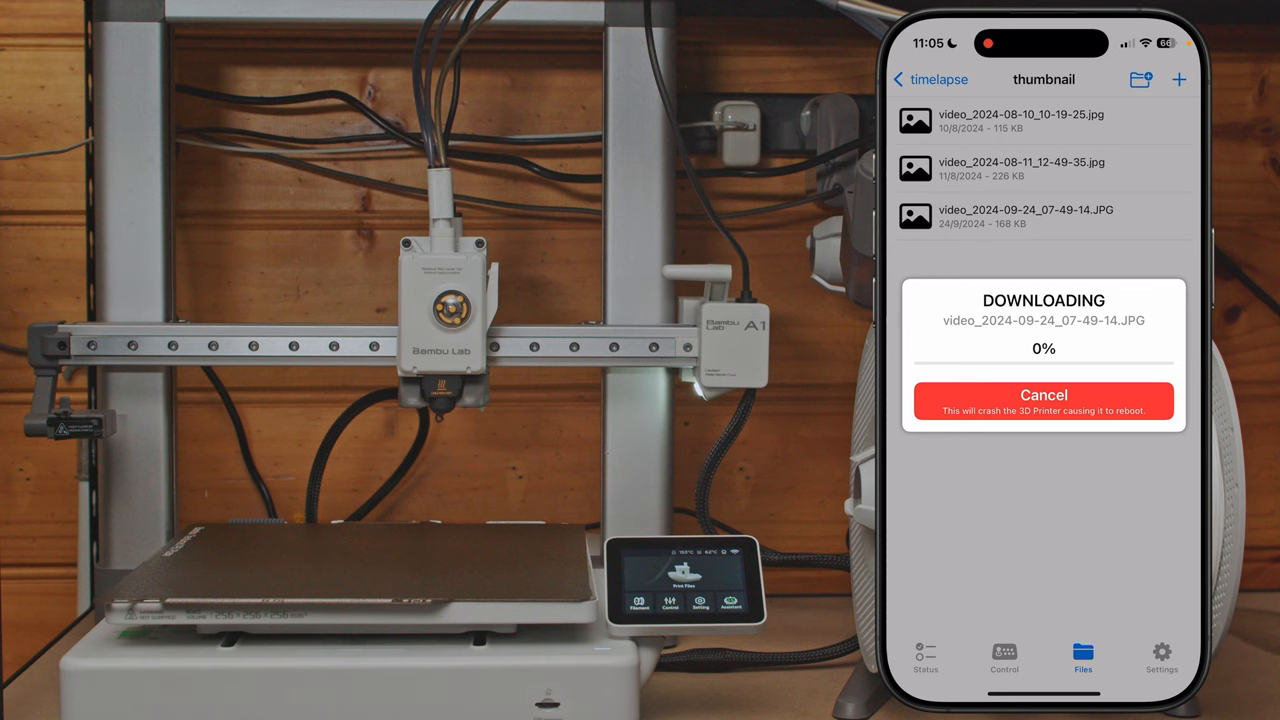
click(1043, 400)
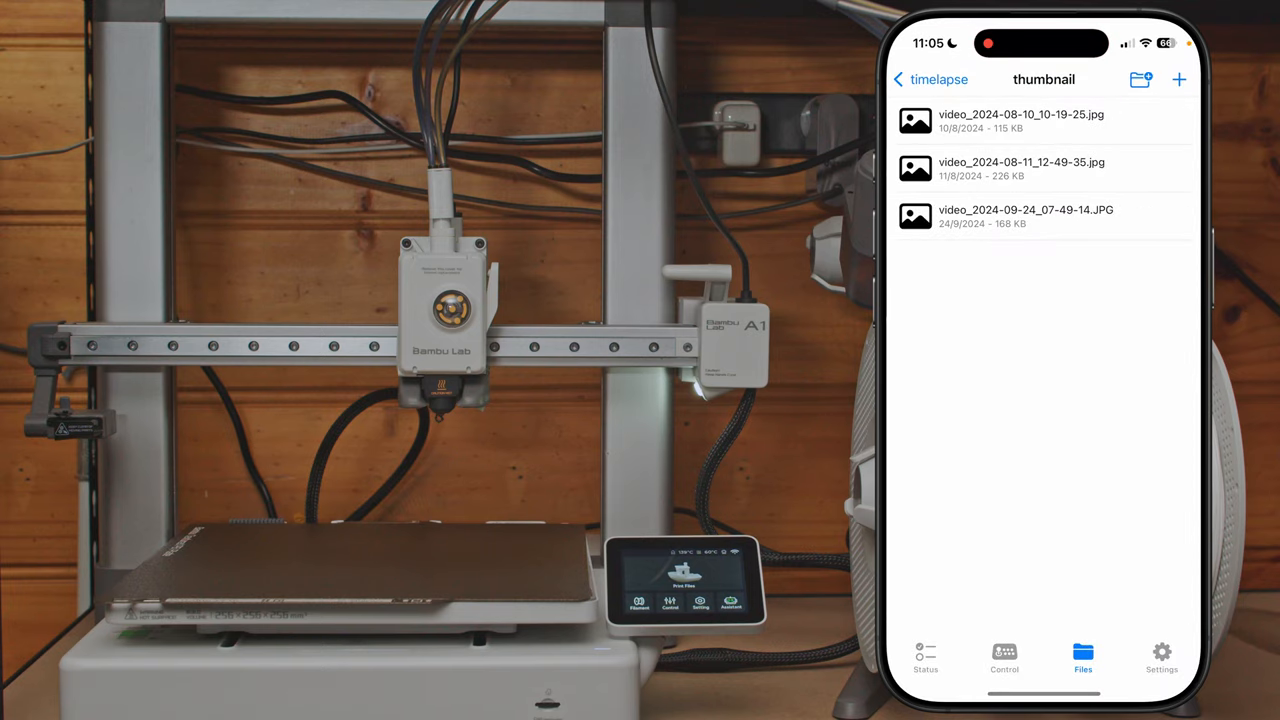
Check the 168 KB cache, open the thumbnail's share sheet, then dismiss it and return.
click(1161, 655)
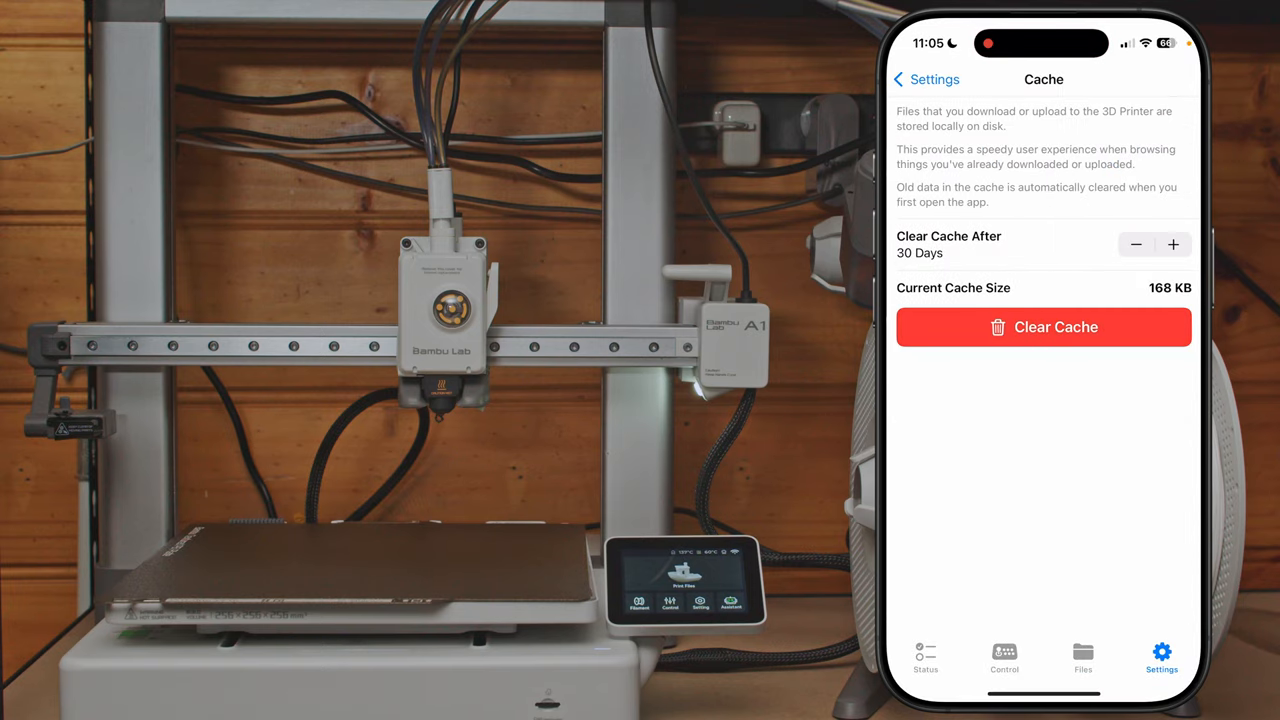
click(1043, 327)
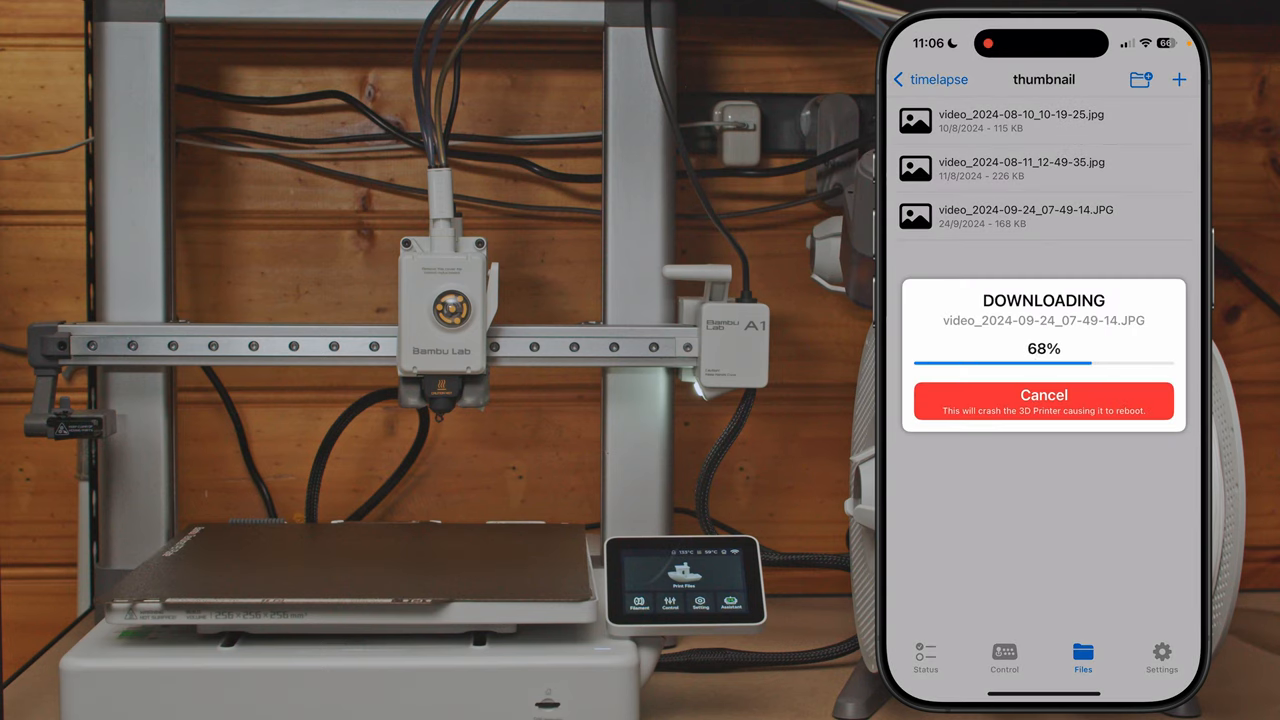
click(1044, 395)
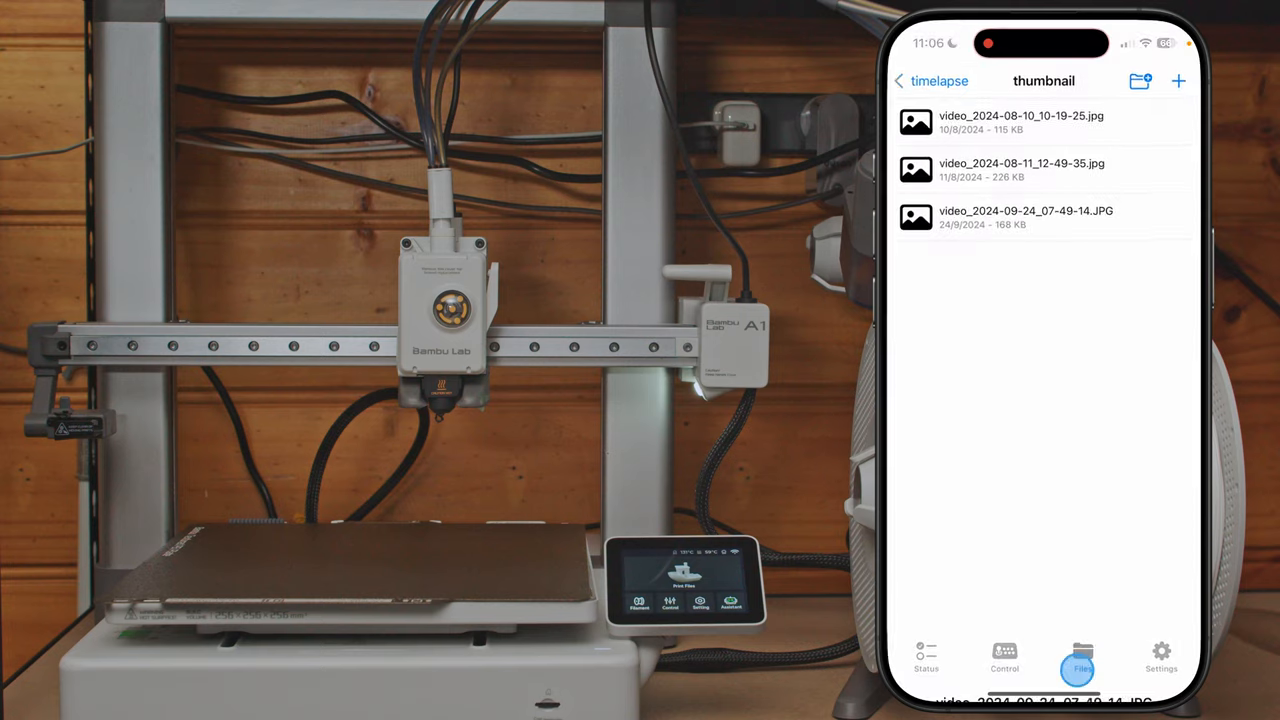
click(1026, 217)
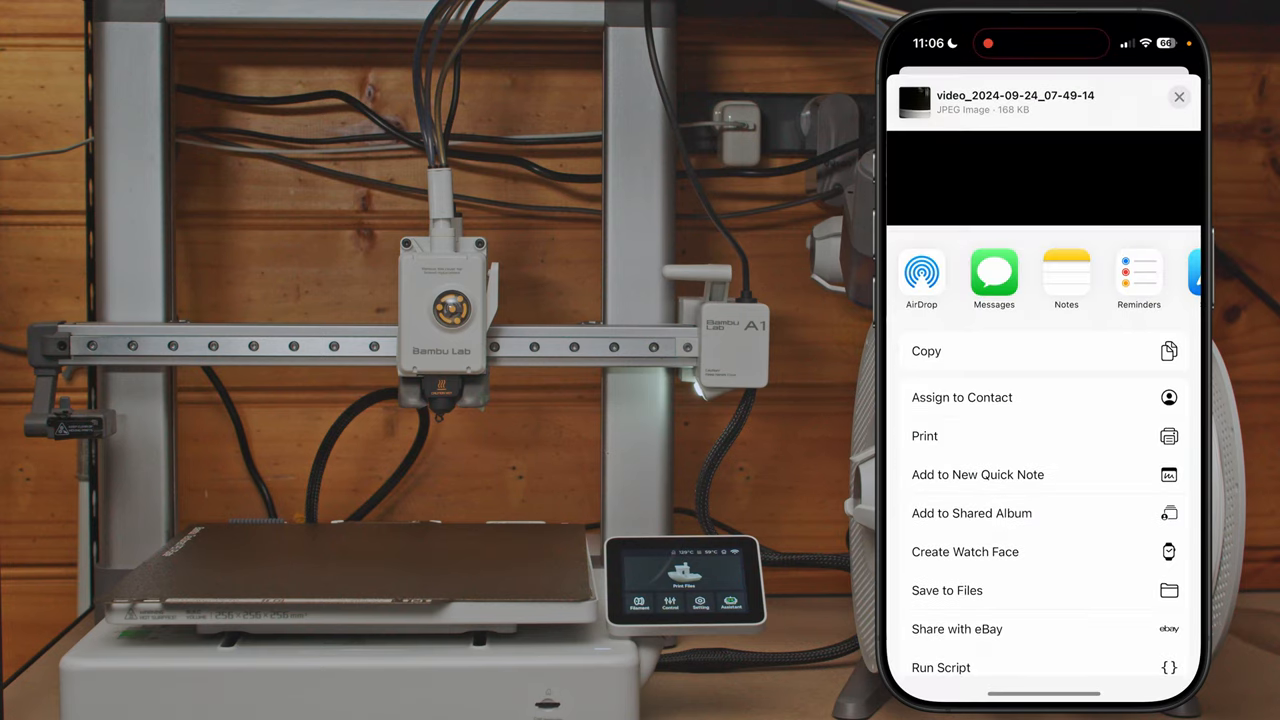
click(1178, 97)
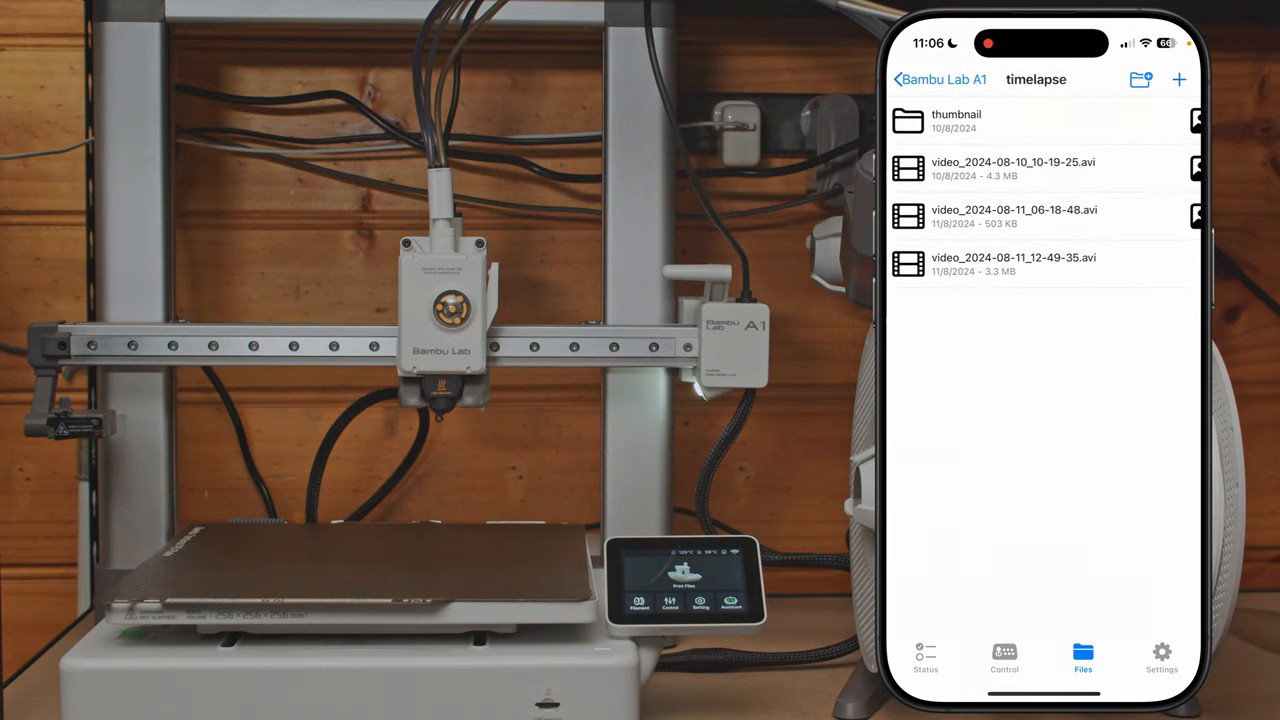
Open Cube_Mud_Guard_Extender_v1_plate_1.gcode from cache, scroll its text, and open then close sharing.
click(898, 79)
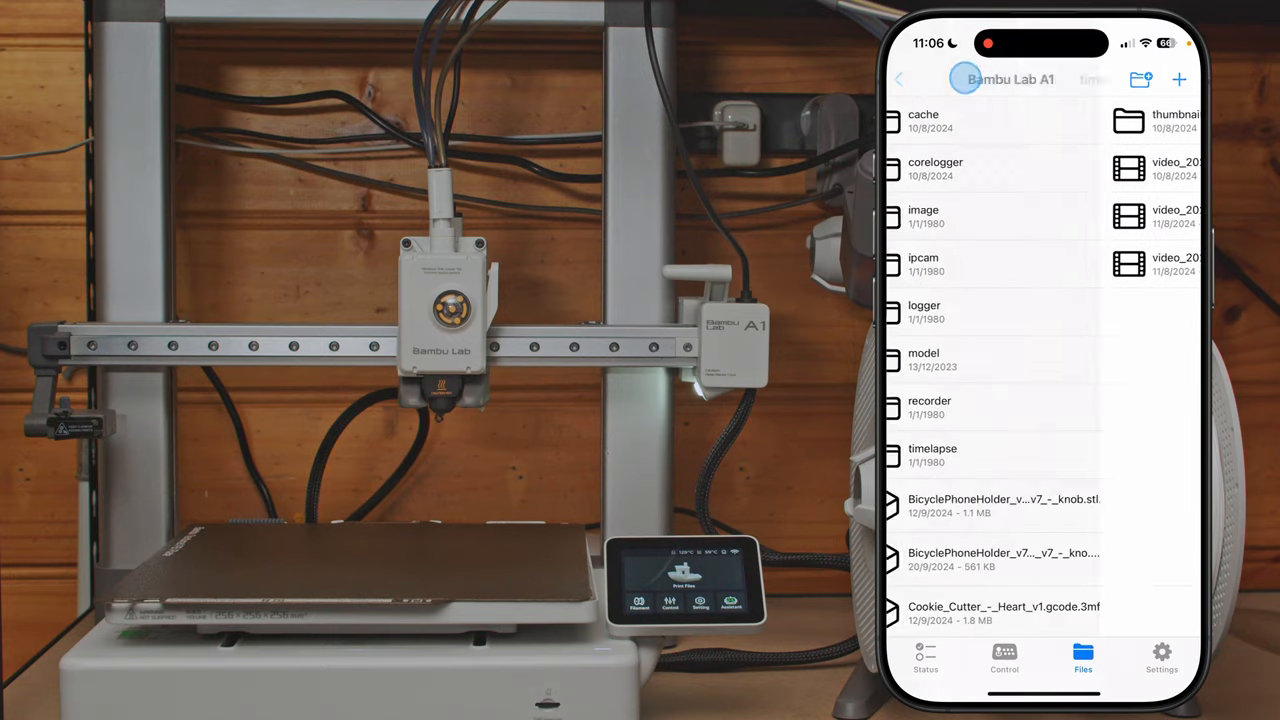
click(923, 120)
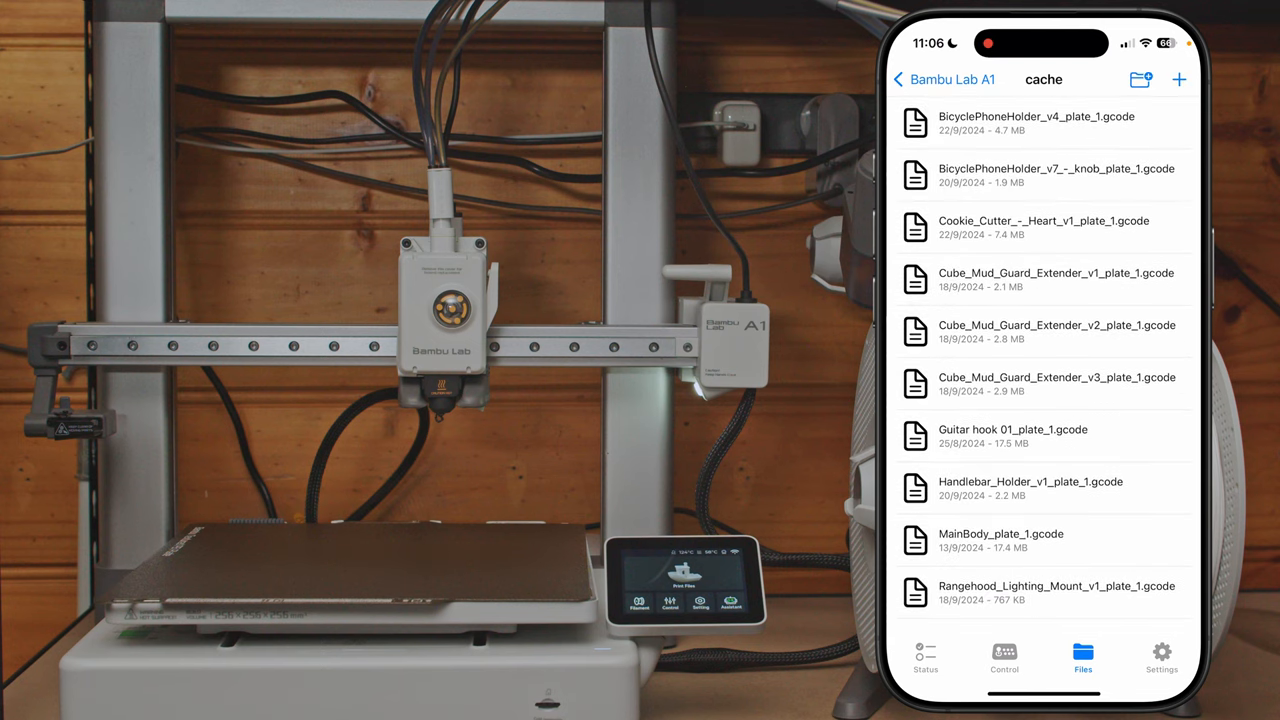
click(1043, 280)
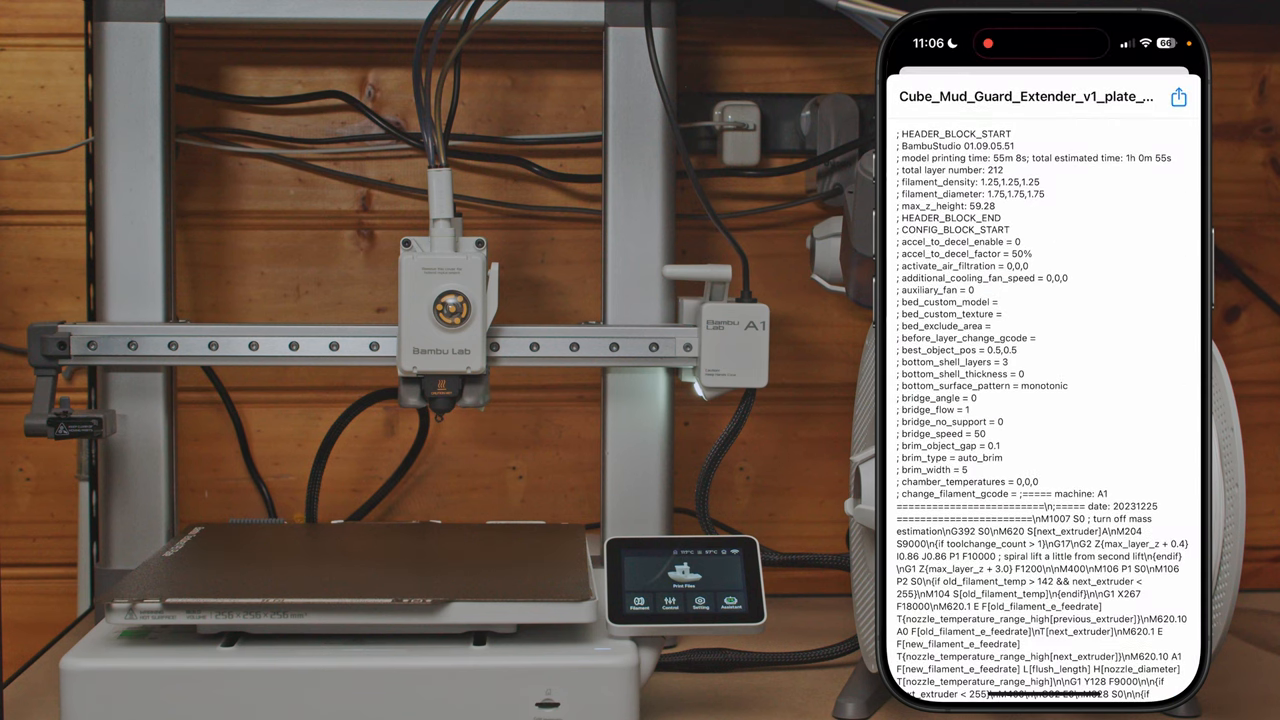
scroll(down, 3)
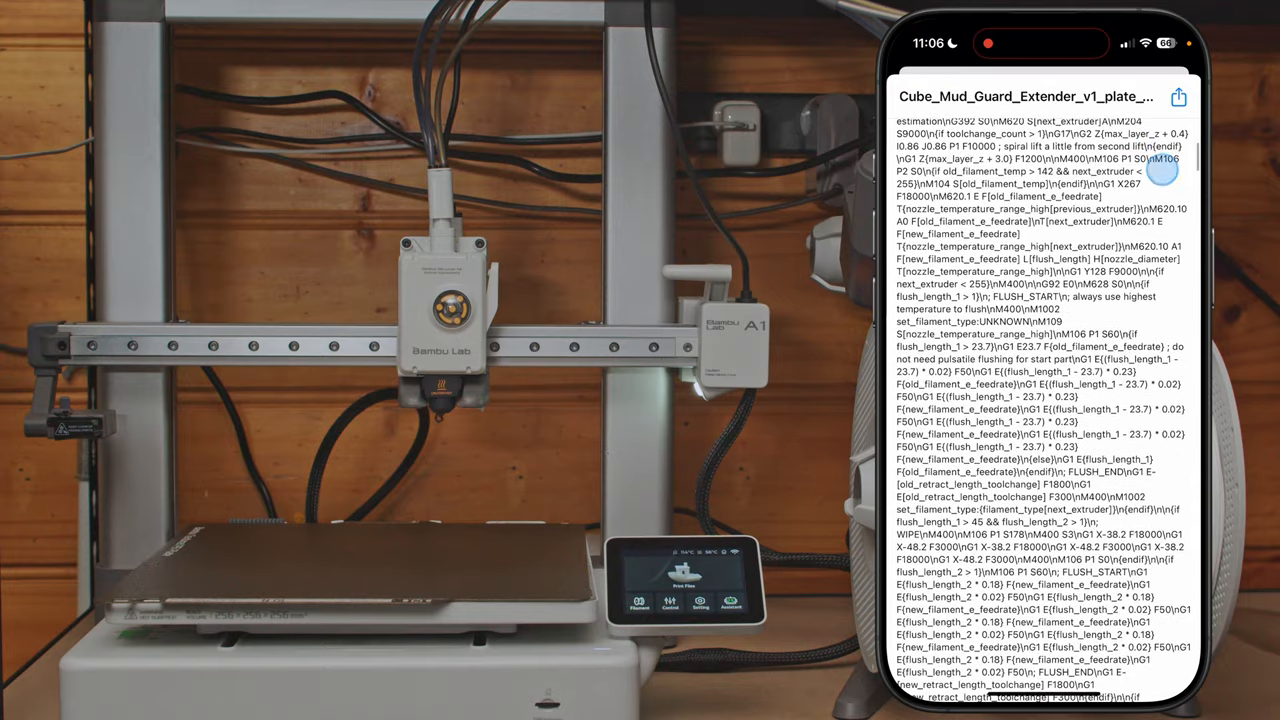
scroll(down, 3)
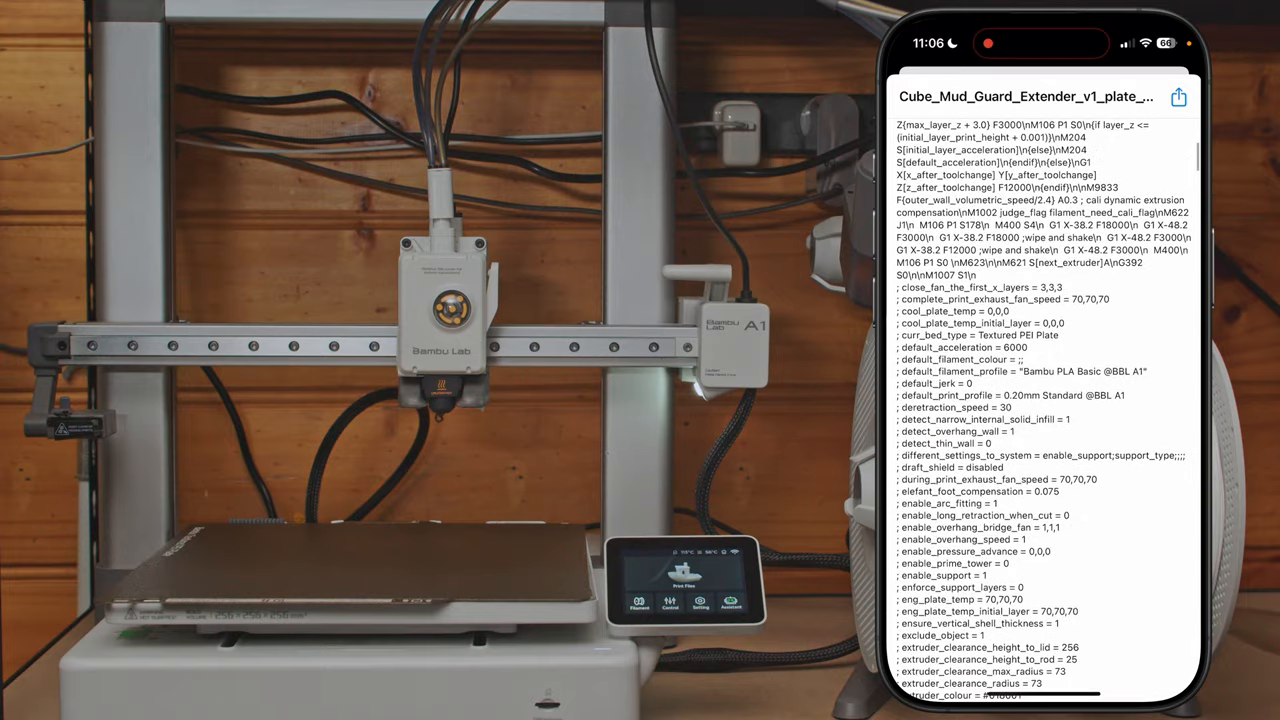
click(1178, 96)
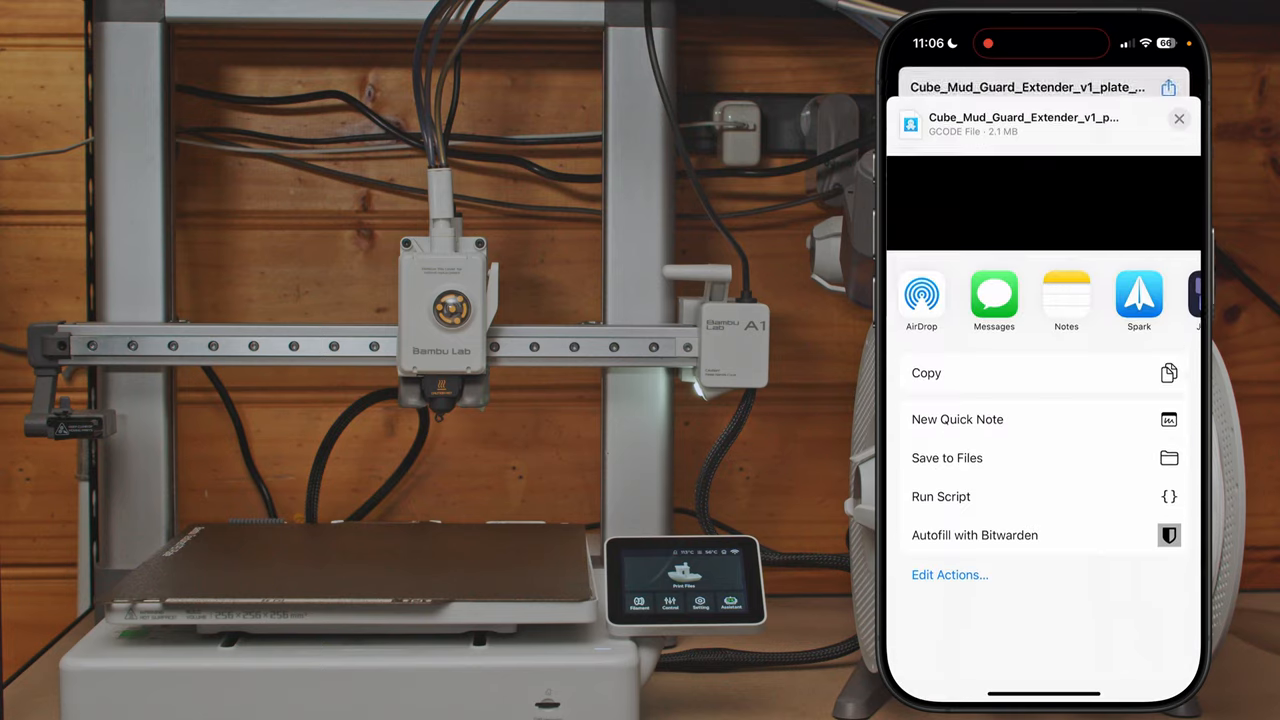
click(1178, 119)
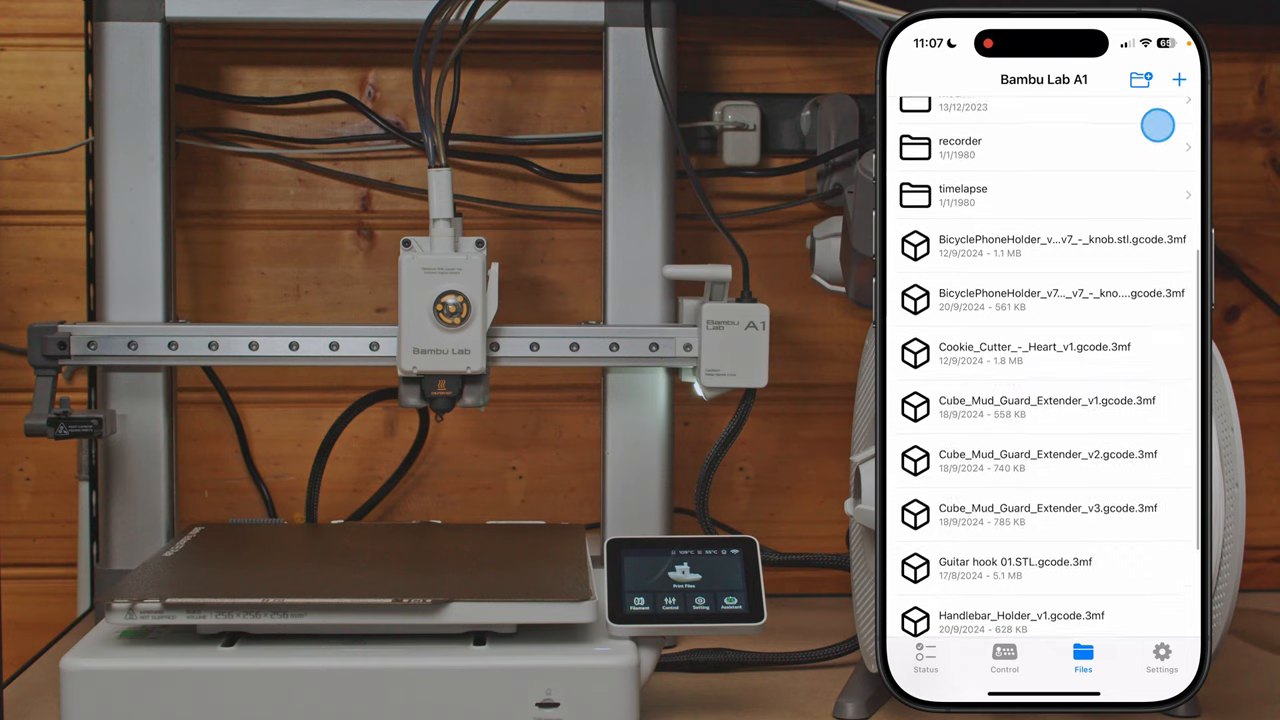
Print Cookie_Cutter_-_Heart_v1.gcode.3mf with bed levelling, flow calibration and AMS on, timelapse off.
click(1034, 353)
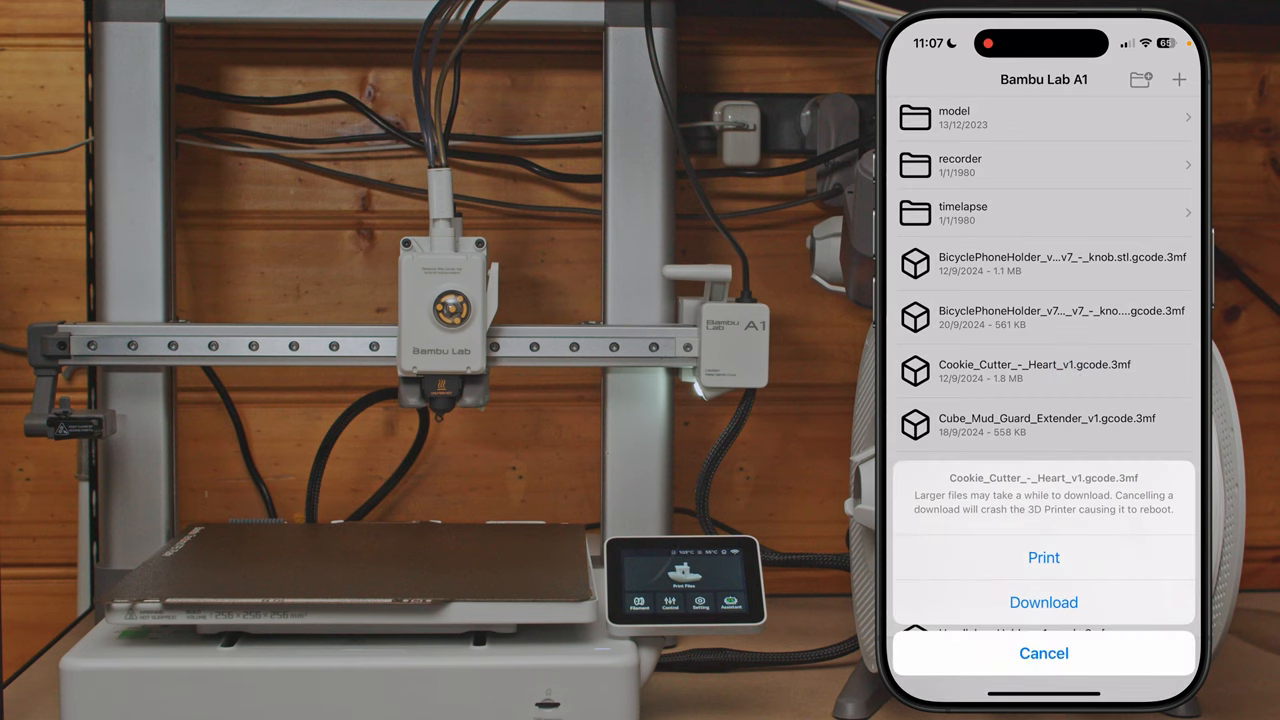
click(1043, 557)
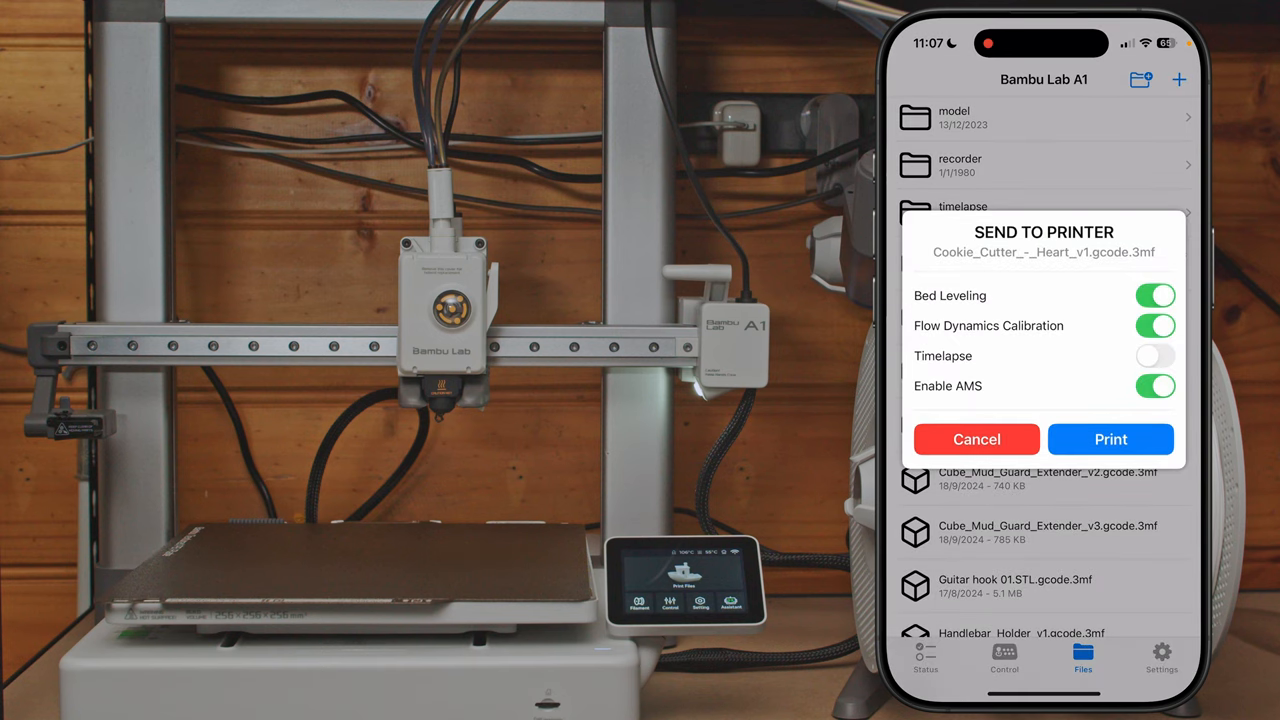
click(1110, 439)
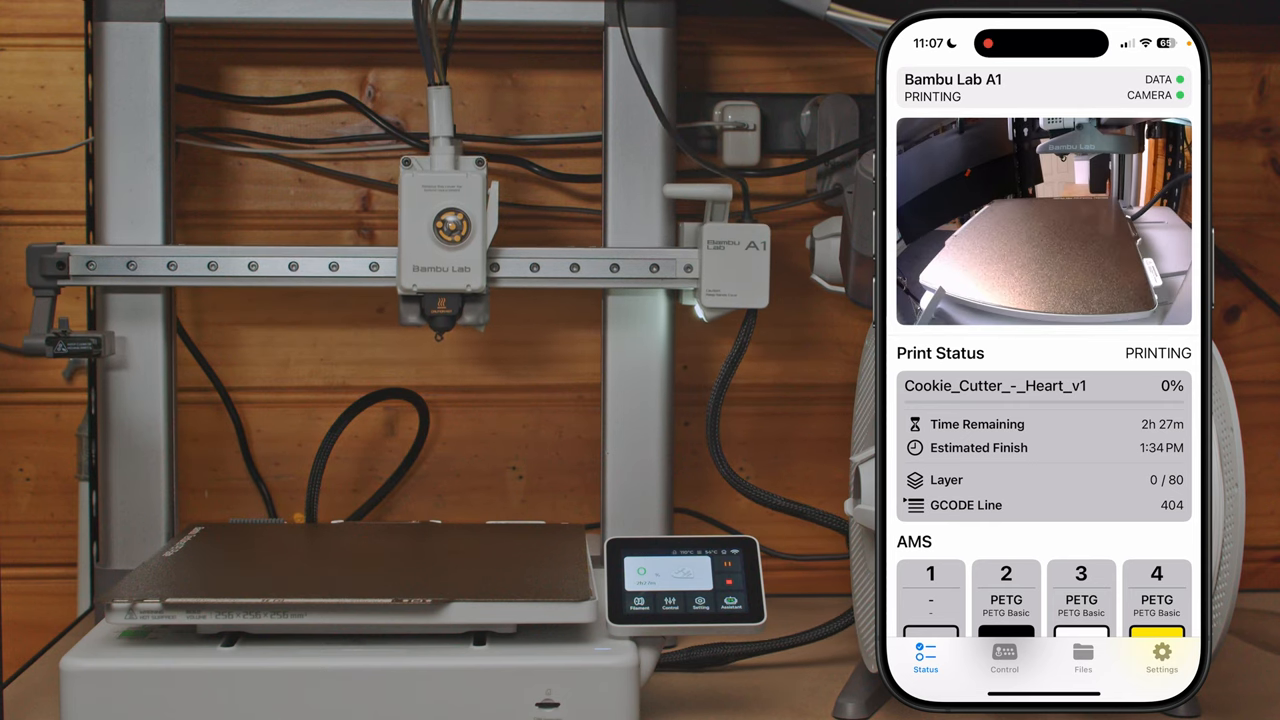
Scroll the A1's Status screen past the AMS filaments and temperature readings.
scroll(down, 3)
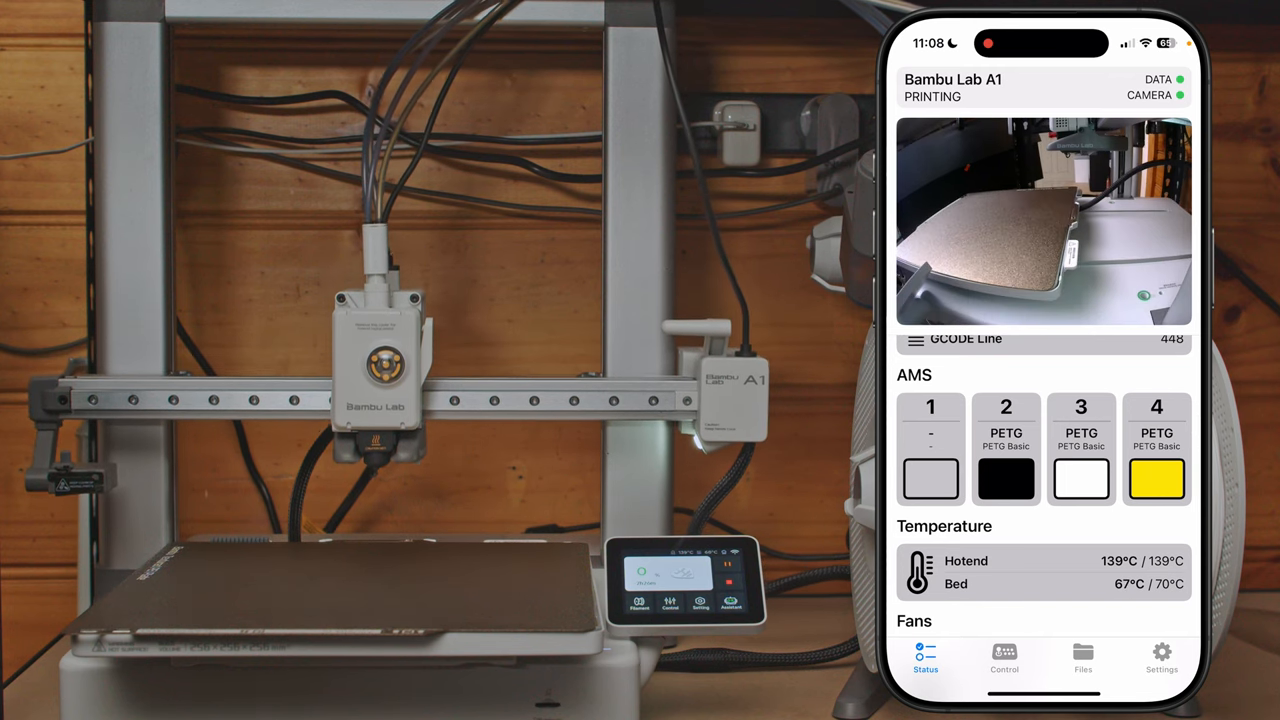
scroll(down, 3)
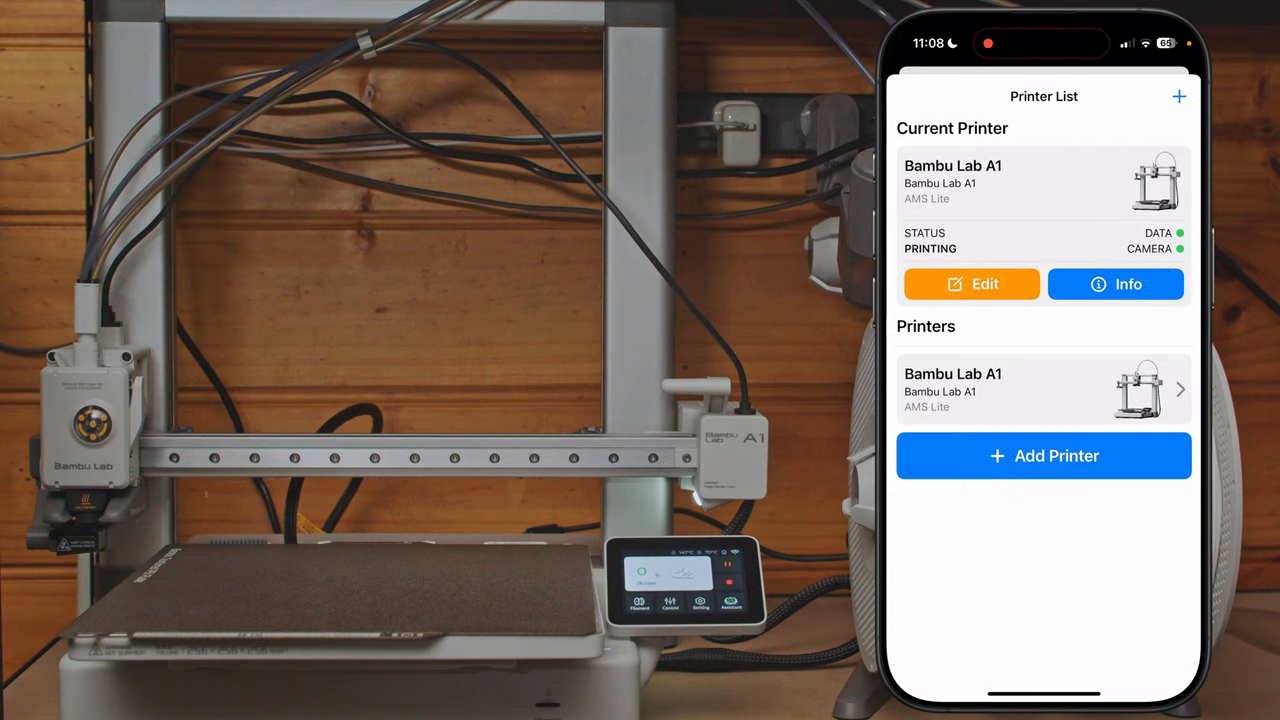
View the A1's Printer Info: firmware 01.03.01.00 and AMS 00.00.07.94, both up to date.
click(971, 284)
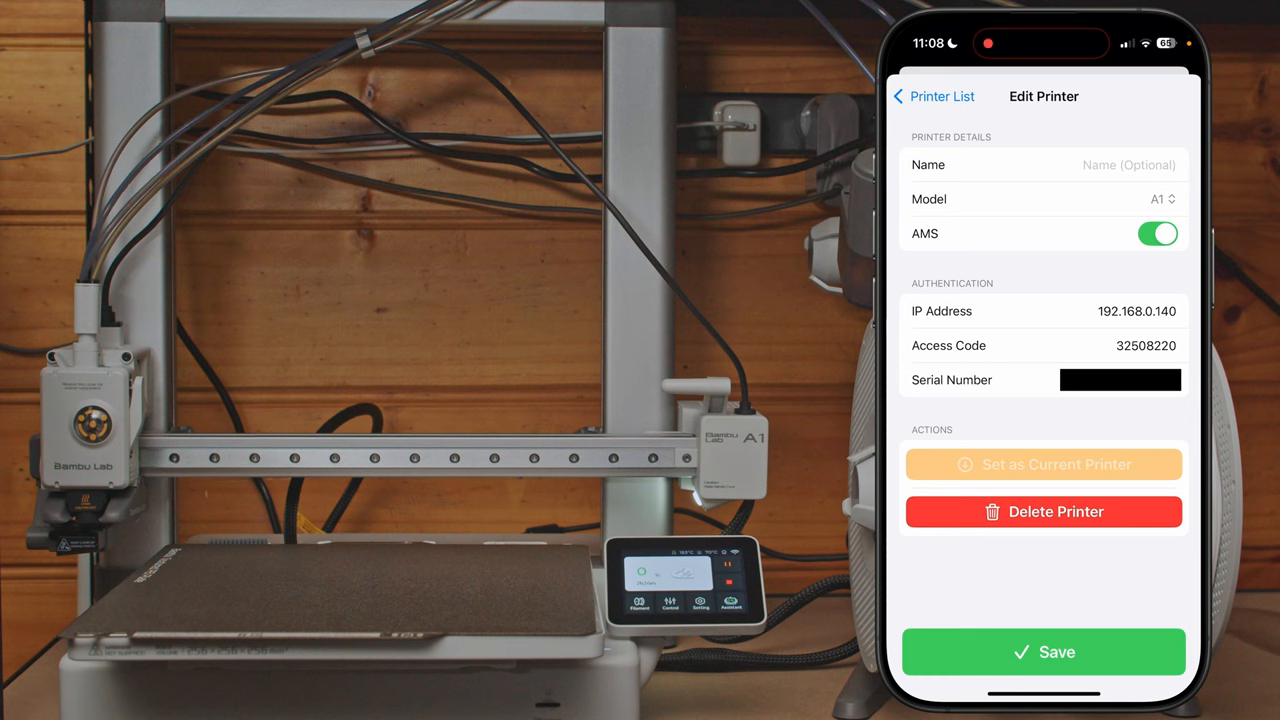
click(933, 96)
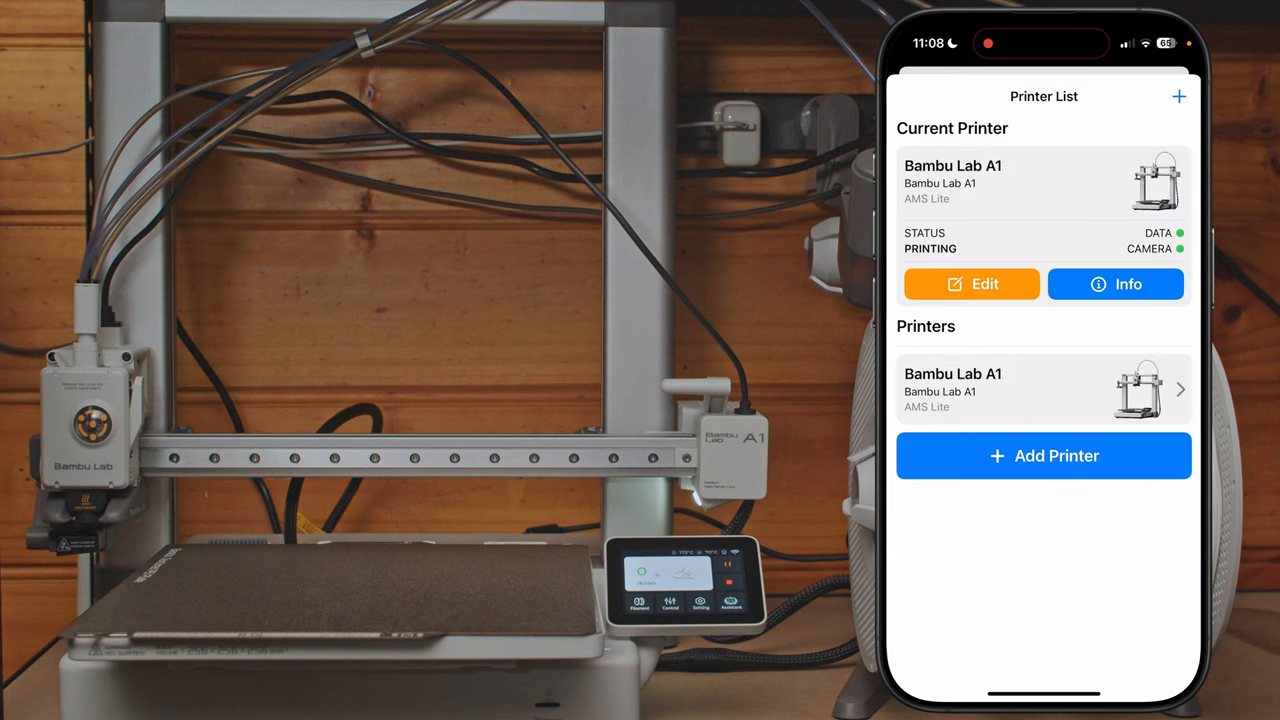
click(1115, 284)
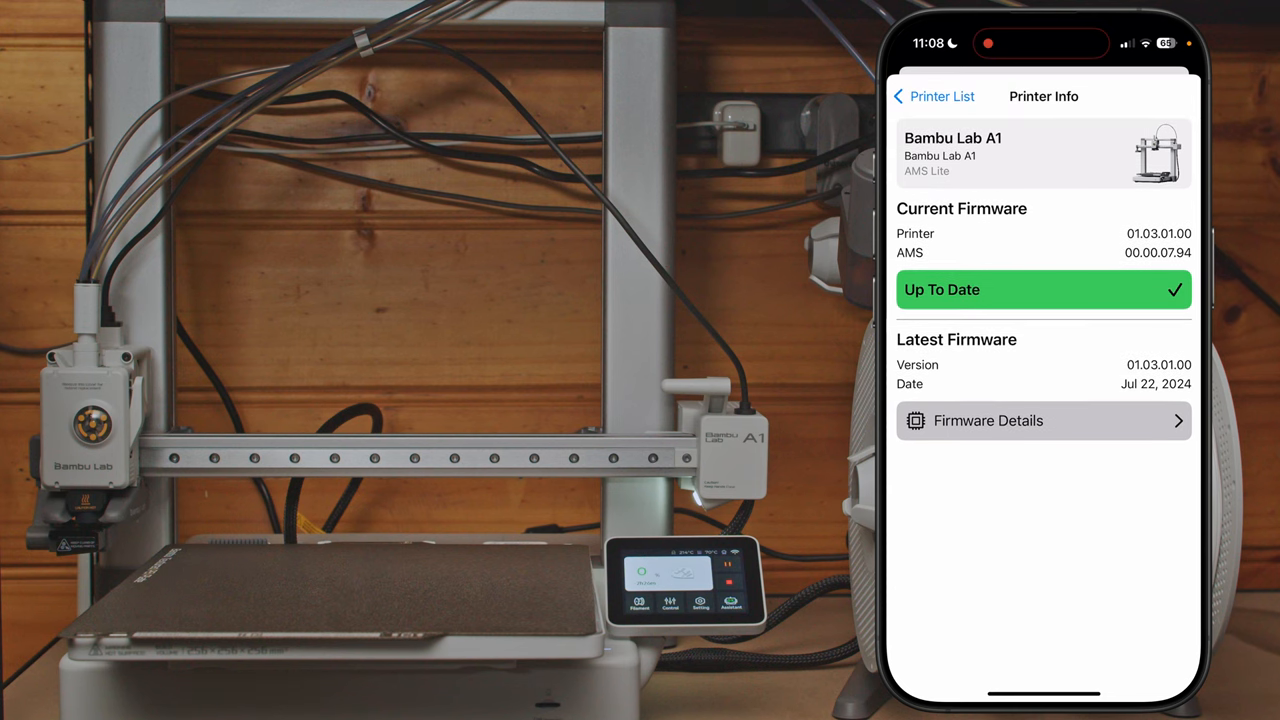
Read through the A1 firmware release notes.
click(1043, 420)
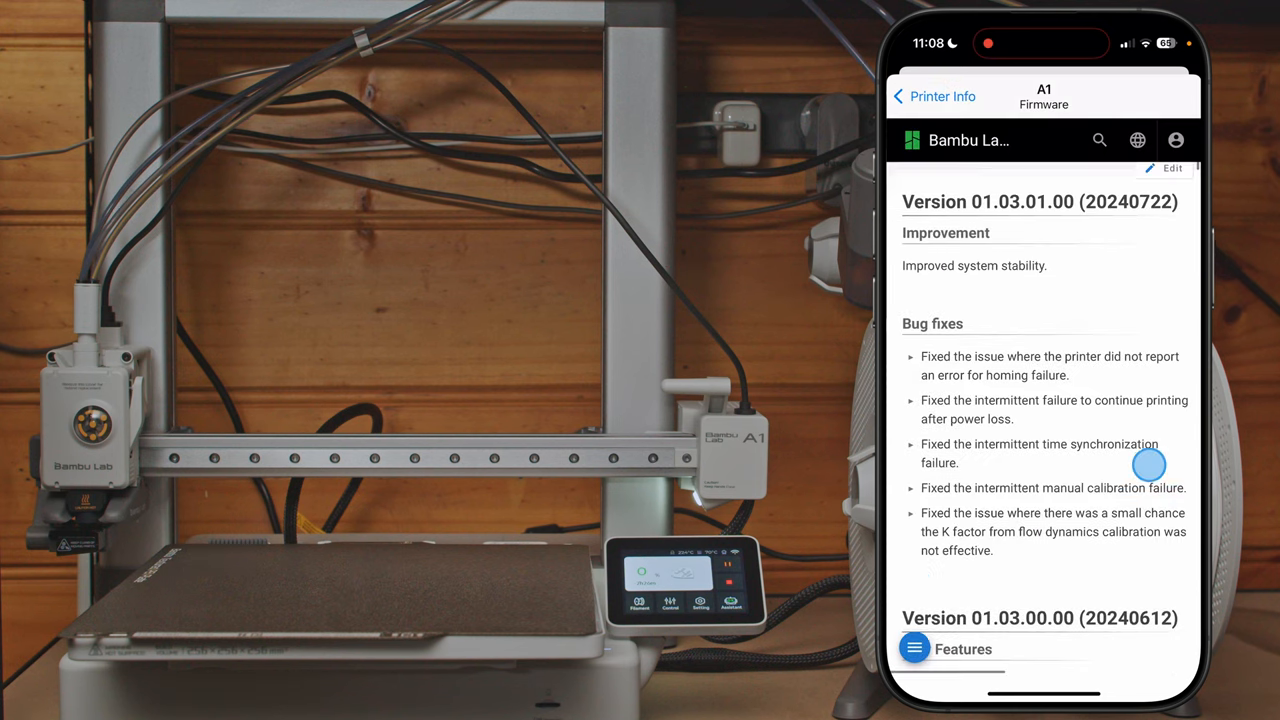
scroll(down, 3)
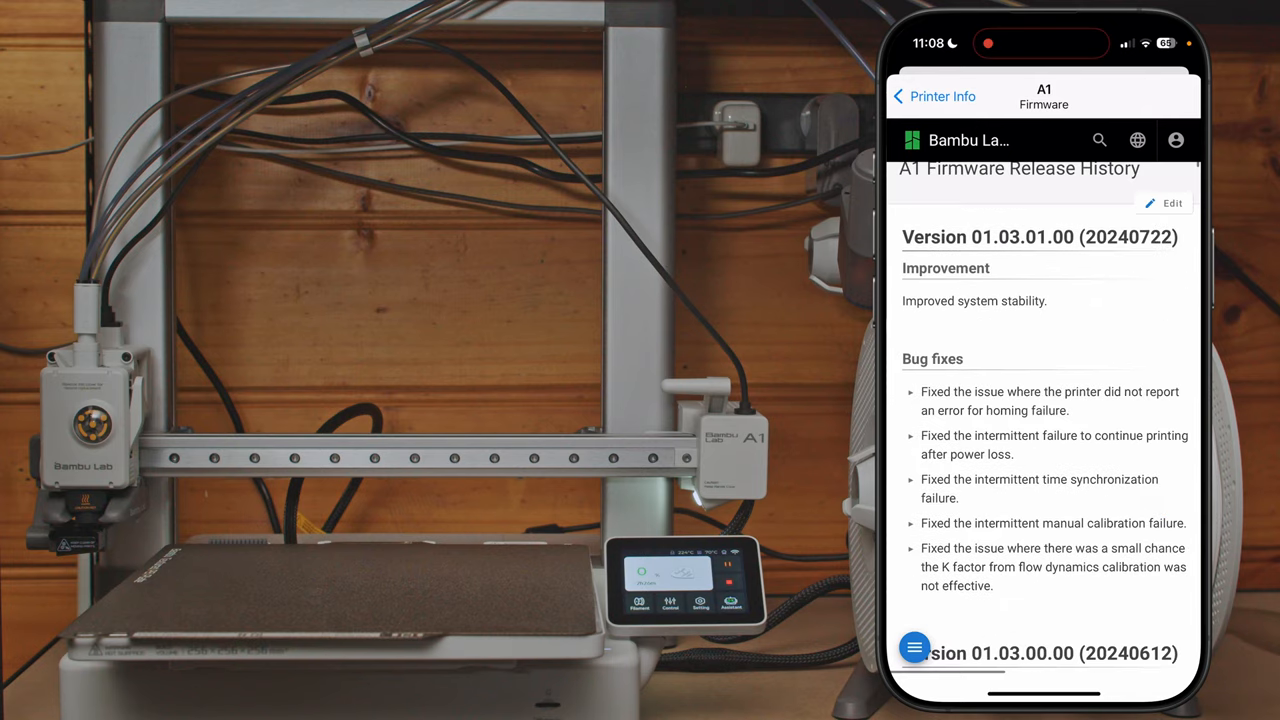
scroll(down, 3)
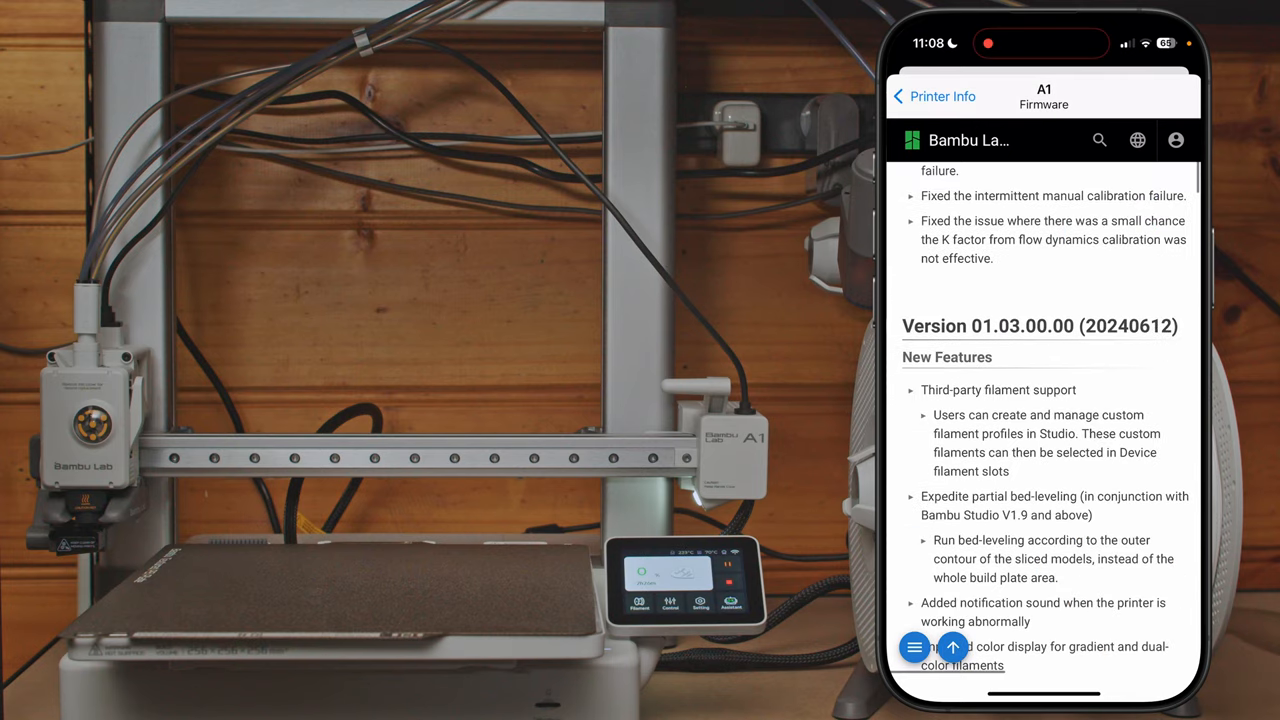
Start adding a new printer, choosing the X1-Carbon model.
click(899, 96)
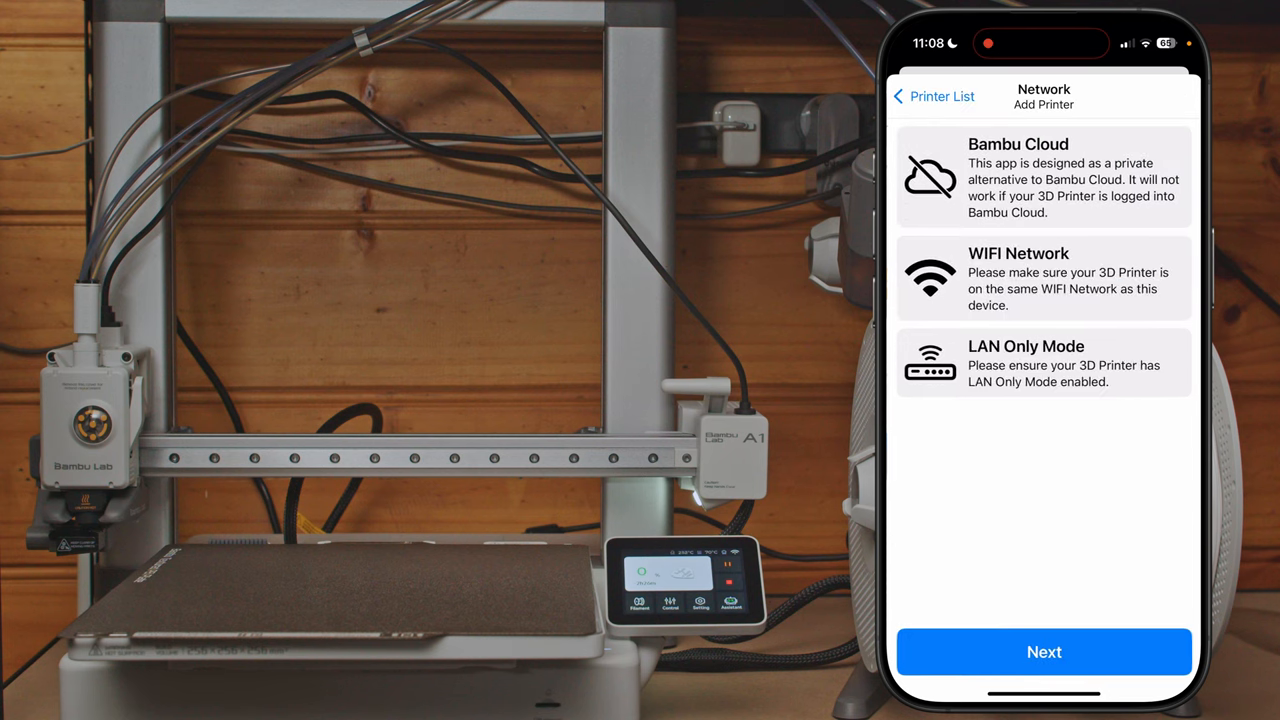
click(1043, 651)
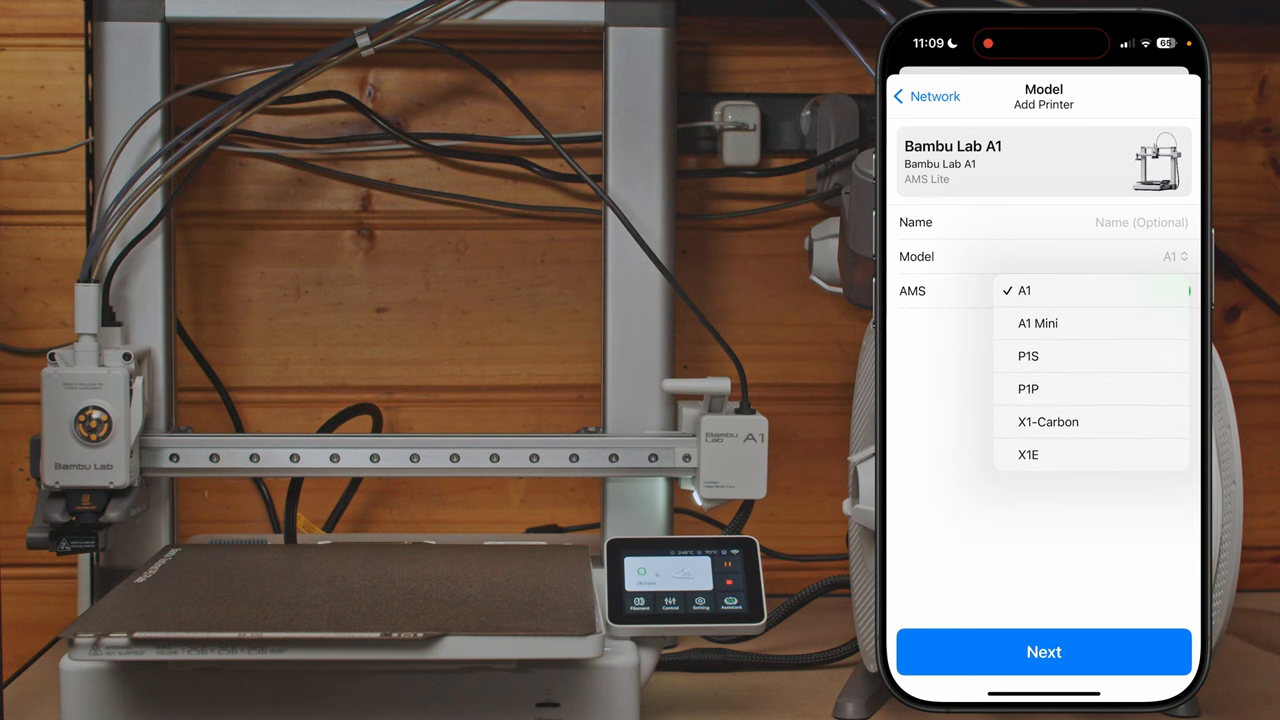
click(1048, 421)
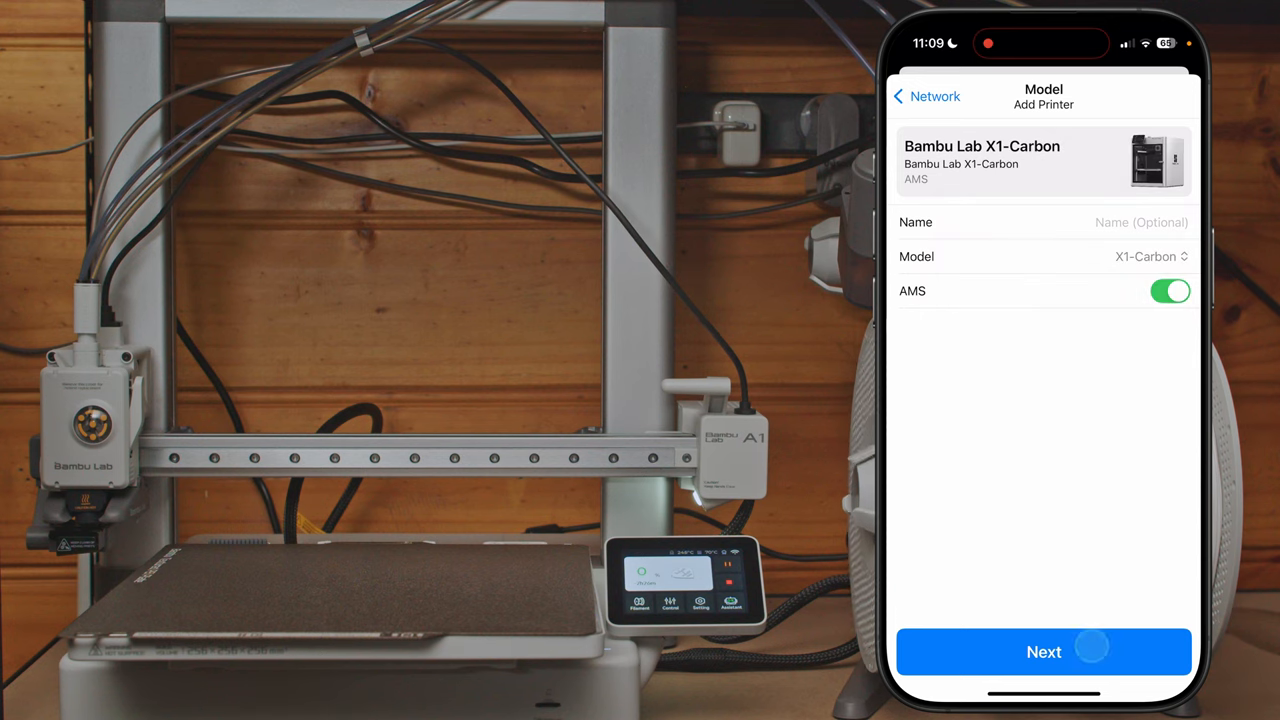
click(1043, 651)
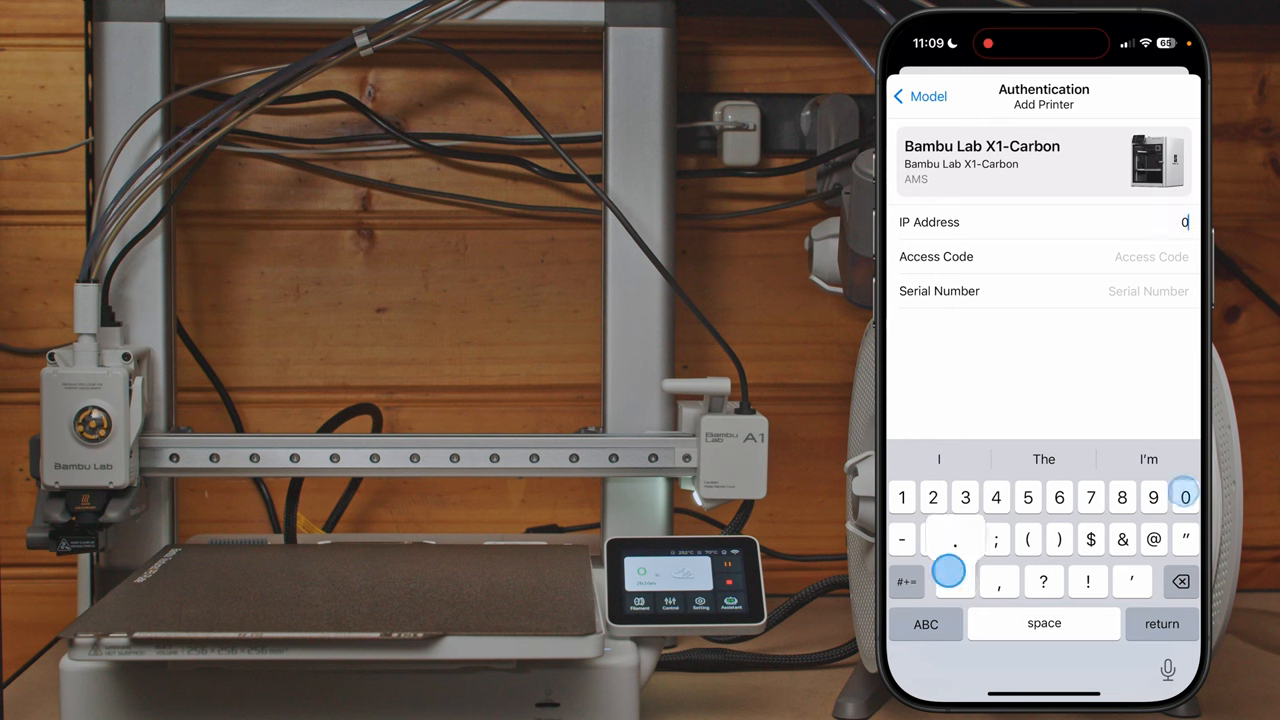
Enter the X1-Carbon's IP address and serial number on the Authentication screen.
click(1043, 256)
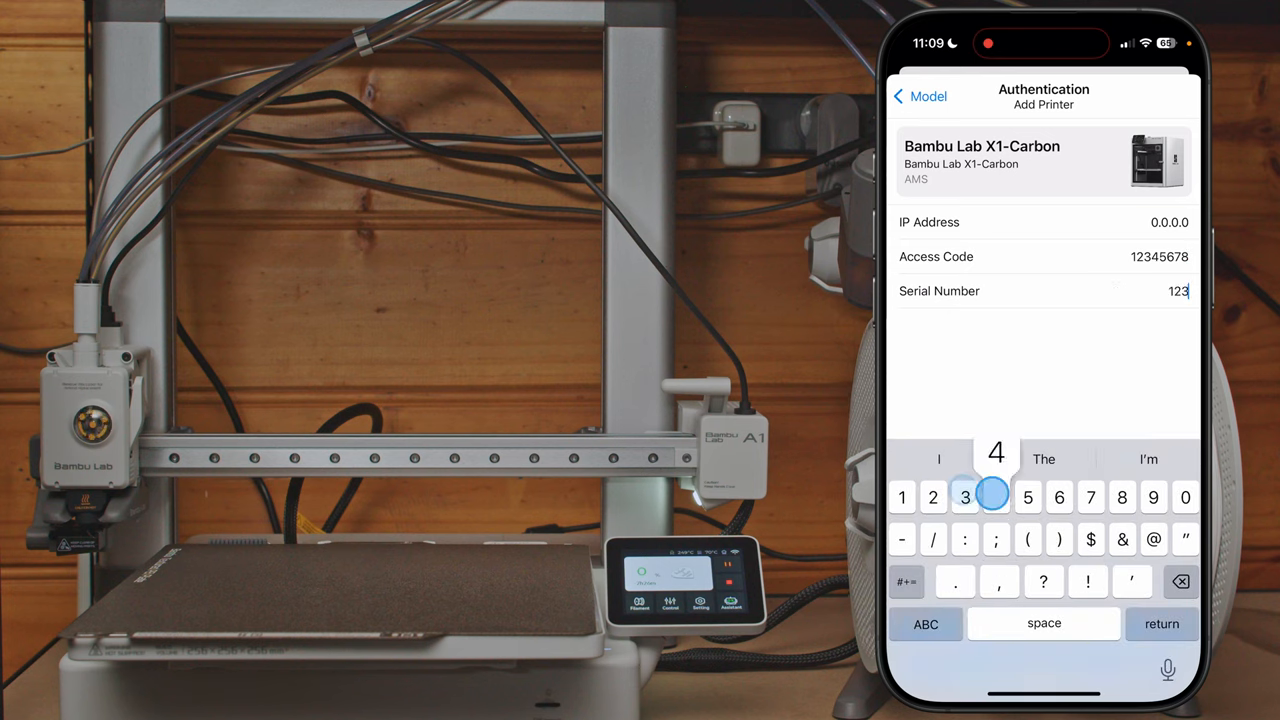
click(918, 96)
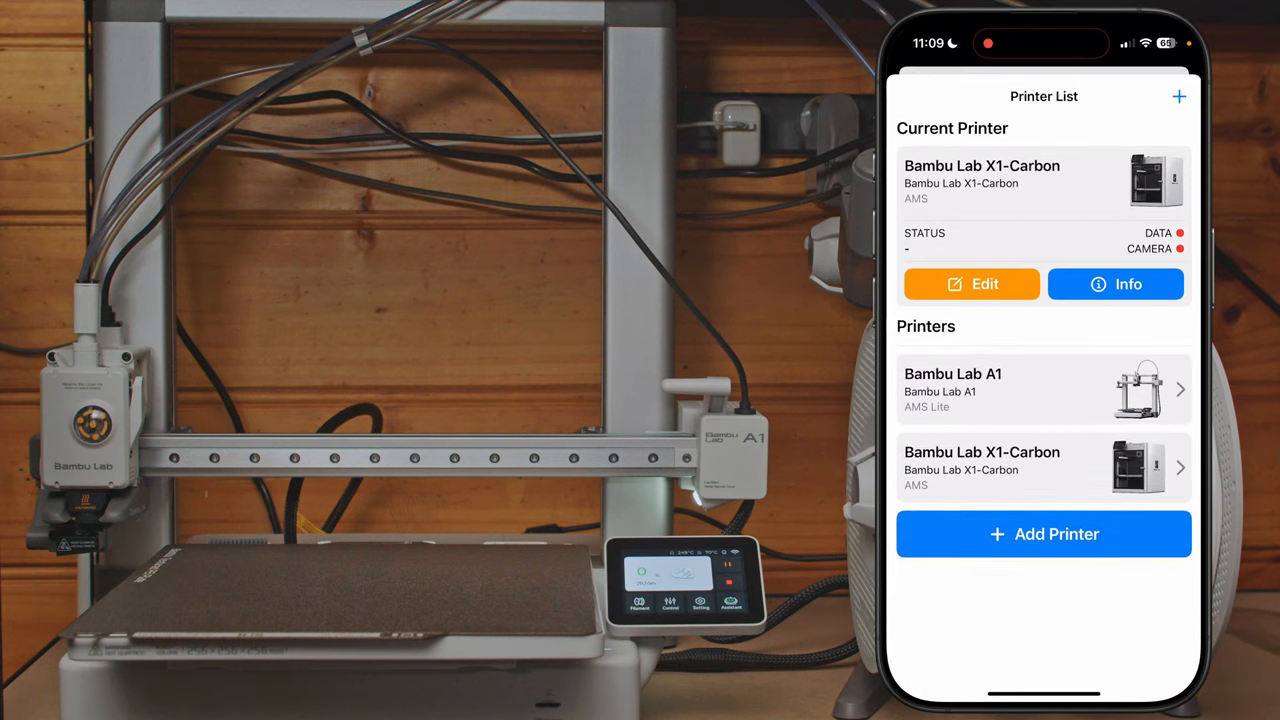
Set the Bambu Lab A1 as current printer and scroll through its live status.
click(971, 284)
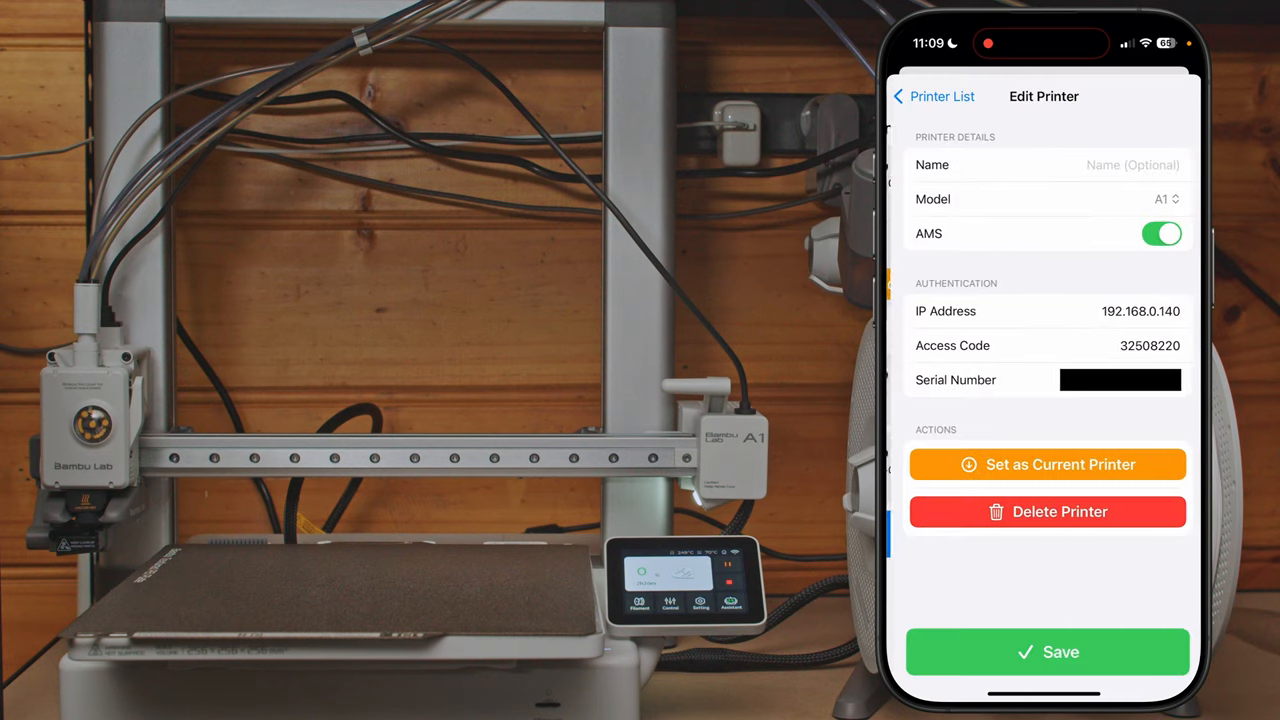
click(933, 96)
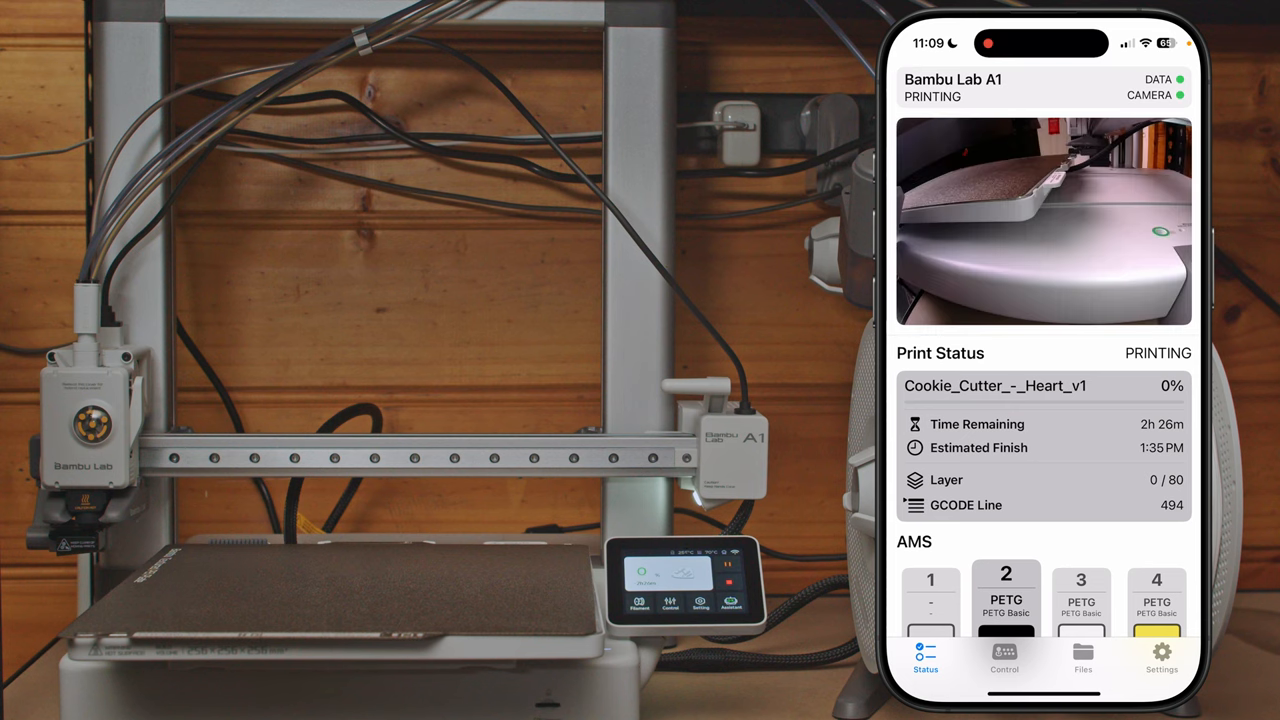
scroll(down, 3)
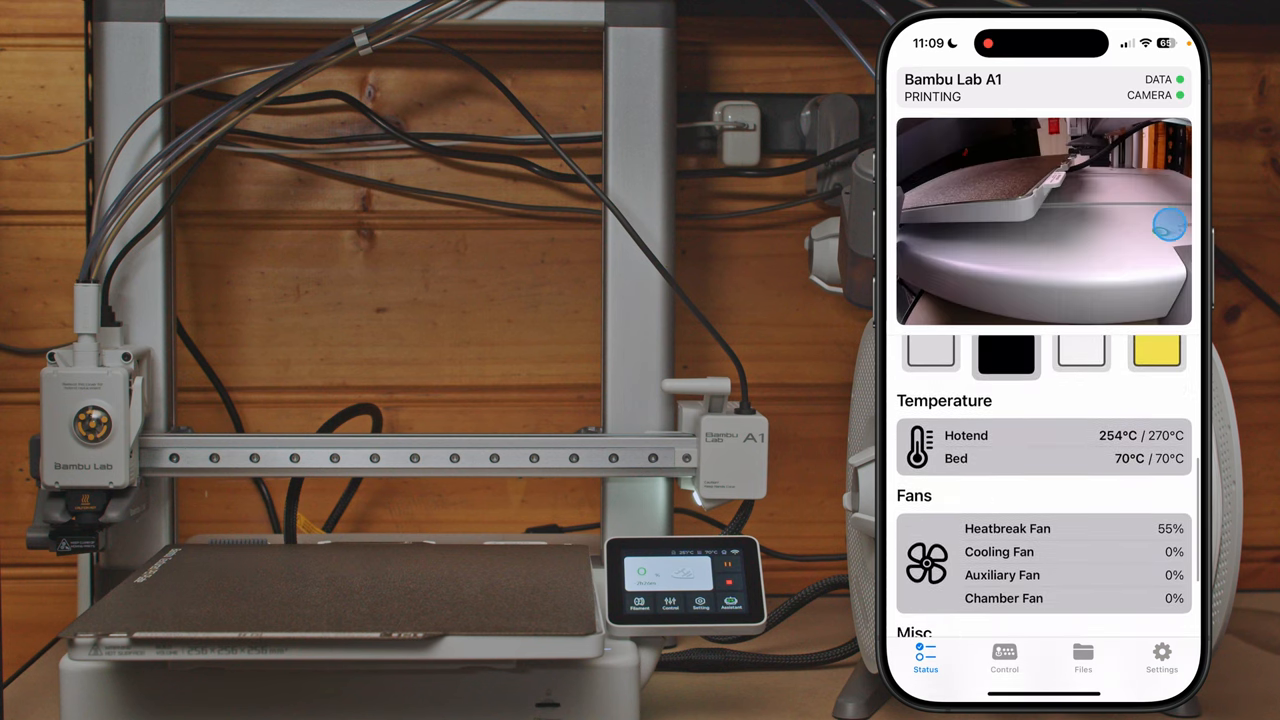
scroll(up, 3)
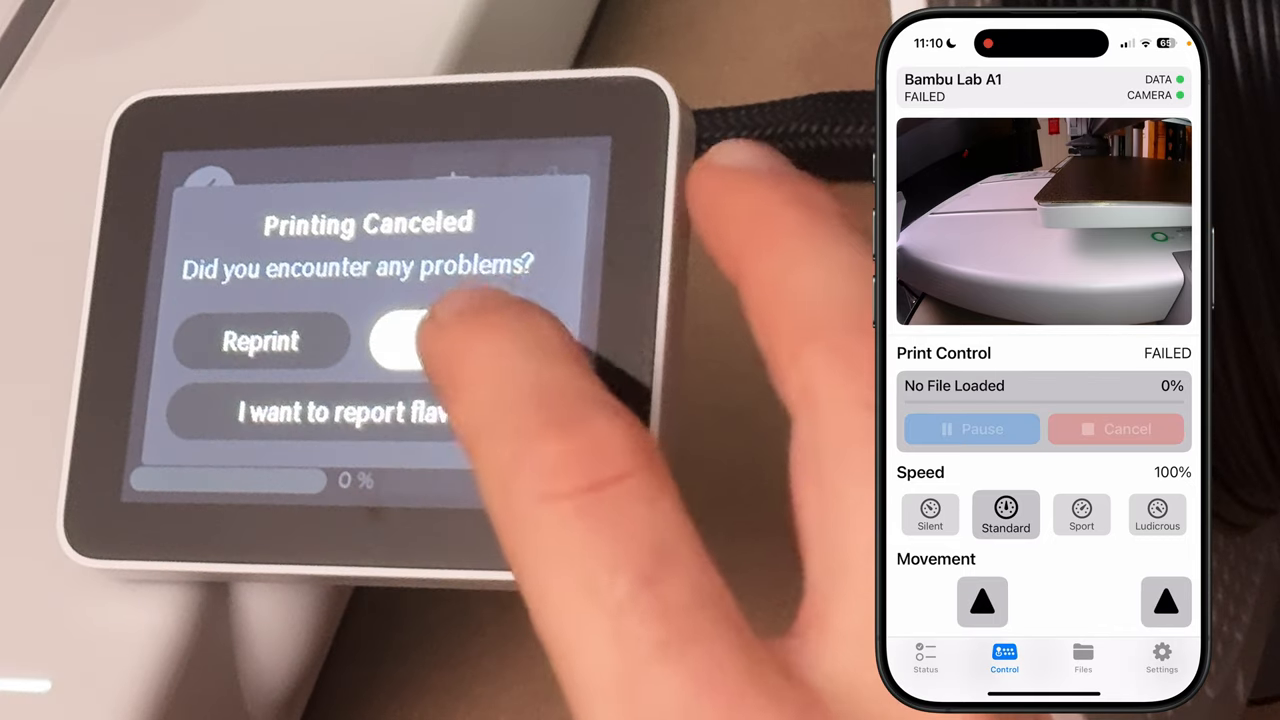
Dismiss the print-cancelled prompt on the A1's screen.
click(925, 658)
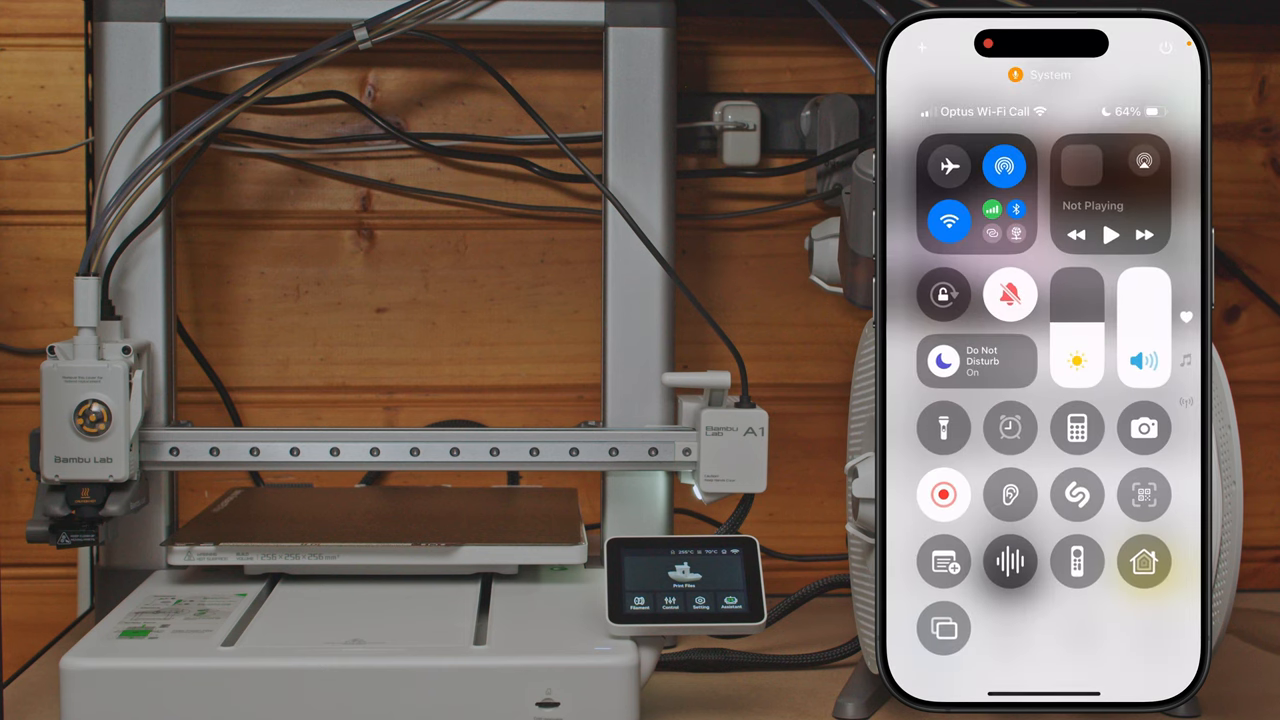
Turn off Wi-Fi for mobile data and dismiss Tailscale's relay server warning.
click(948, 221)
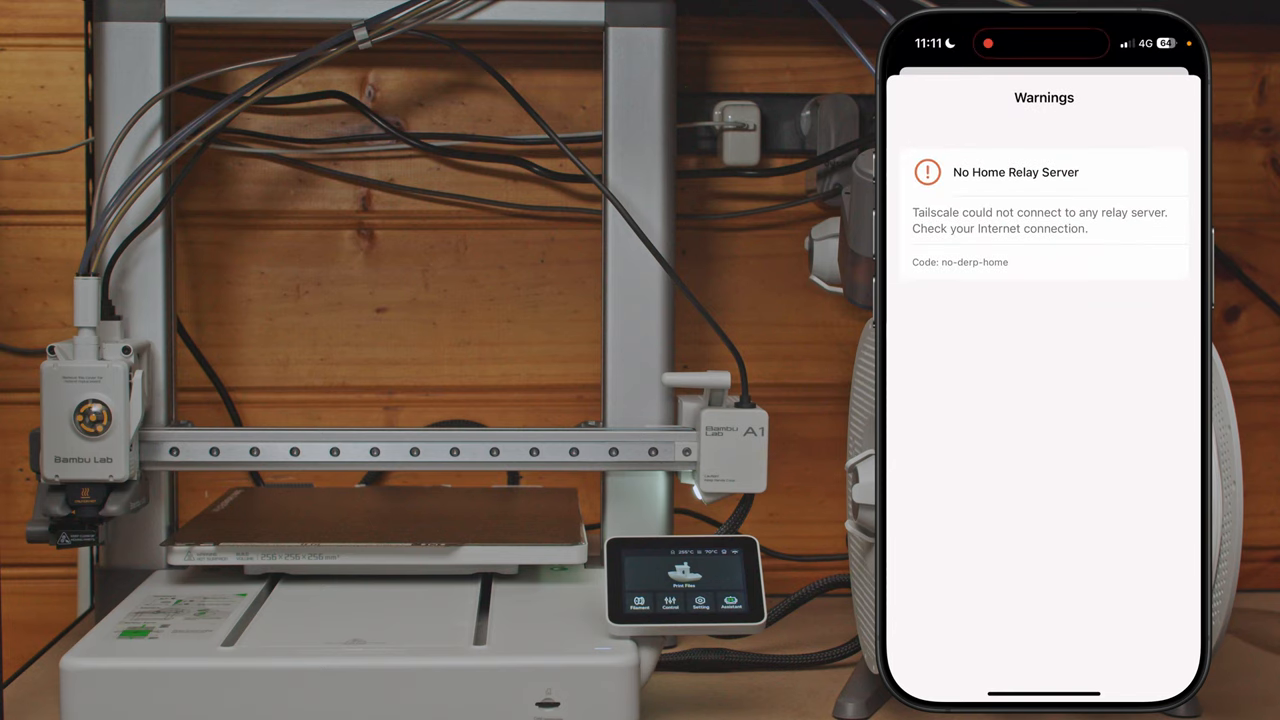
click(918, 85)
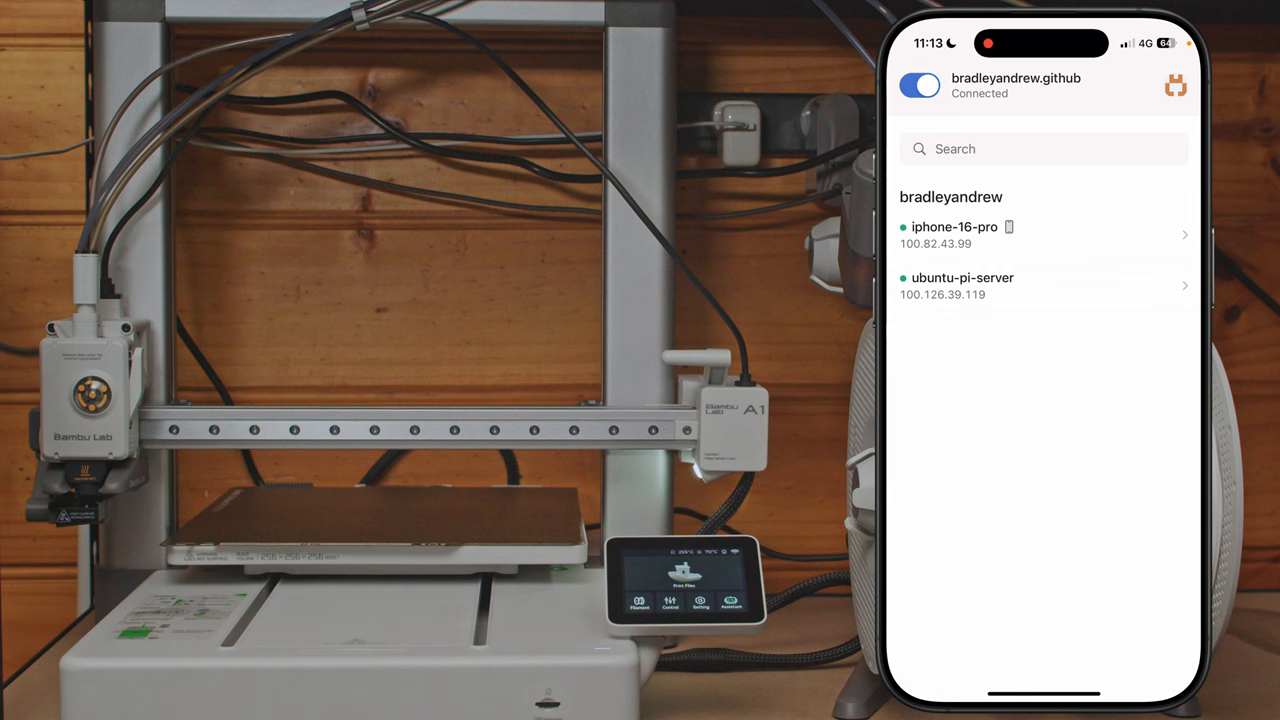
Return to Bambu Companion, view the A1's live camera full screen, then close it.
click(953, 235)
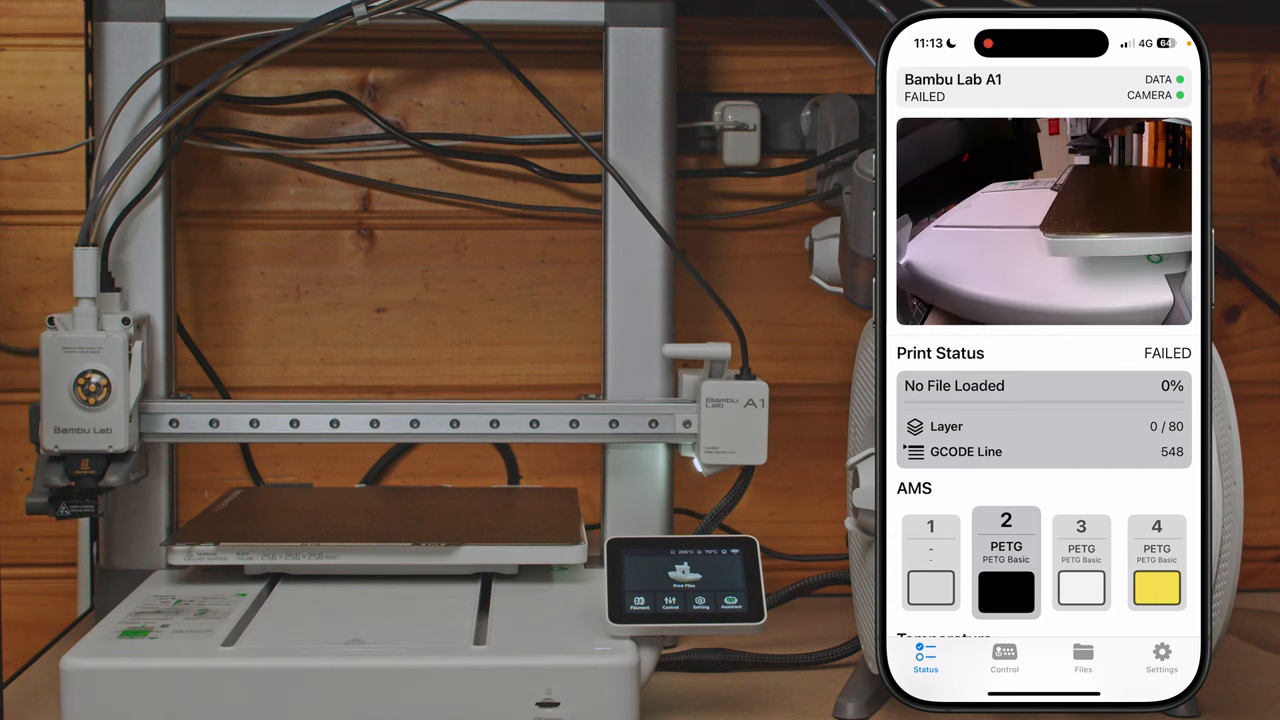
click(1125, 245)
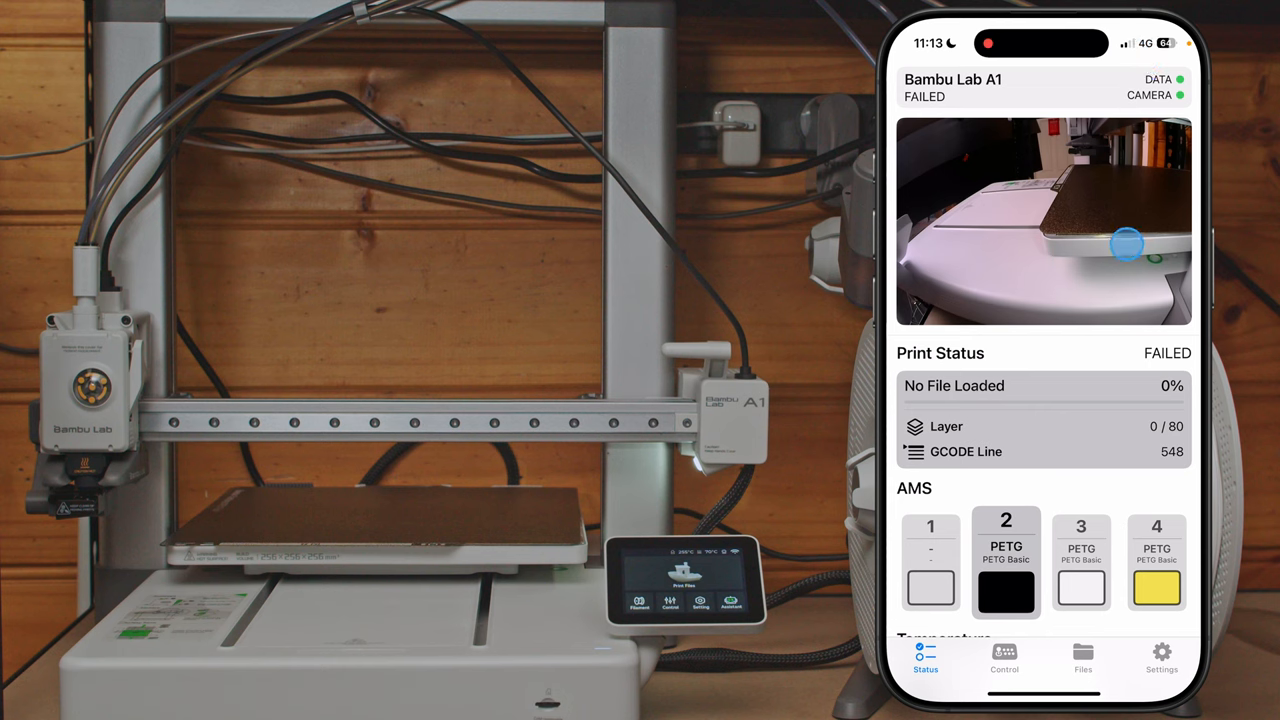
click(1043, 222)
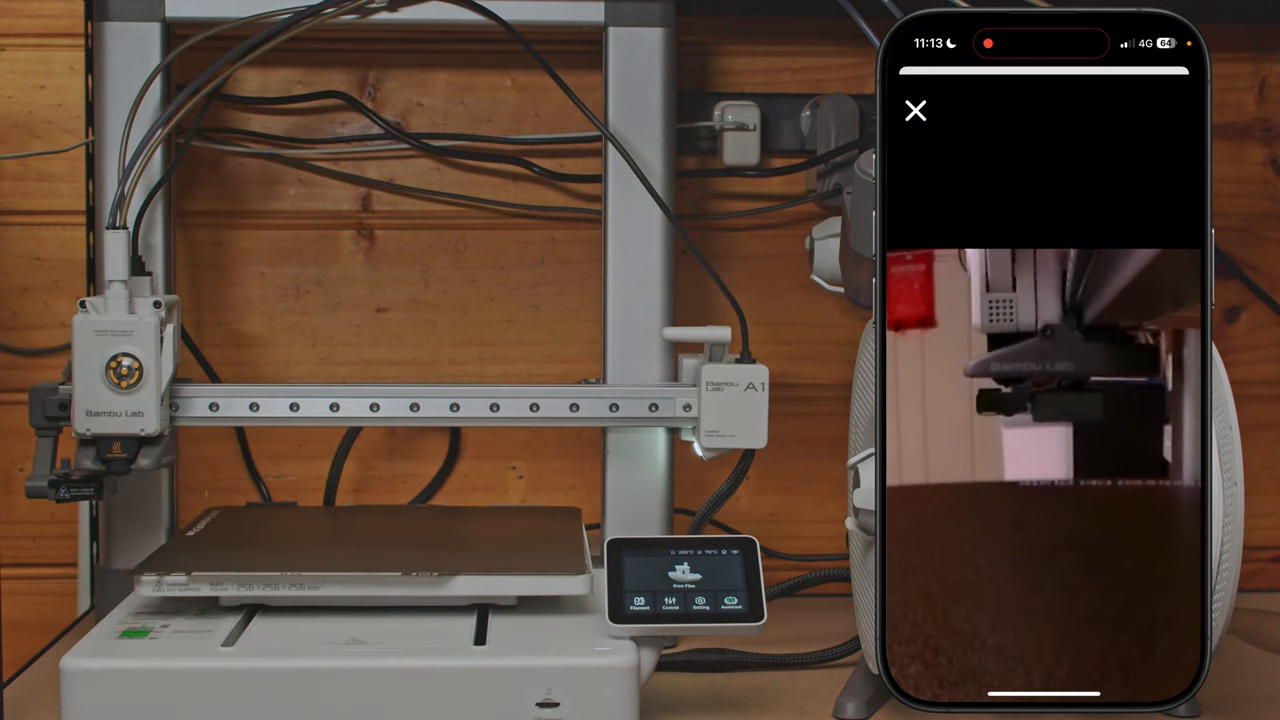
click(914, 111)
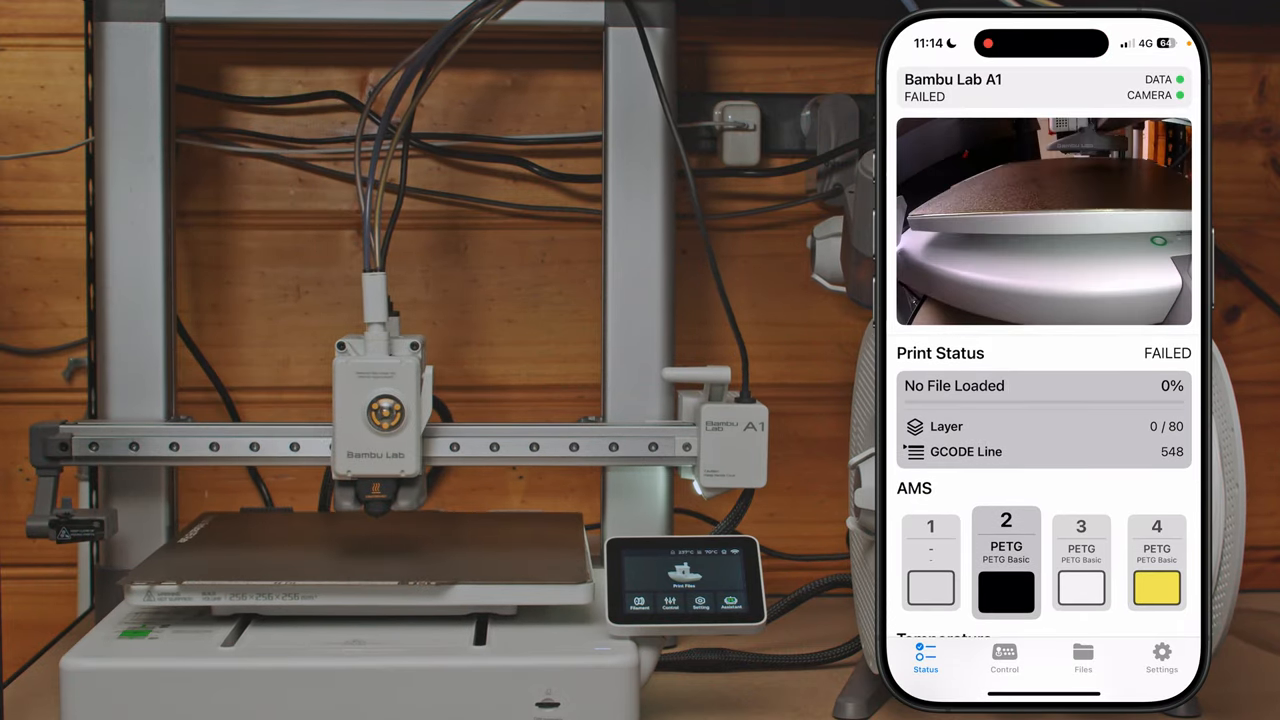
click(1083, 658)
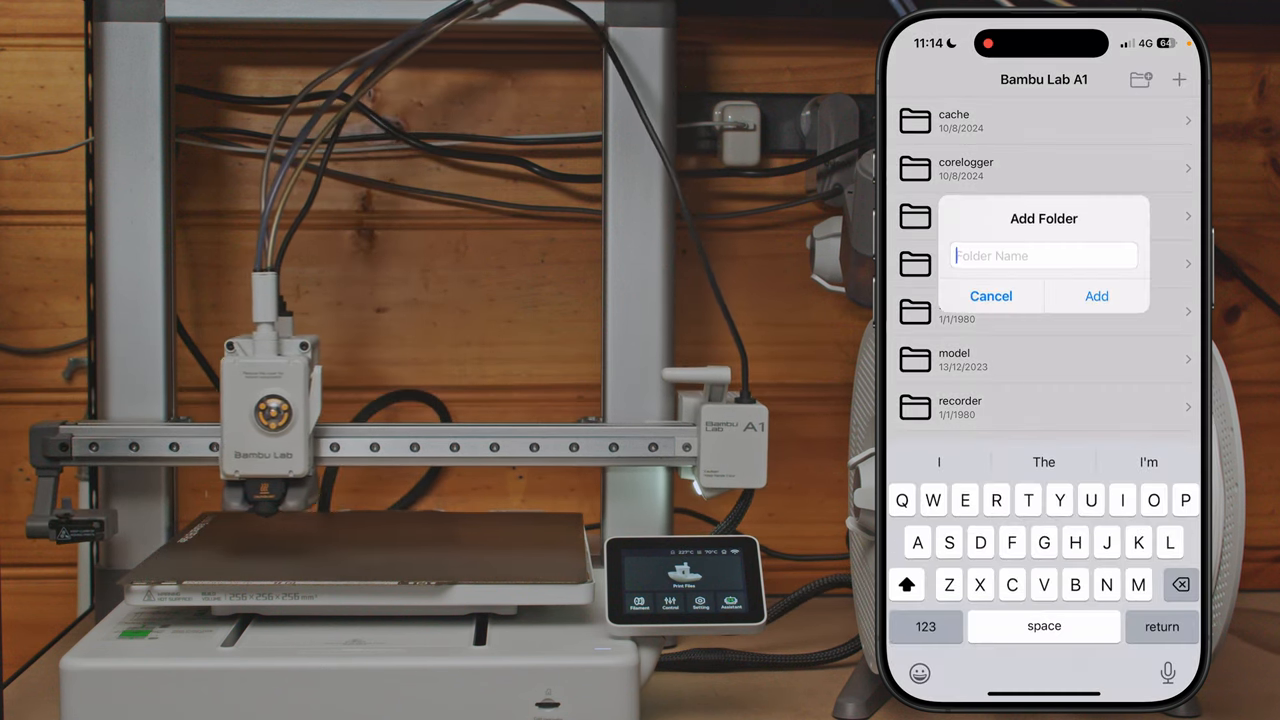
click(990, 296)
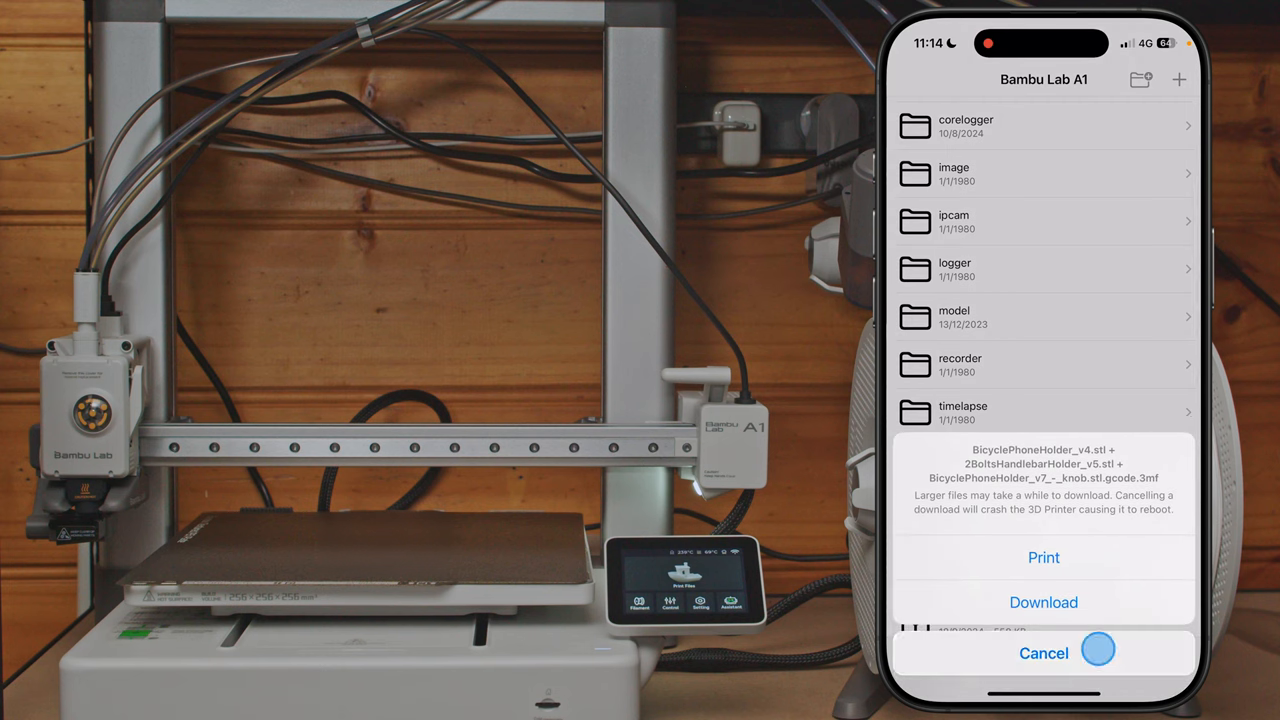
click(1043, 652)
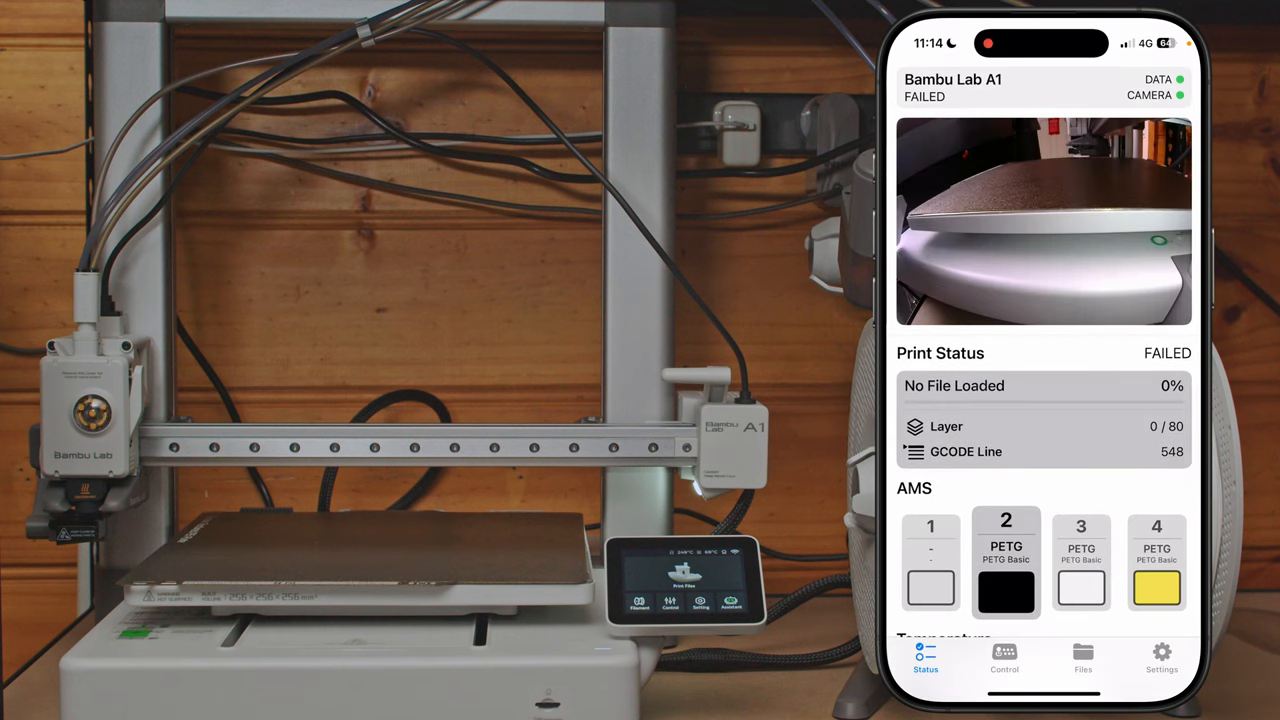
Open the status screen customiser and hide the Fans section.
click(1161, 658)
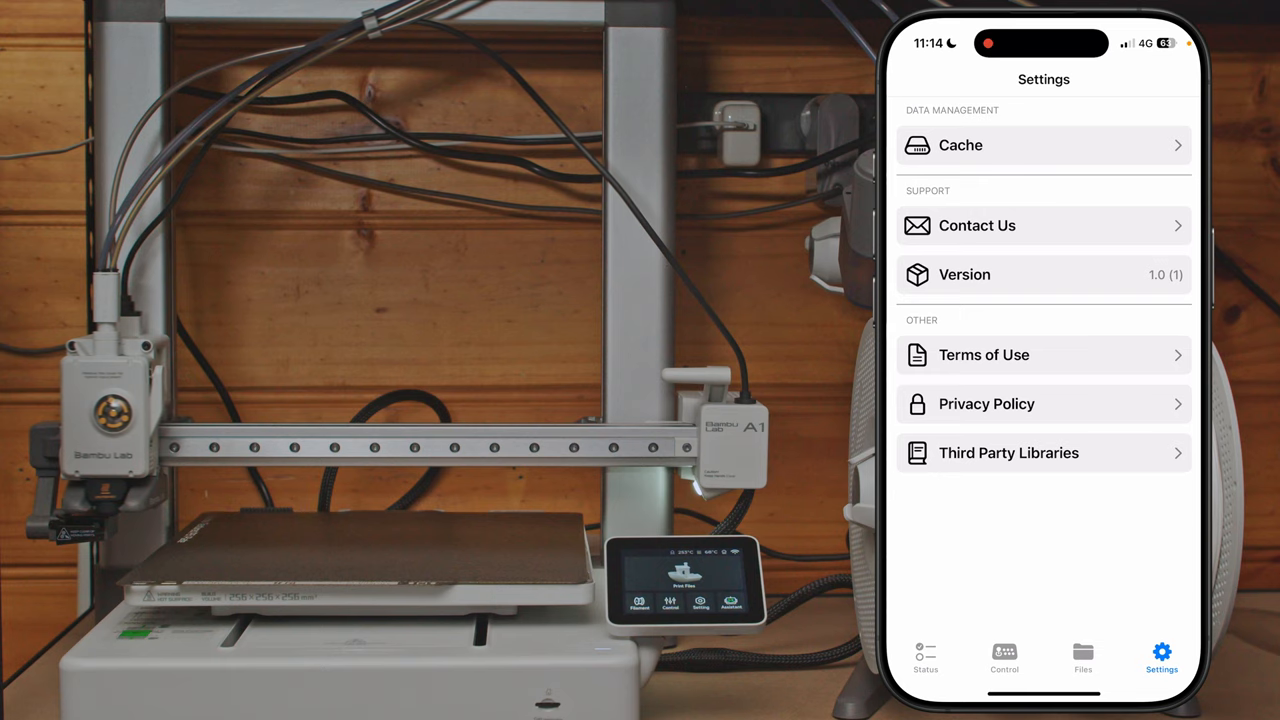
click(925, 658)
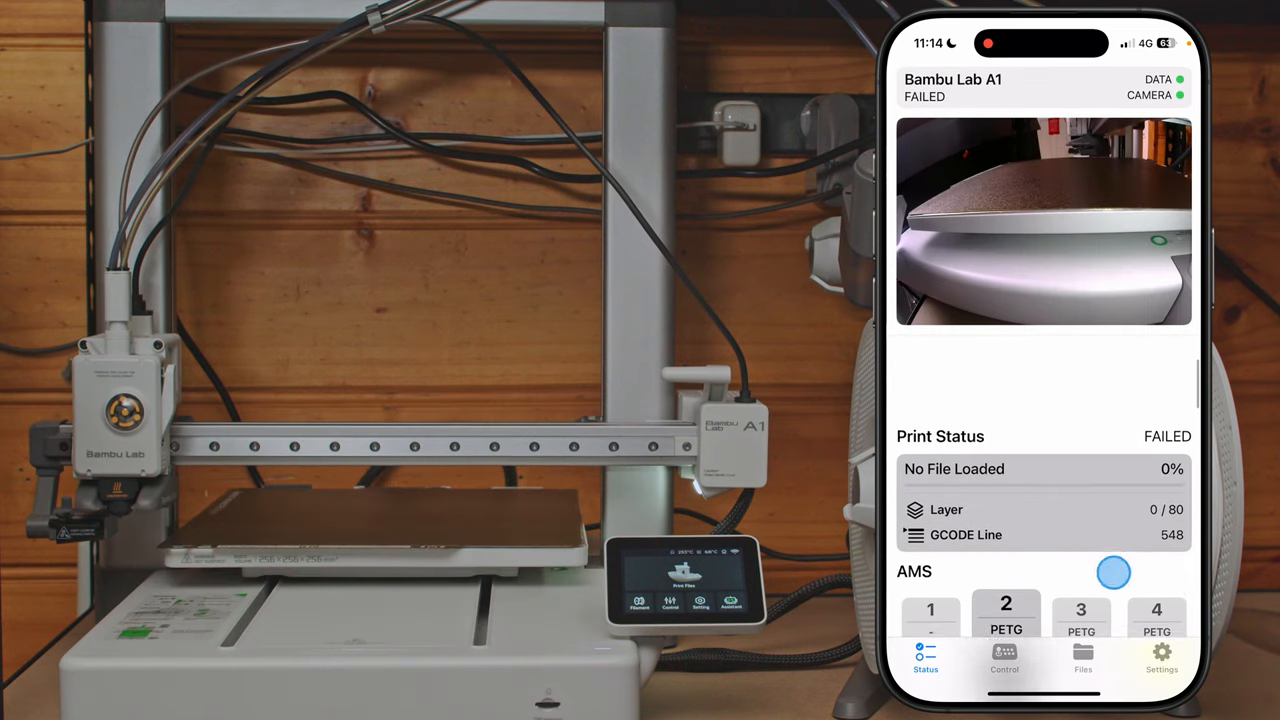
scroll(down, 3)
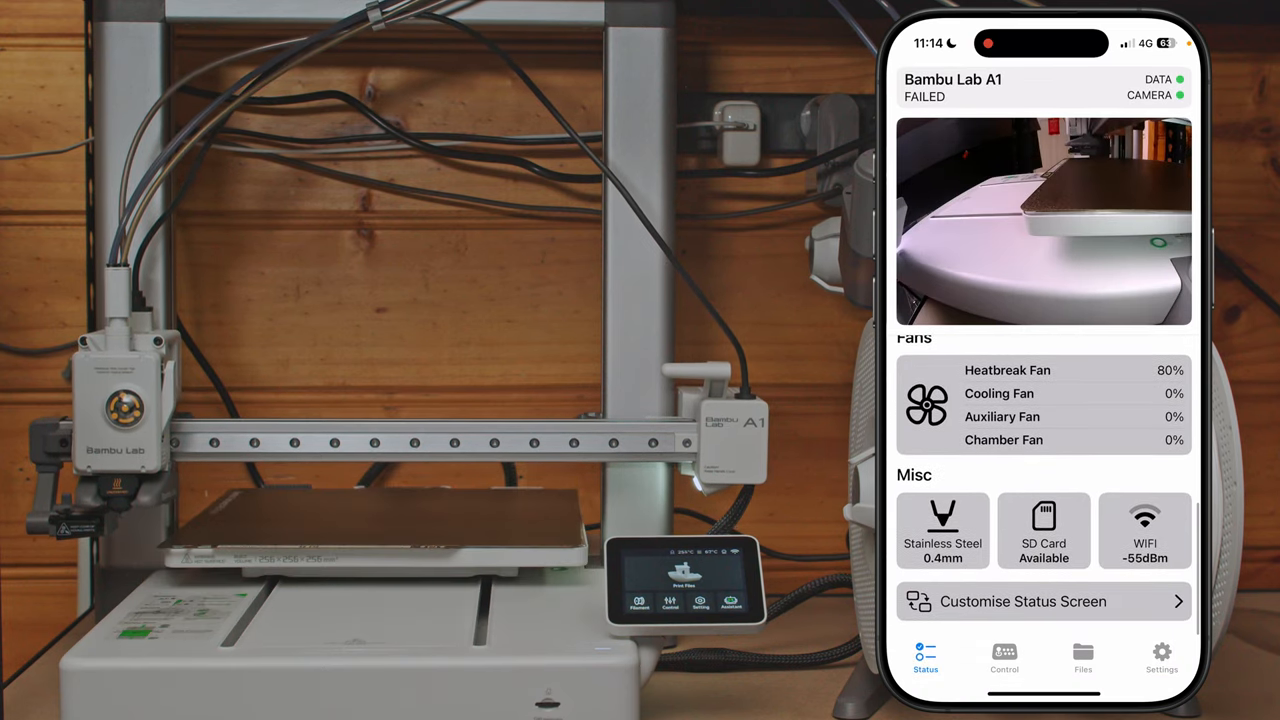
click(1022, 601)
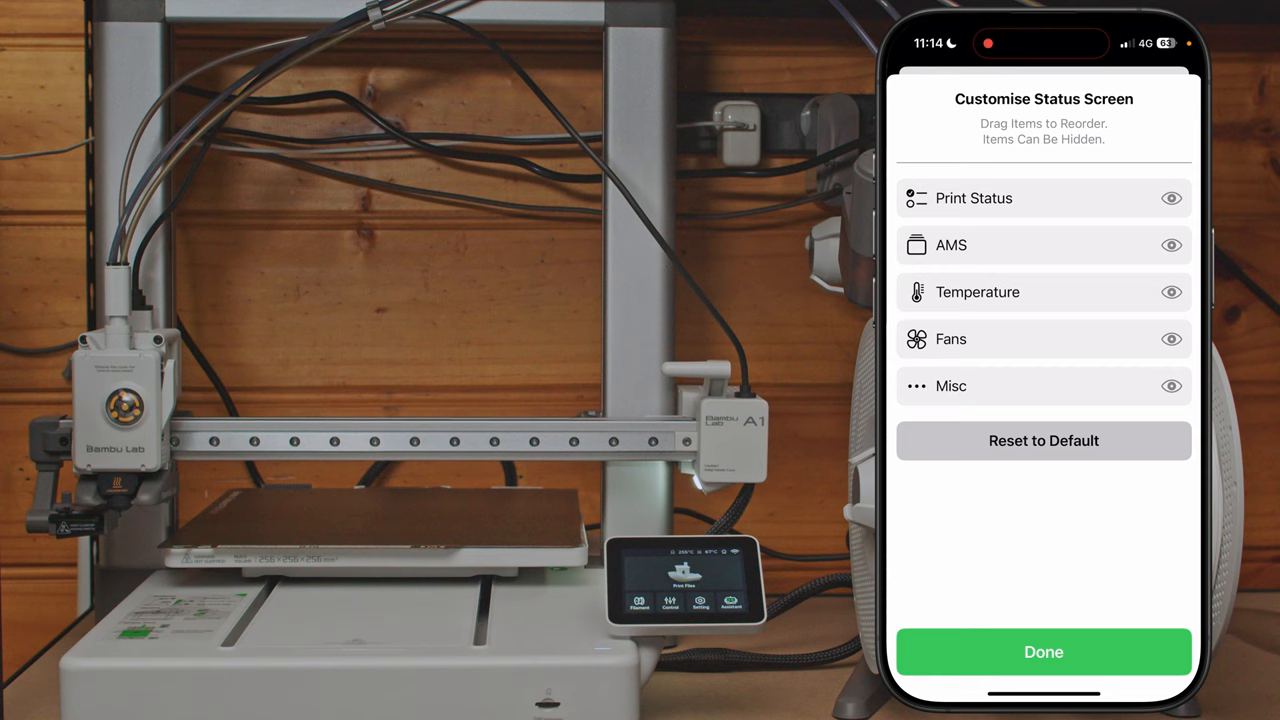
click(1171, 339)
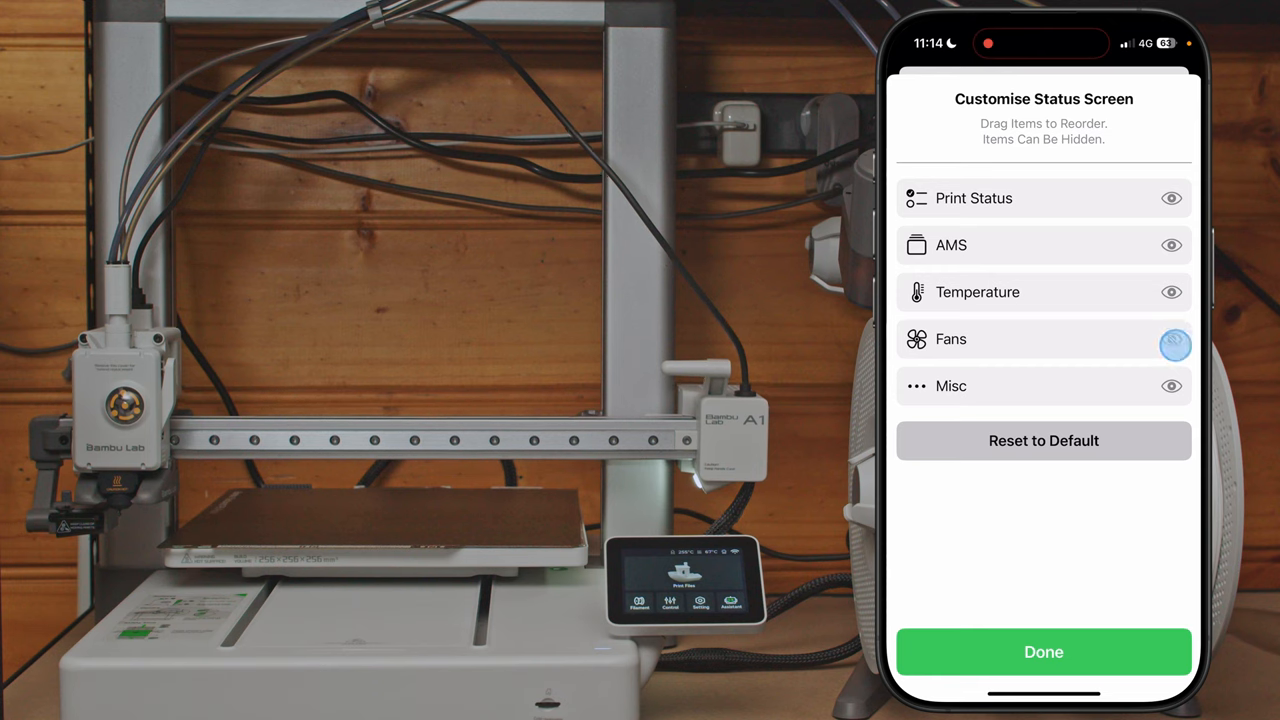
click(1171, 339)
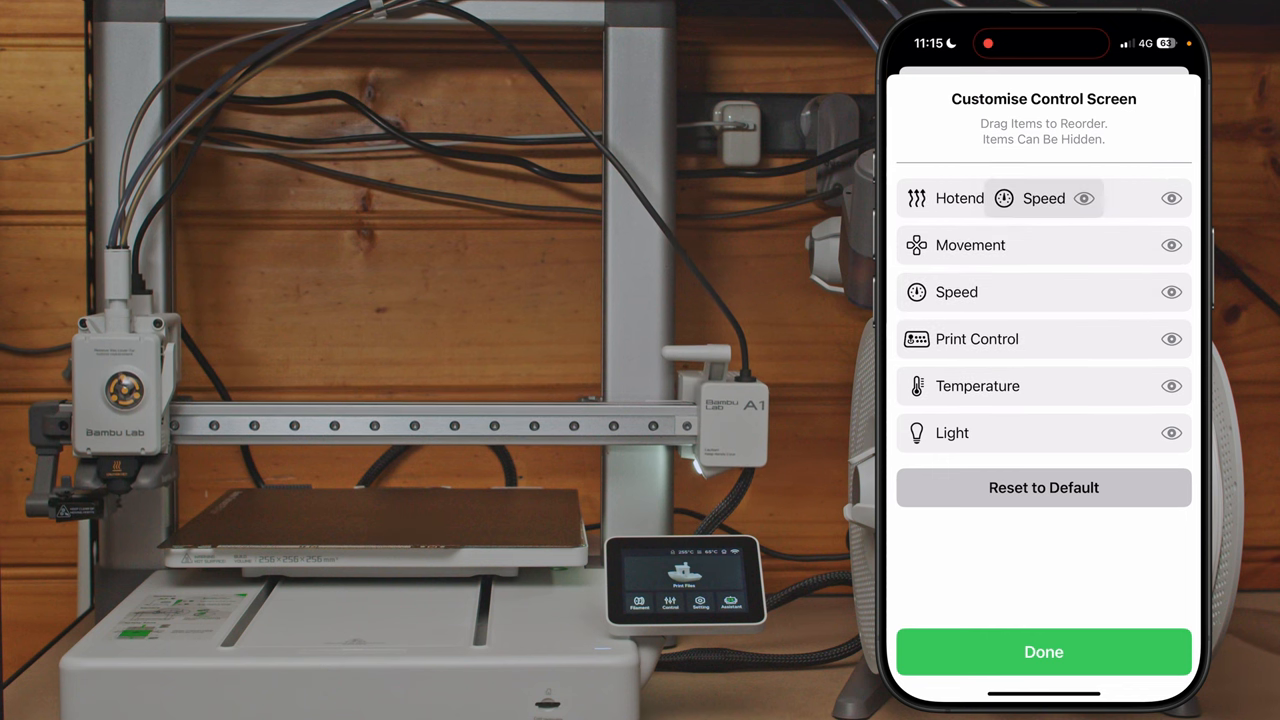
Reset both the control and status screen layouts to default.
click(1043, 651)
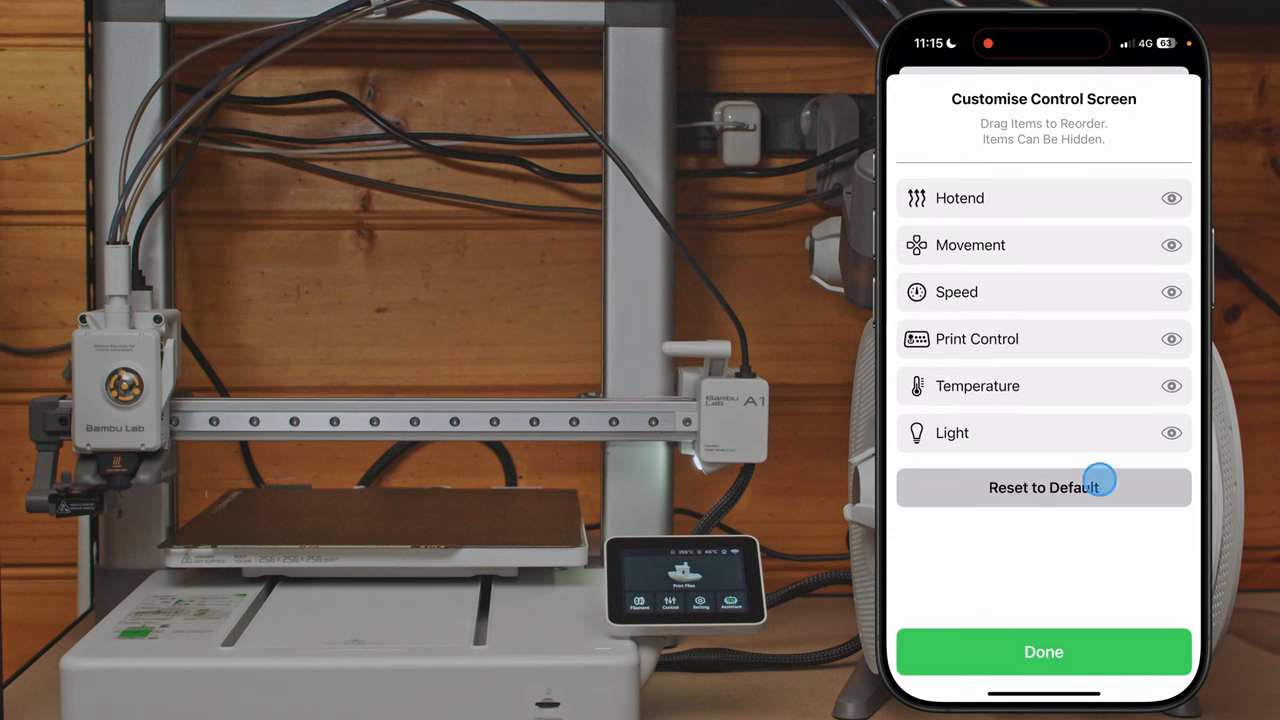
click(1043, 487)
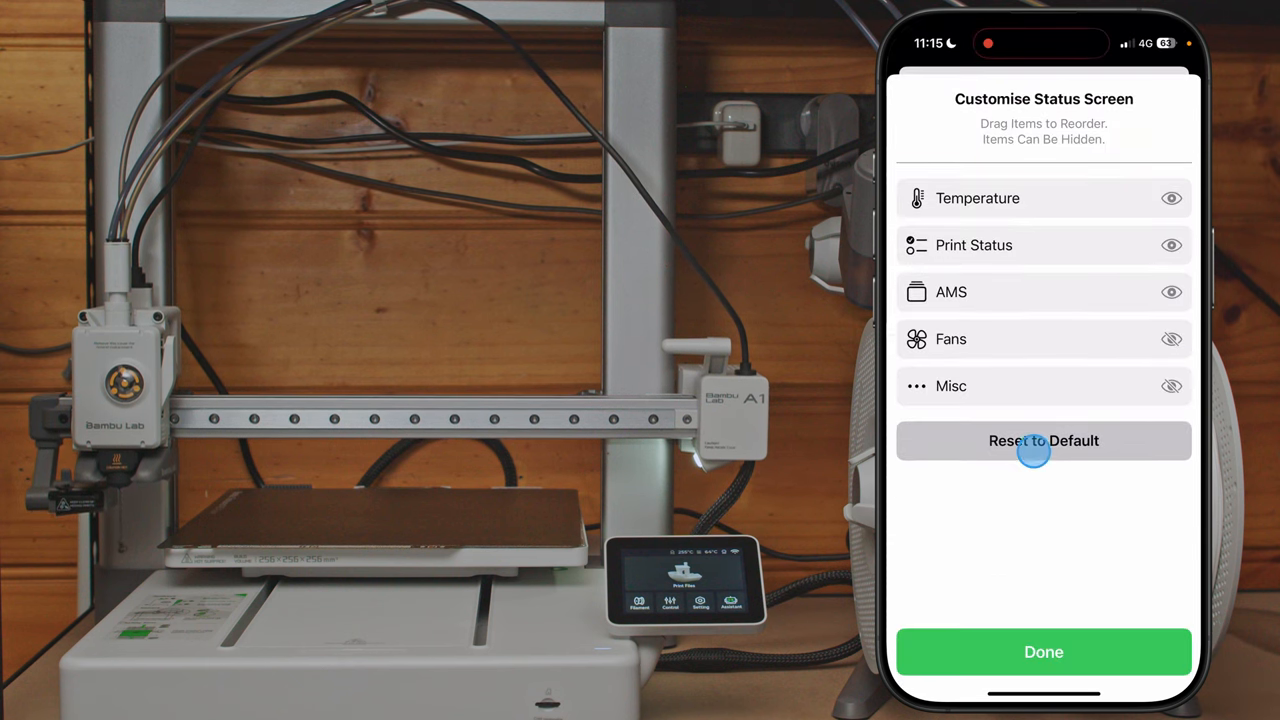
click(1043, 652)
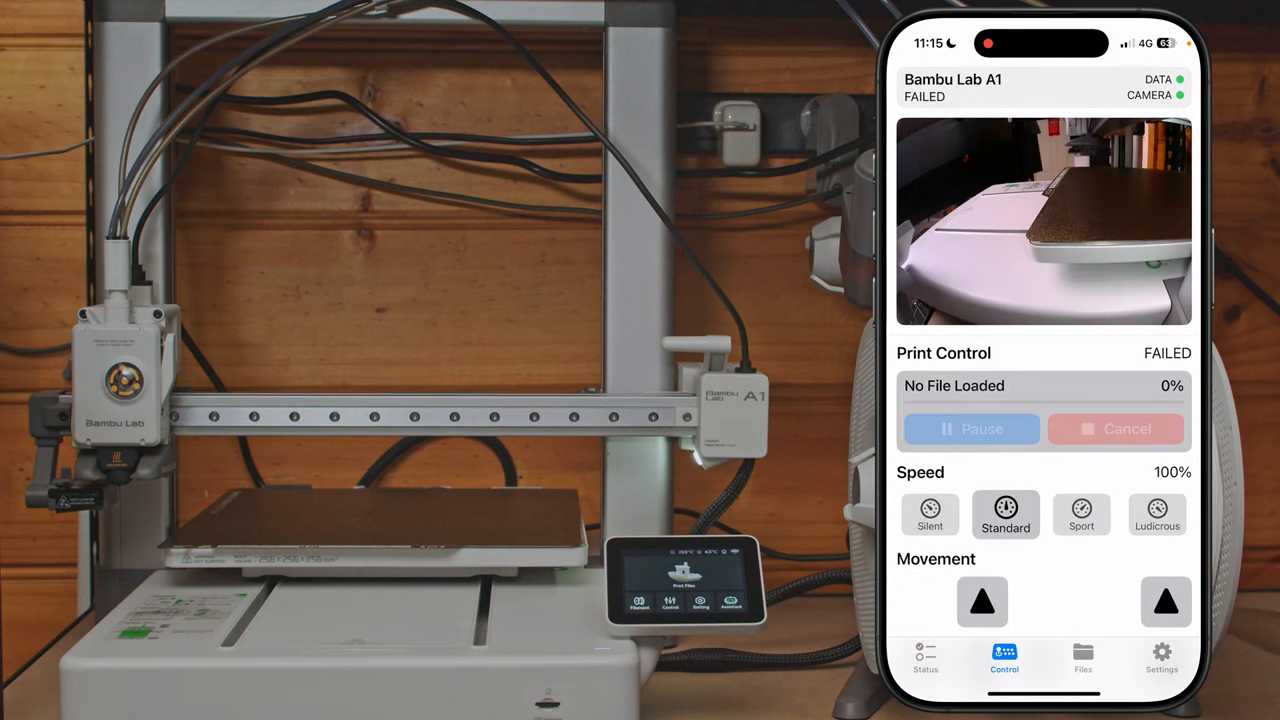